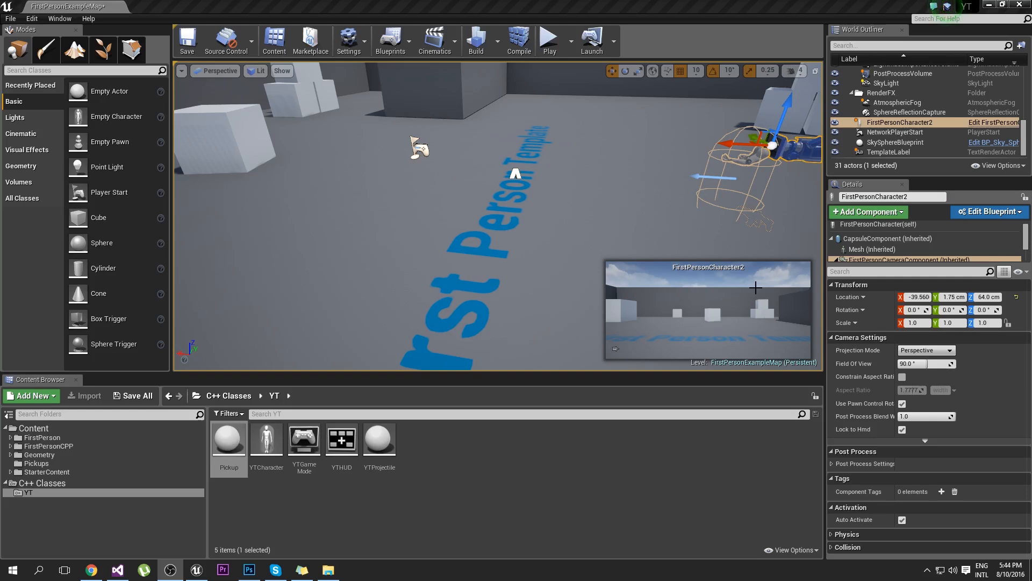
pyautogui.moveTo(735, 150)
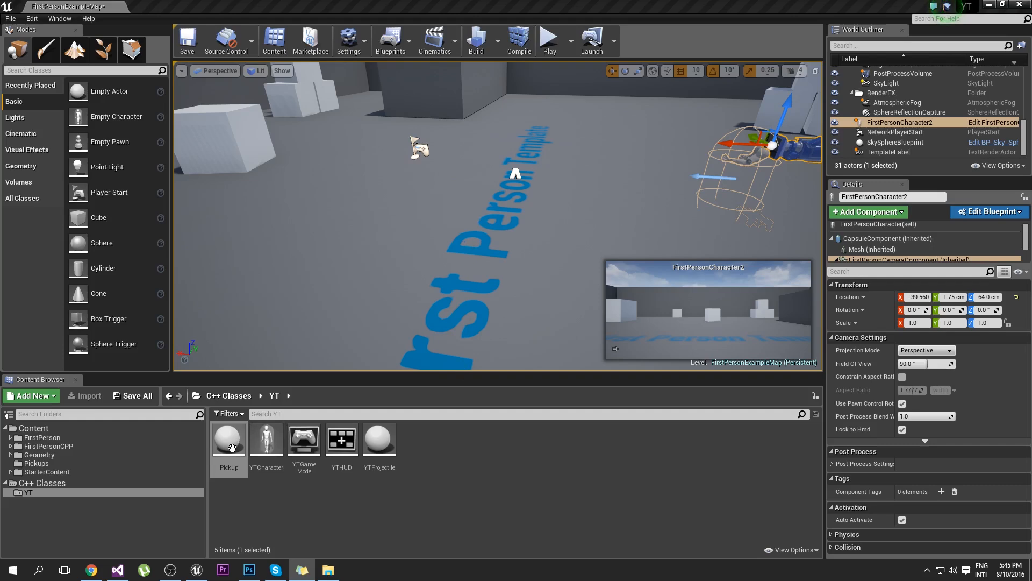
# From the Pickup C++ class, rename SM_PickupMesh to PickupMesh in Pickup.cpp and show Pickup.h.
pyautogui.click(228, 439)
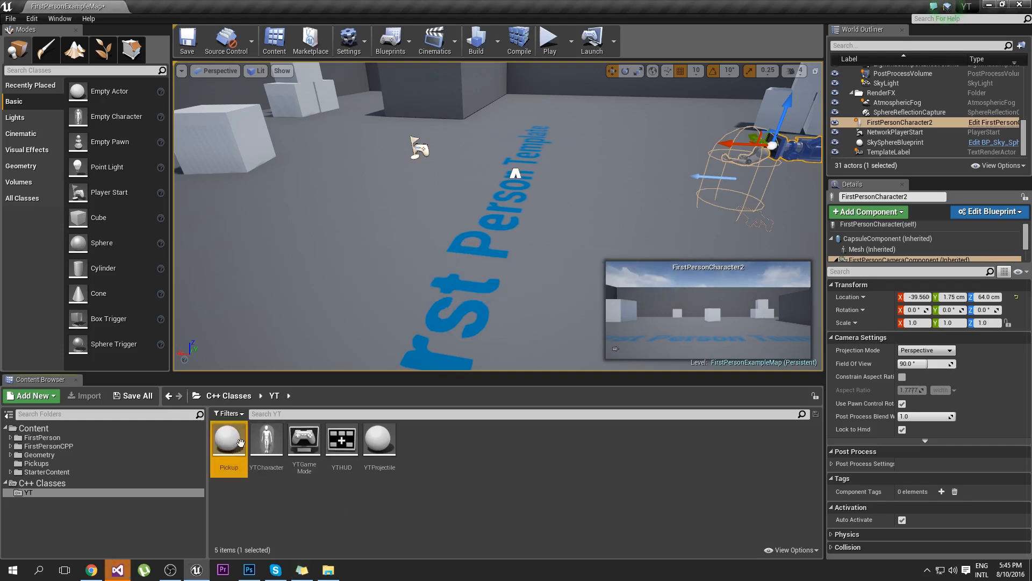
pyautogui.click(117, 570)
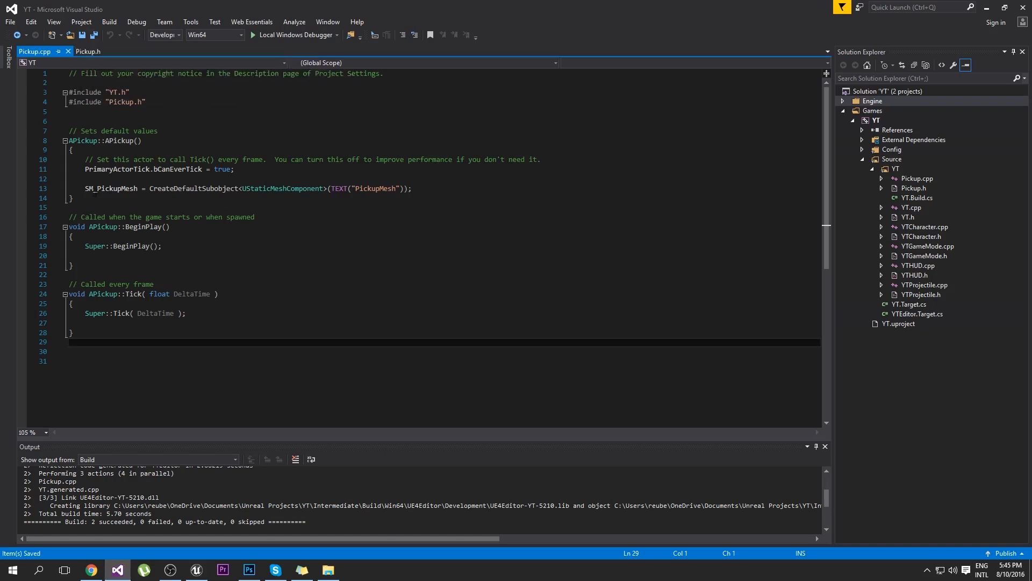
pyautogui.doubleClick(111, 189)
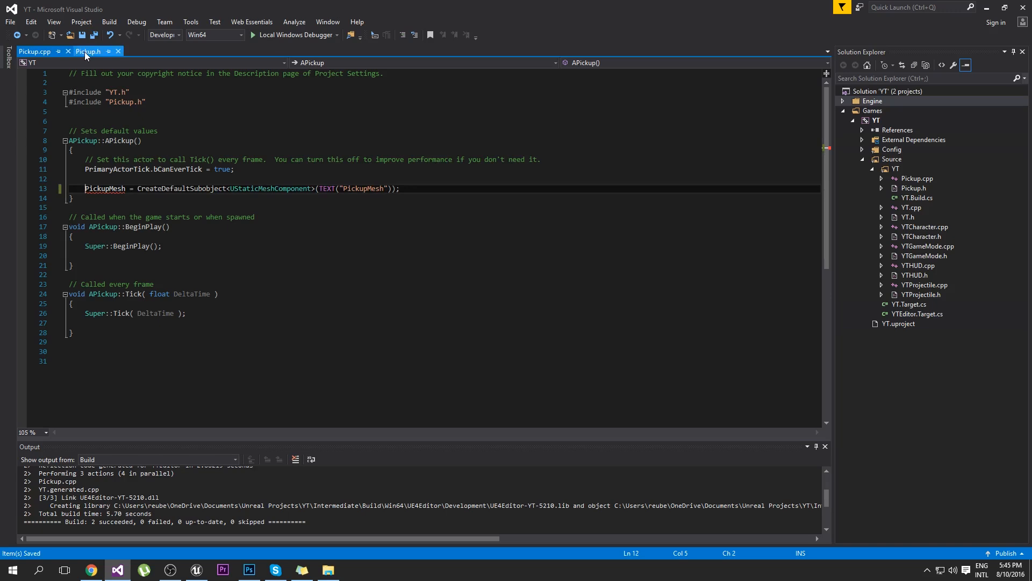
pyautogui.click(87, 51)
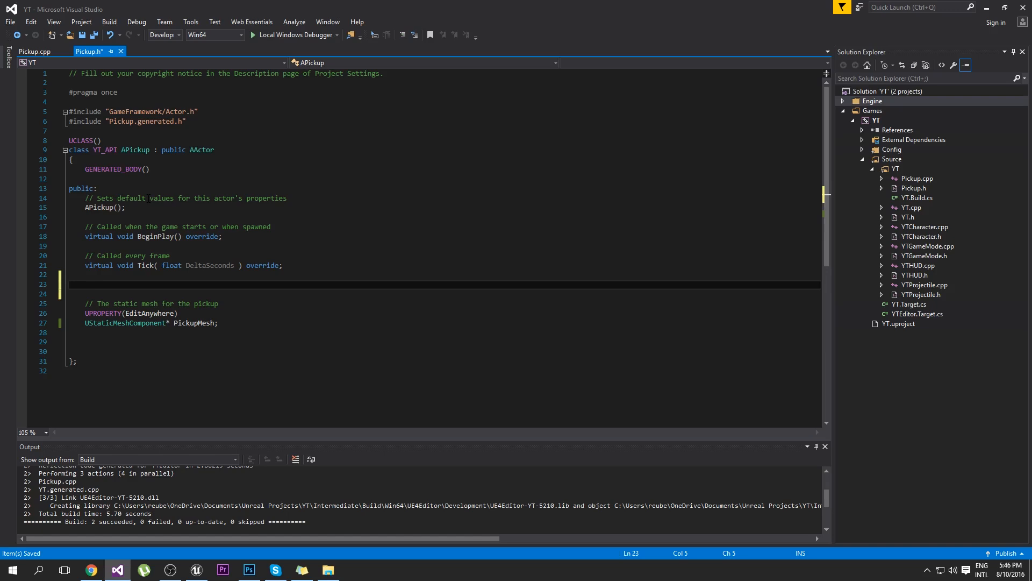
# Declare UPROPERTY(EditAnywhere) USceneComponent* PickupRoot above the PickupMesh property.
pyautogui.click(84, 284)
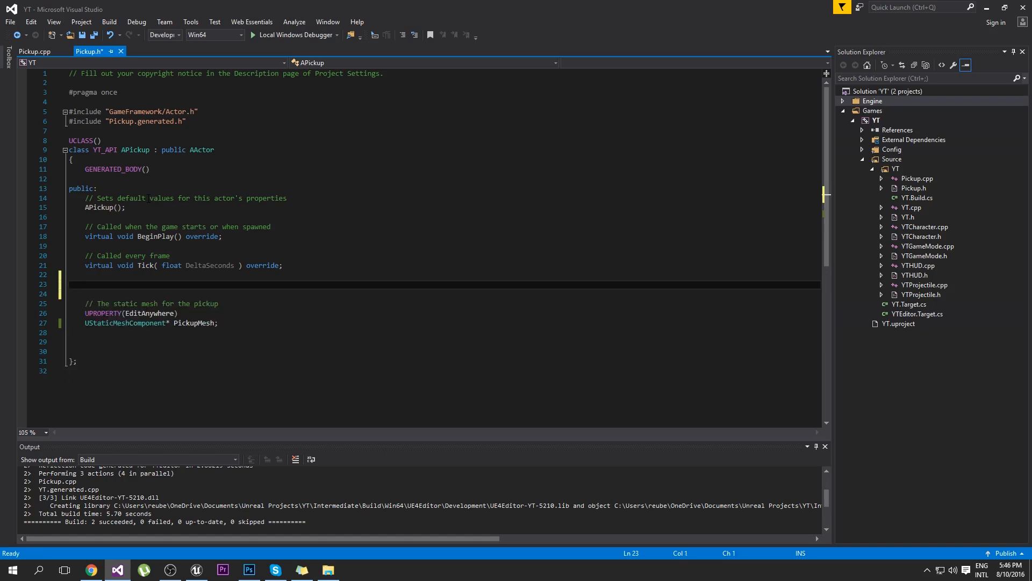
pyautogui.write('USceneComponent')
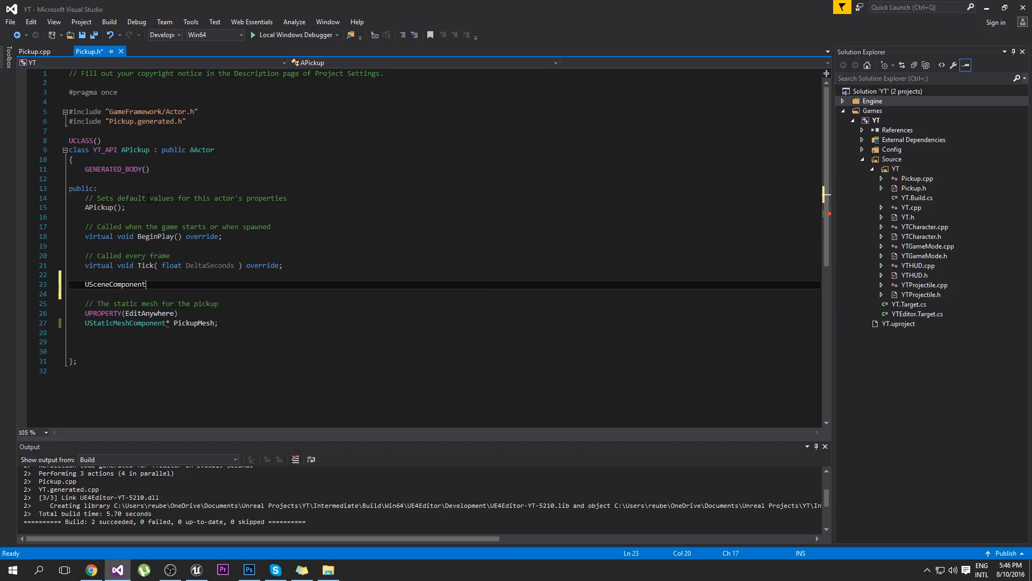
pyautogui.write('*')
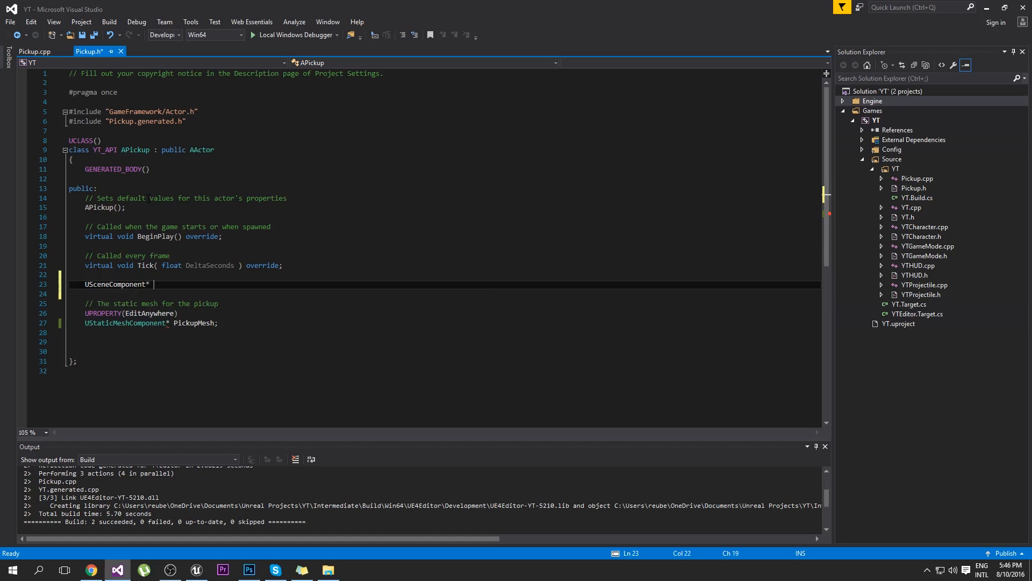
pyautogui.write('PickupRoot;')
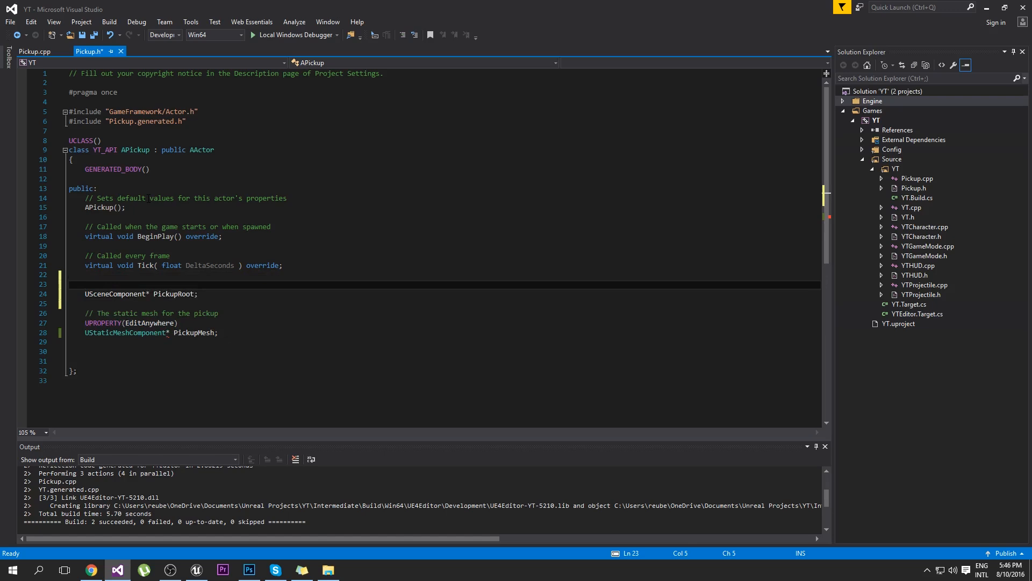
pyautogui.write('UPROPERTY(Ed')
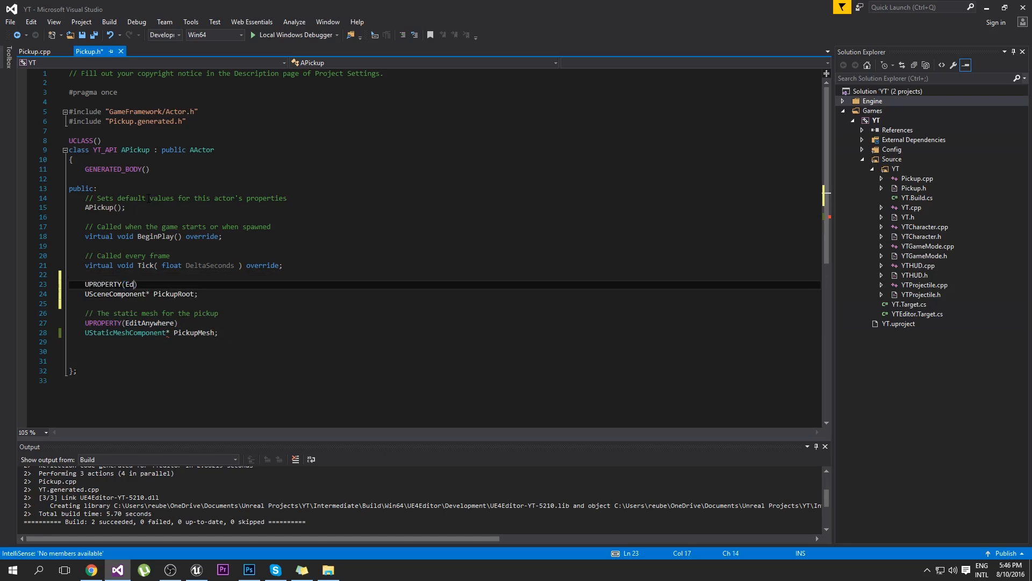
pyautogui.write('itAnywhere')
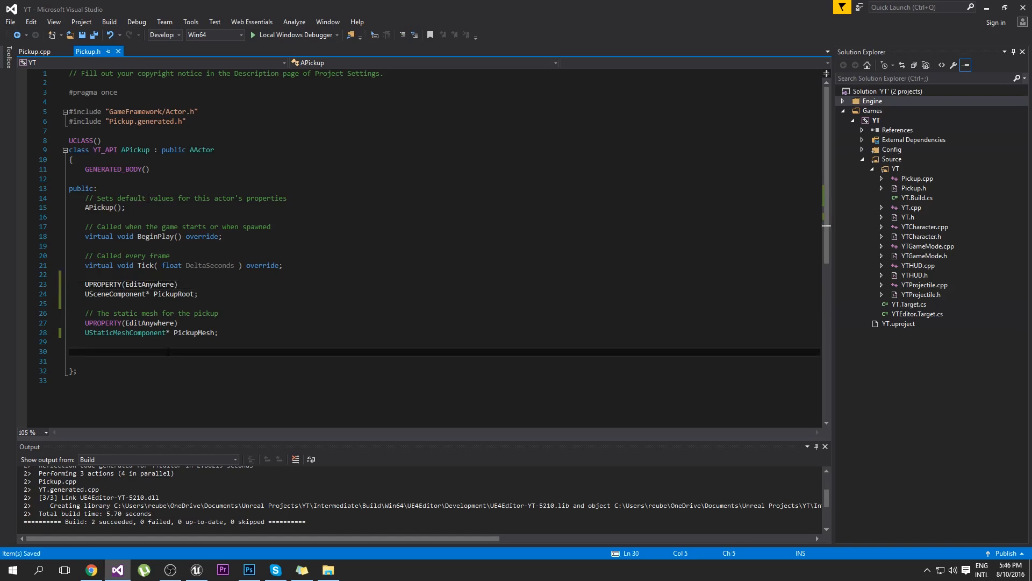
# Declare UPROPERTY(EditAnywhere) UShapeComponent* PickupBox below the PickupMesh property.
pyautogui.click(84, 351)
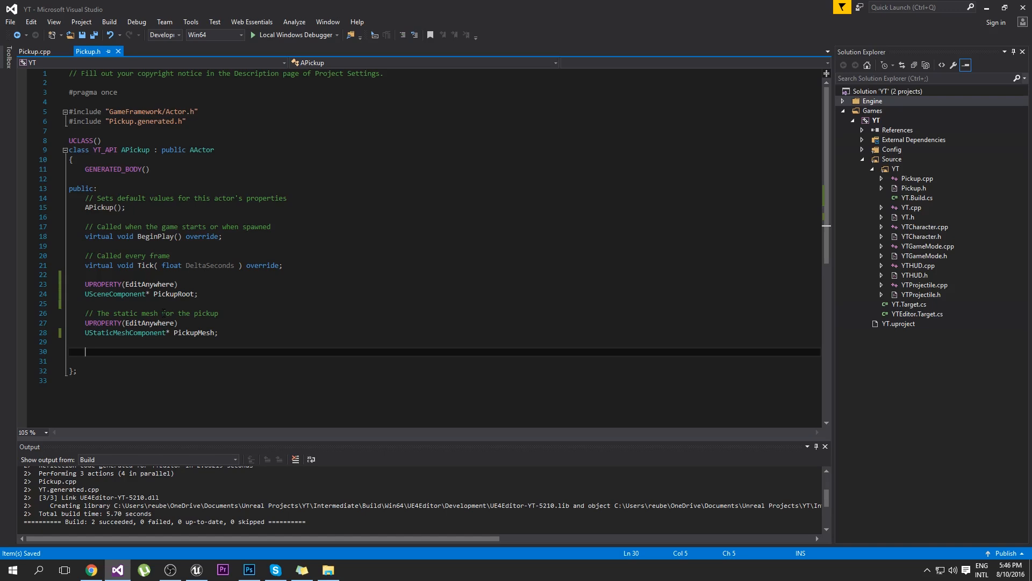
pyautogui.write('UPROPERT')
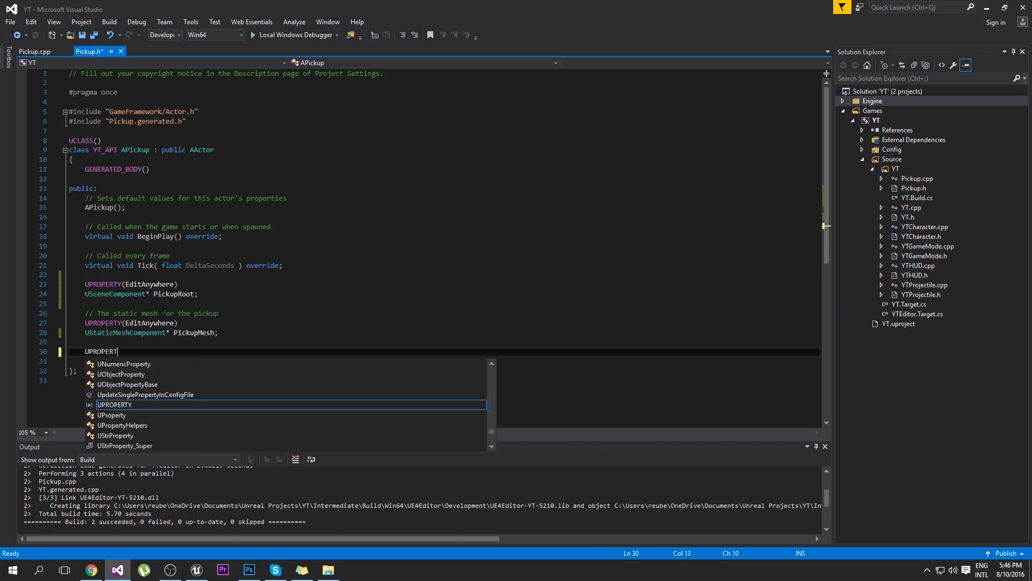
pyautogui.write('Y(EditAnywhere')
pyautogui.click(451, 360)
pyautogui.write('UShpe')
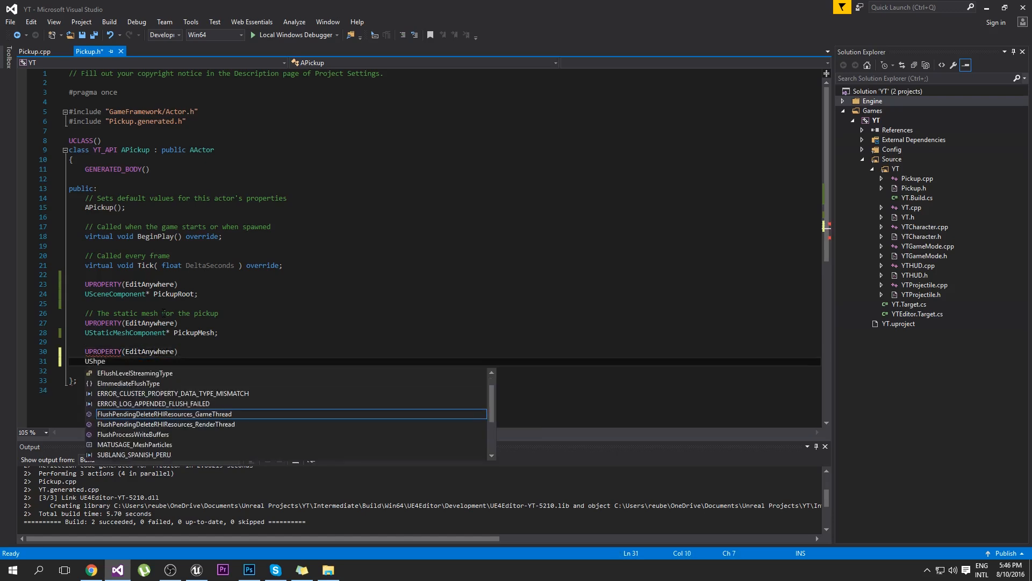
pyautogui.write('UShapeComponent*')
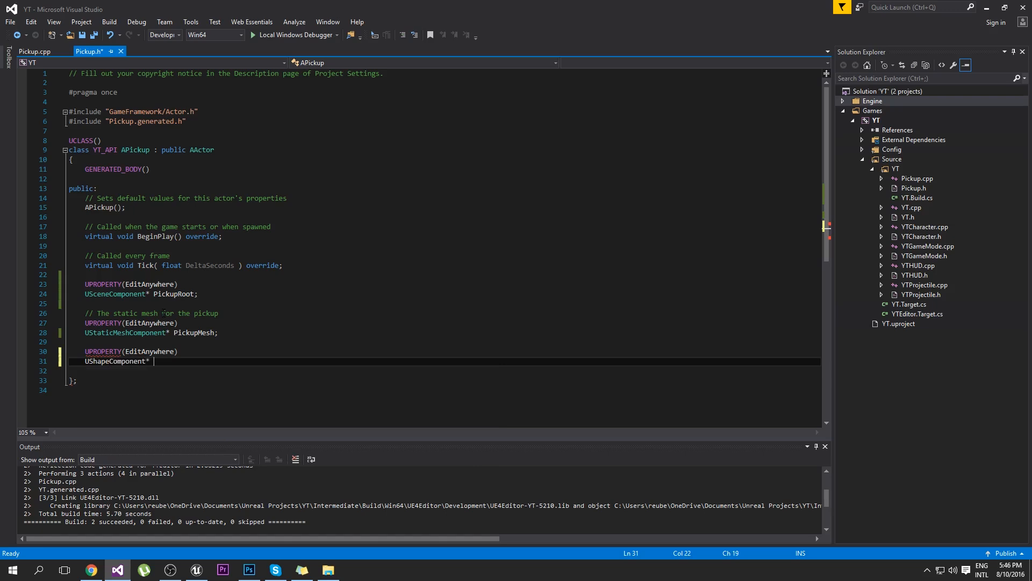
pyautogui.write('Pickup')
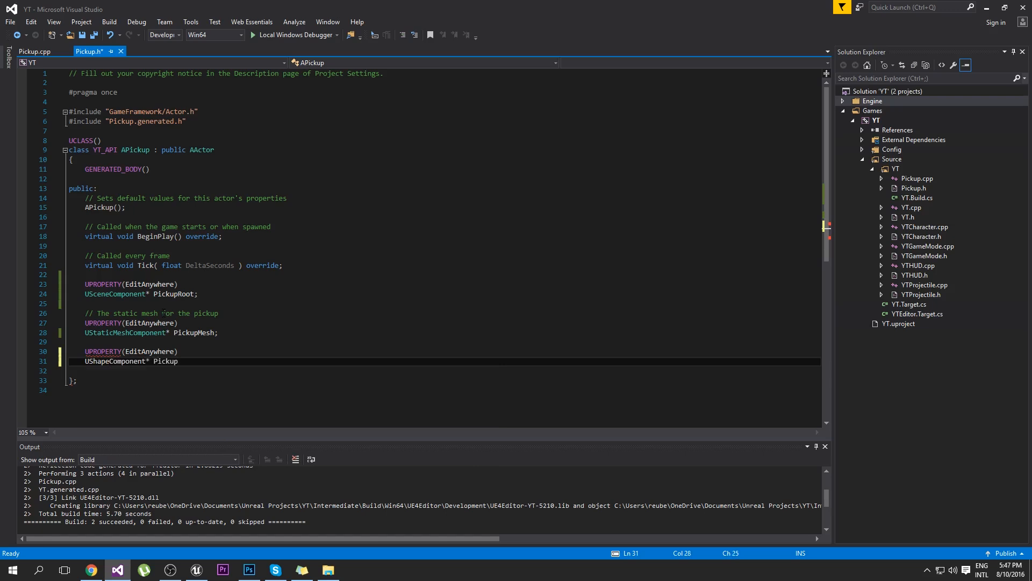
pyautogui.write('Box;')
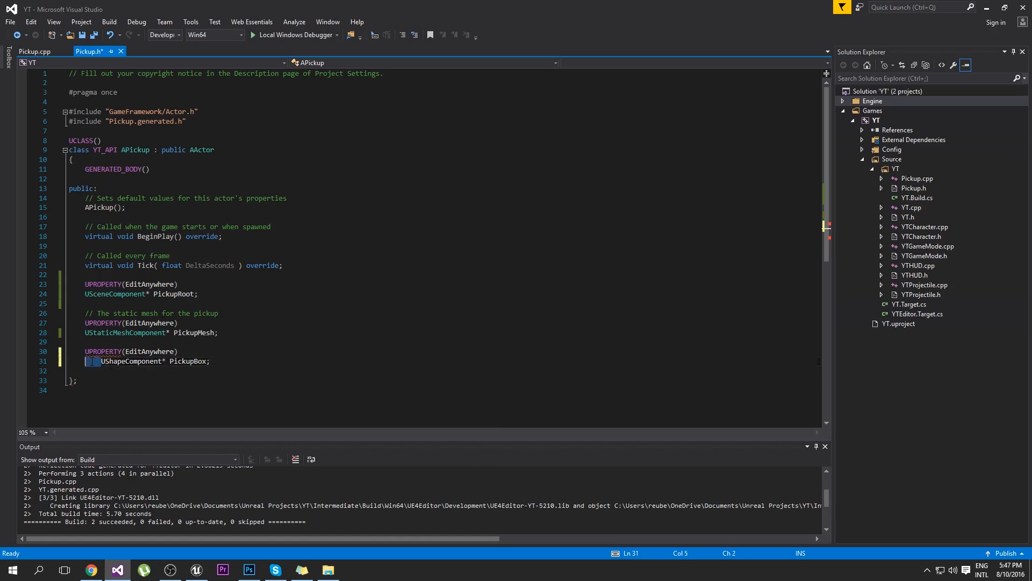
# Try a UBox type for PickupBox, keep UShapeComponent, and start new lines for the next declaration.
pyautogui.click(86, 361)
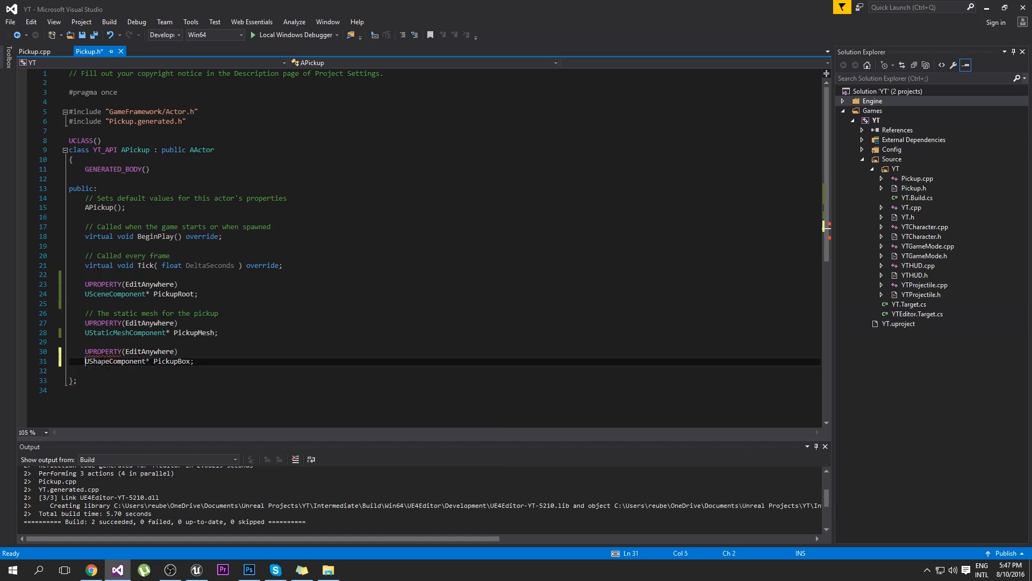
pyautogui.doubleClick(117, 361)
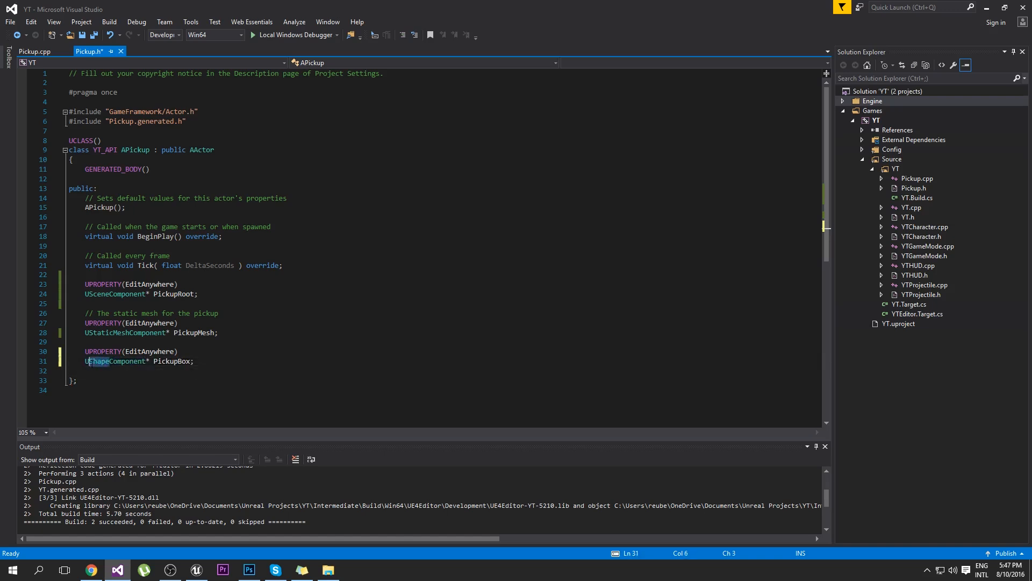
pyautogui.write('UBox')
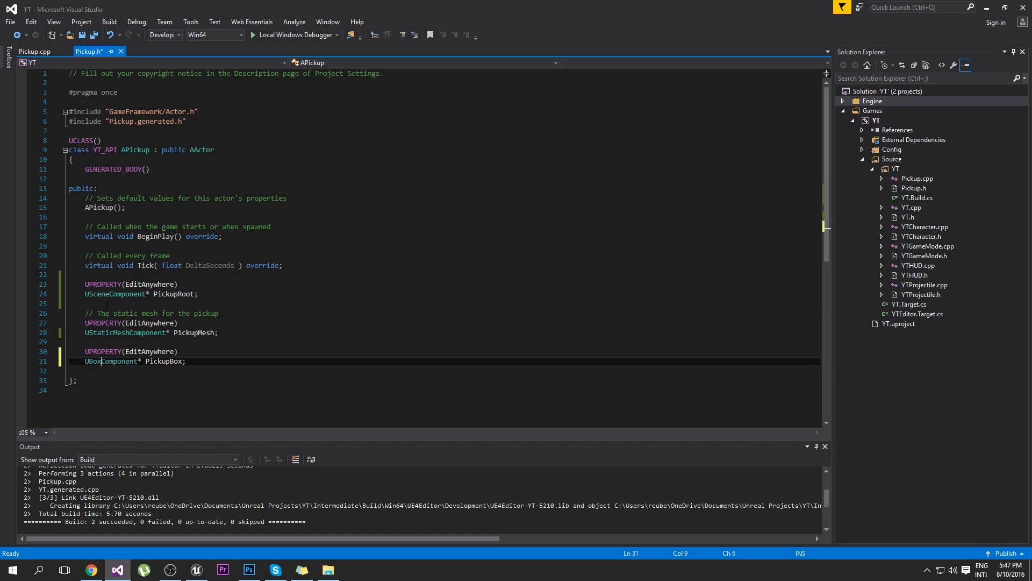
pyautogui.doubleClick(111, 362)
pyautogui.write('Shape')
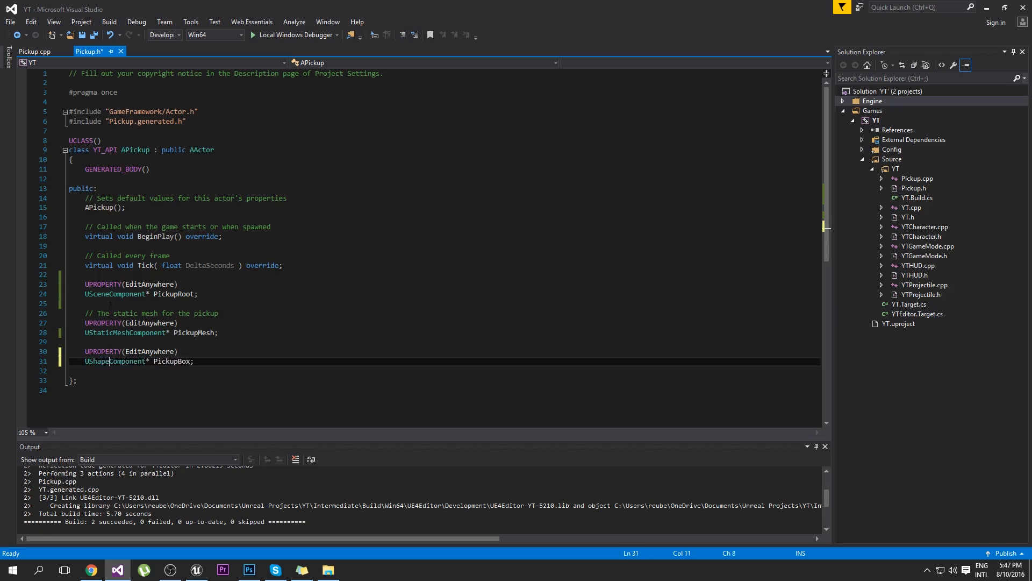
pyautogui.doubleClick(111, 361)
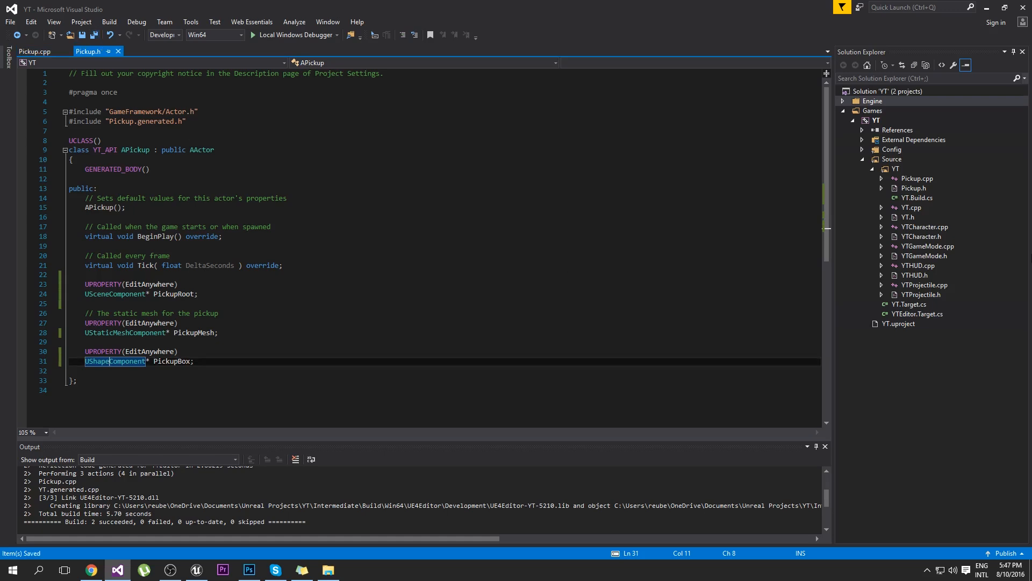
pyautogui.press('enter')
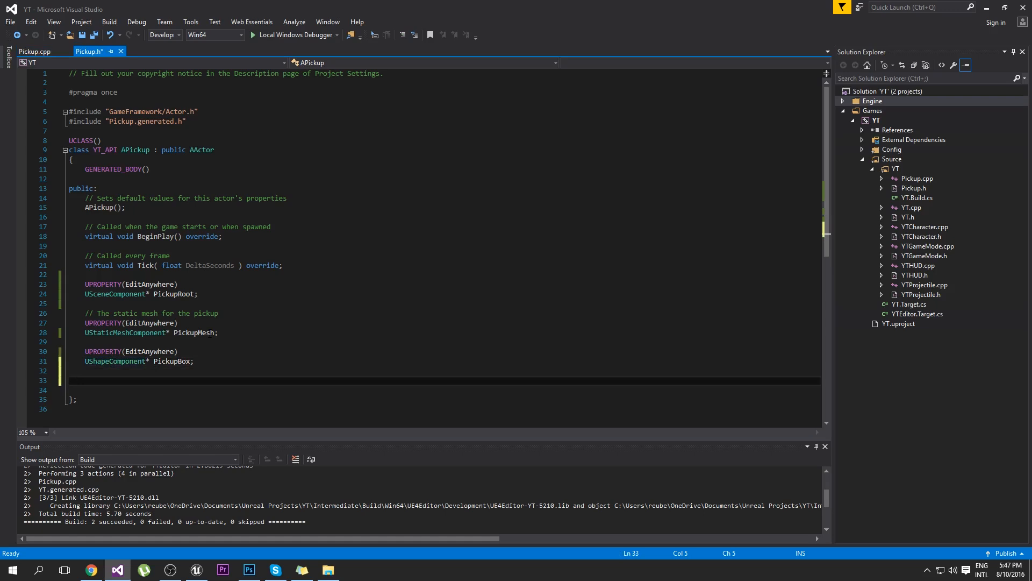
# Declare UFUNCTION() void OnPlayerEnterPickupBox(); in Pickup.h.
pyautogui.write('UFU')
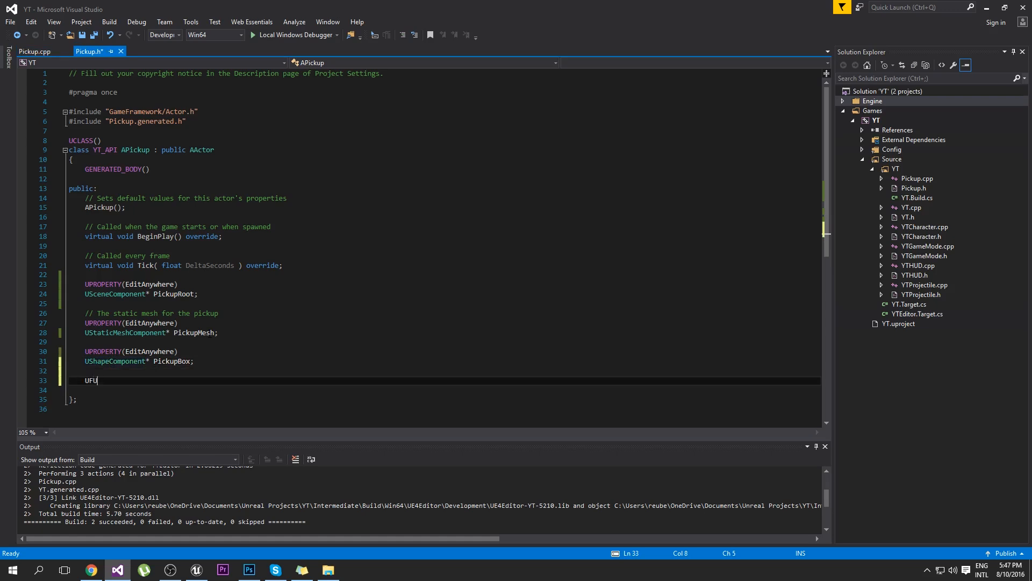
pyautogui.write('NCTION()')
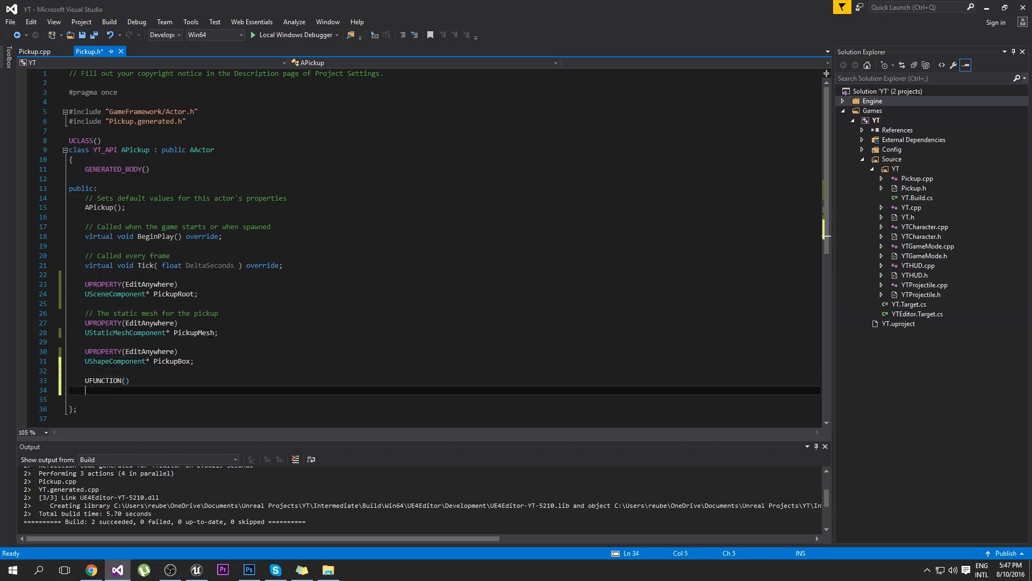
pyautogui.write('void OnP')
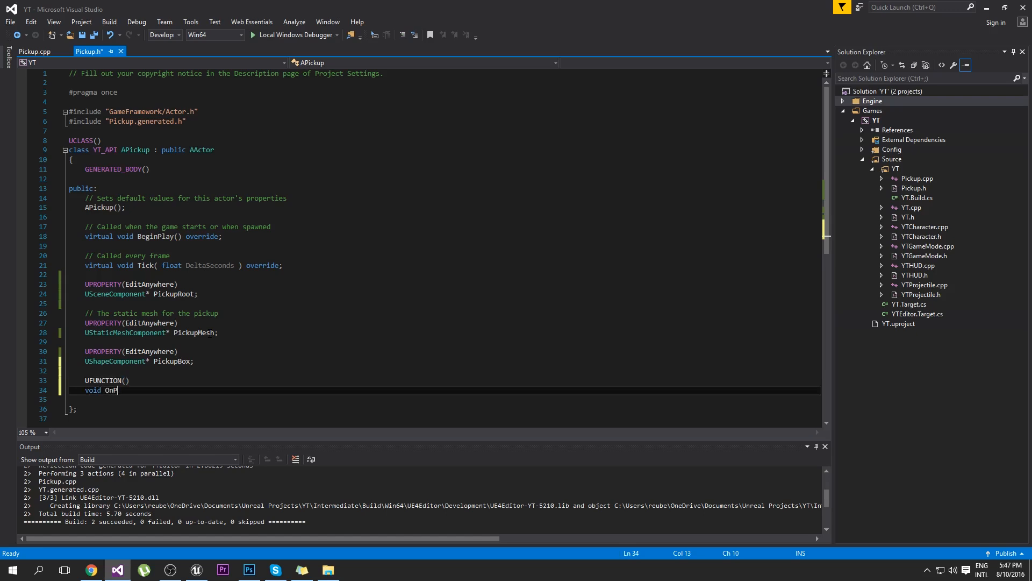
pyautogui.write('layerEnter')
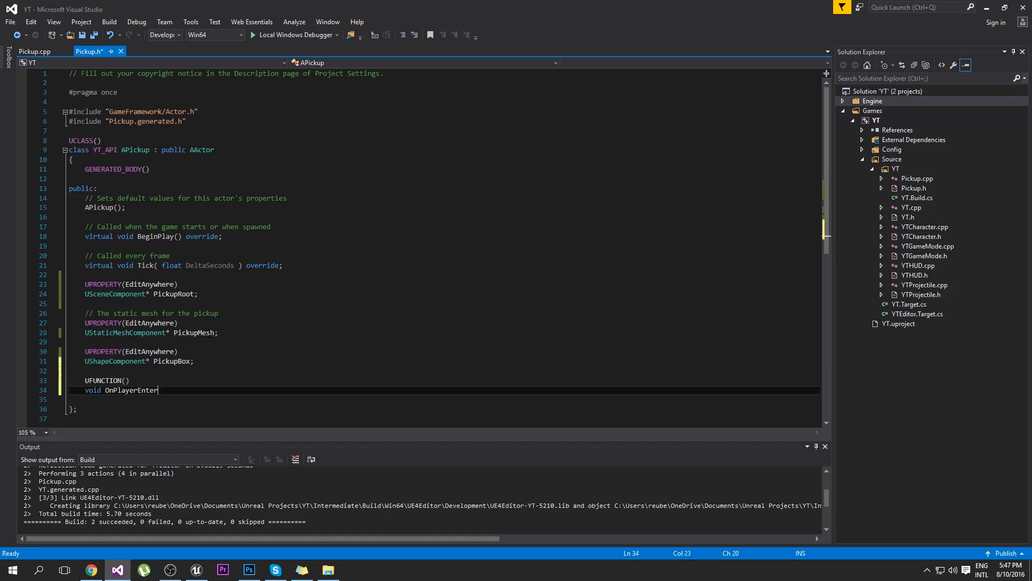
pyautogui.write('PickupBox')
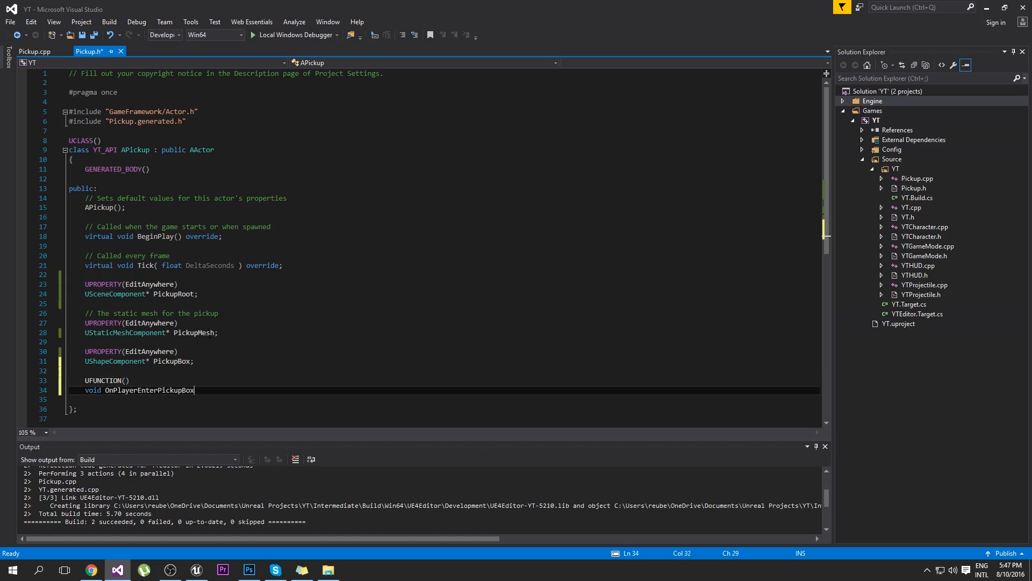
pyautogui.write('();')
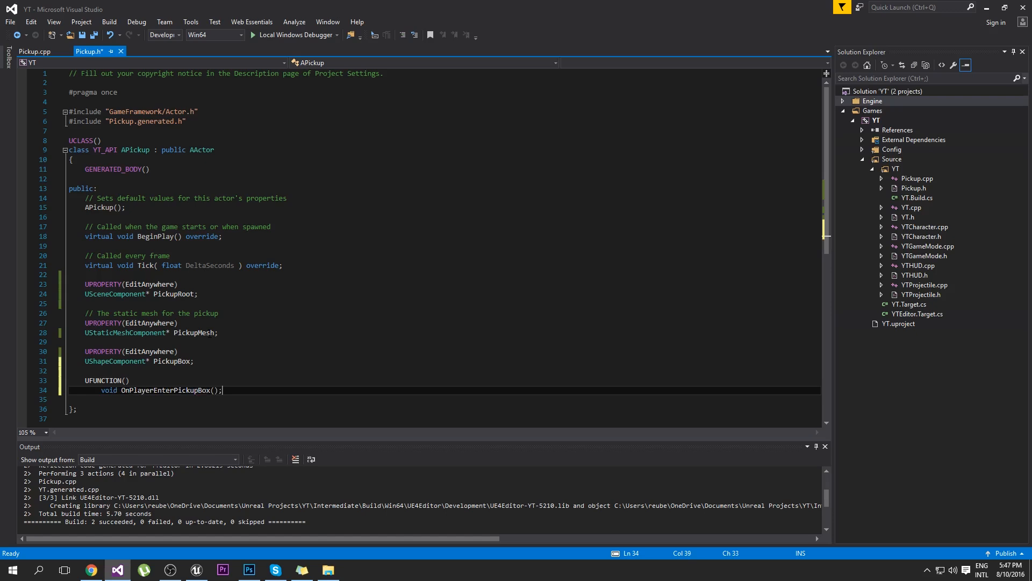
# Add parameters UPrimitiveComponent* OverlappedComp, AActor* OtherActor, UPrimitiveComponent* OtherComp.
pyautogui.click(213, 389)
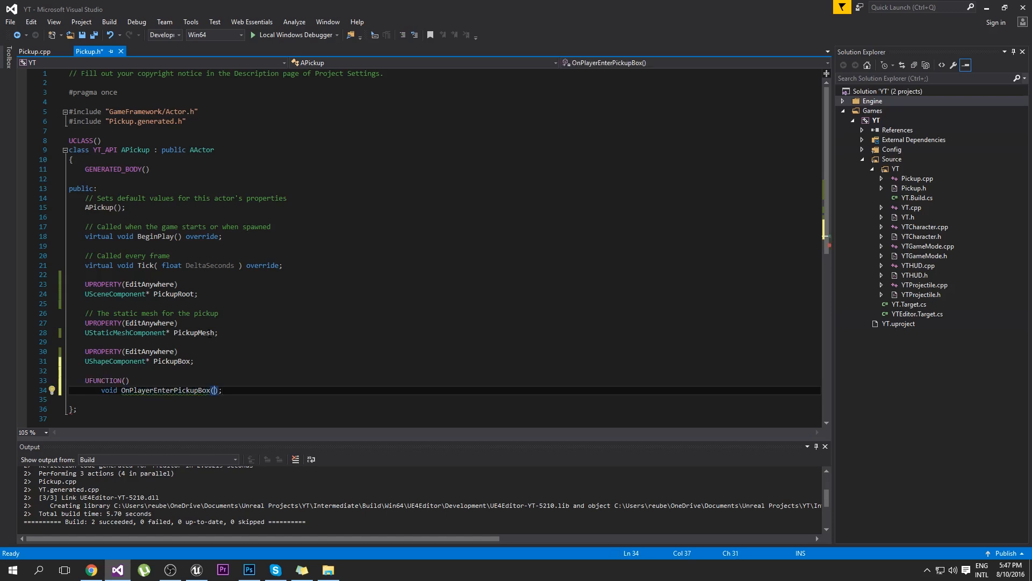
pyautogui.write('UPrimitiveComponent*')
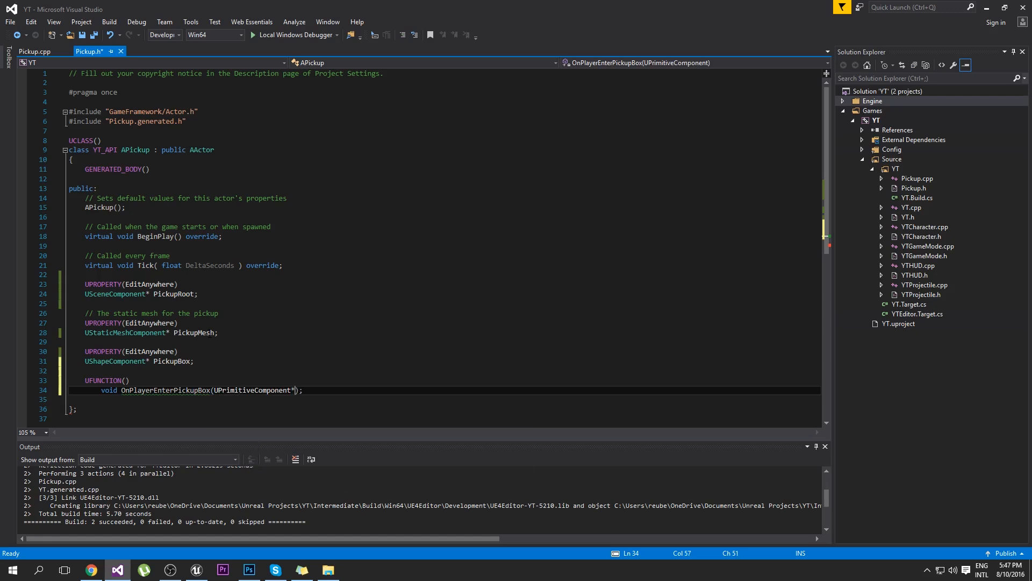
pyautogui.write('OverlappedComp,')
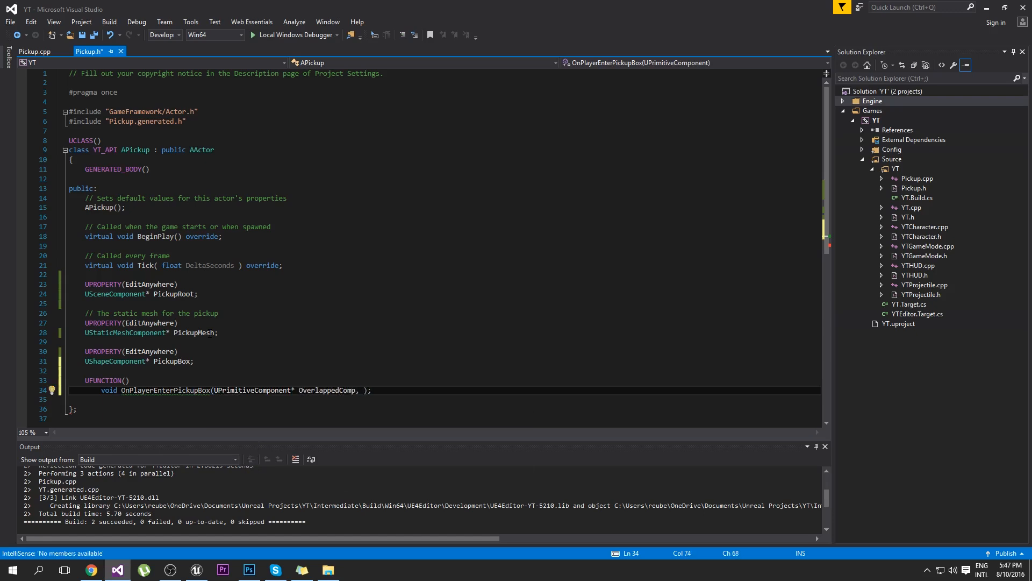
pyautogui.write('AActor*')
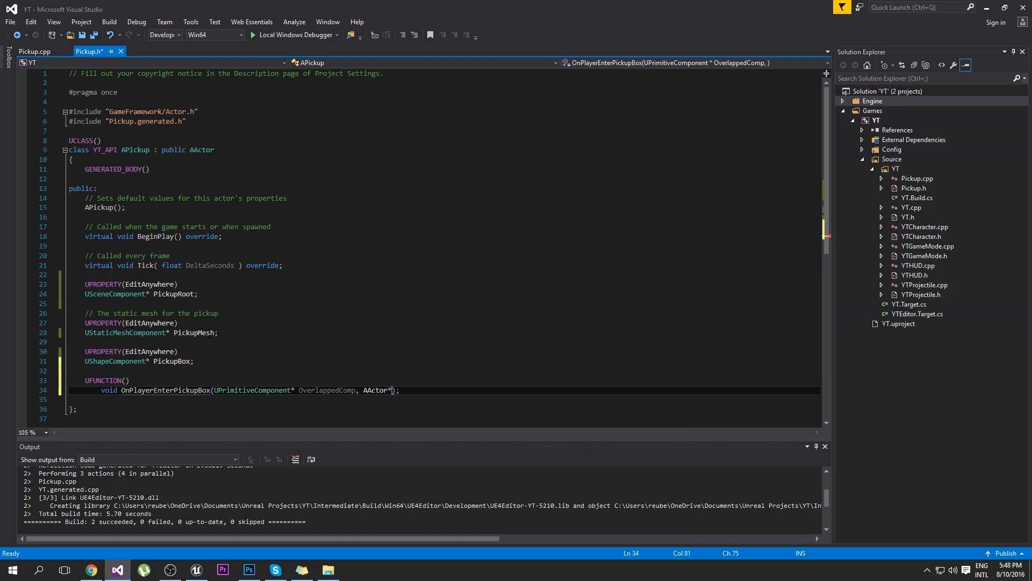
pyautogui.write('OtherActor,')
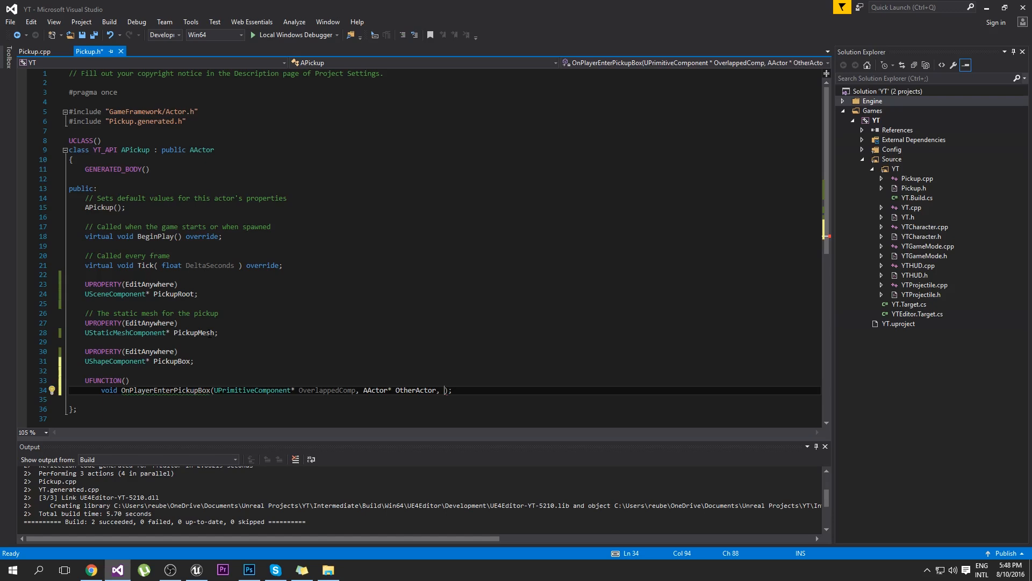
pyautogui.write('UP')
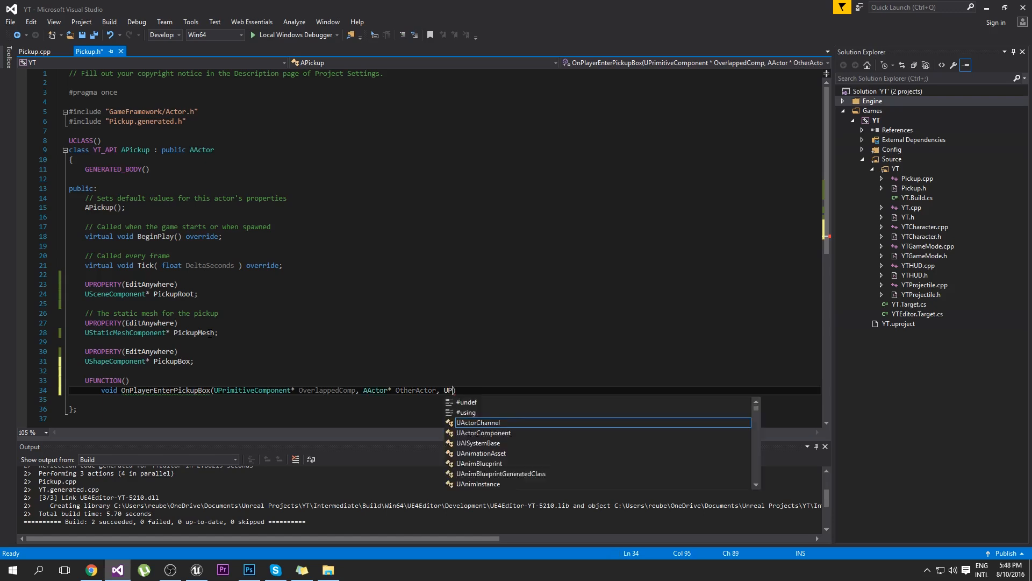
pyautogui.write('P')
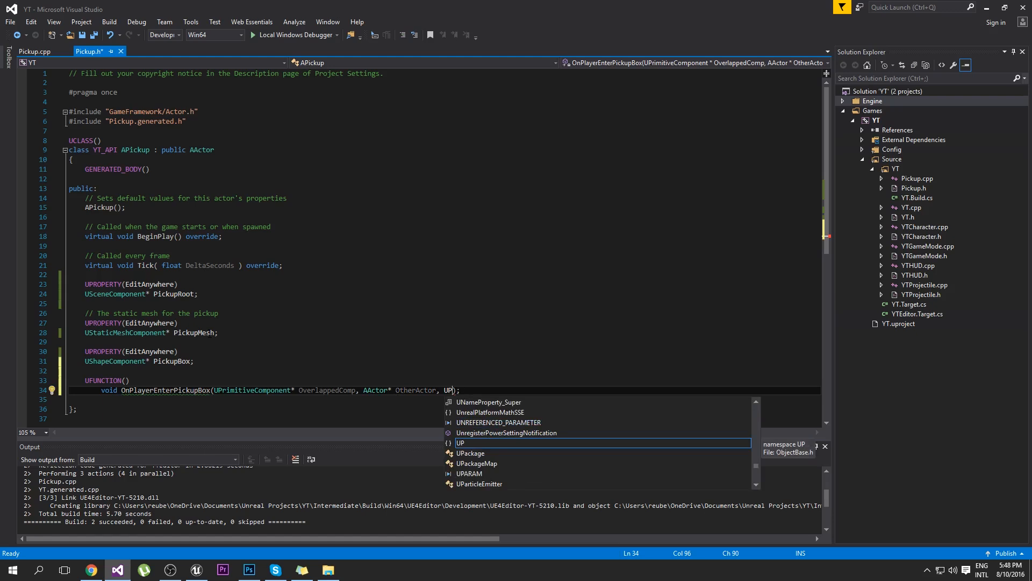
pyautogui.write('rimitiveComponent*')
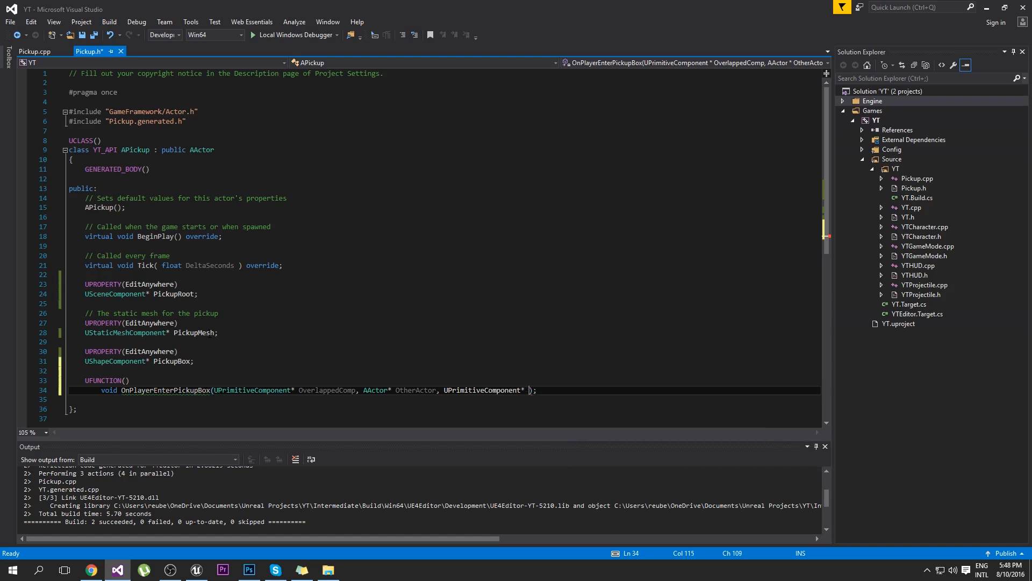
pyautogui.write('OtherComp,')
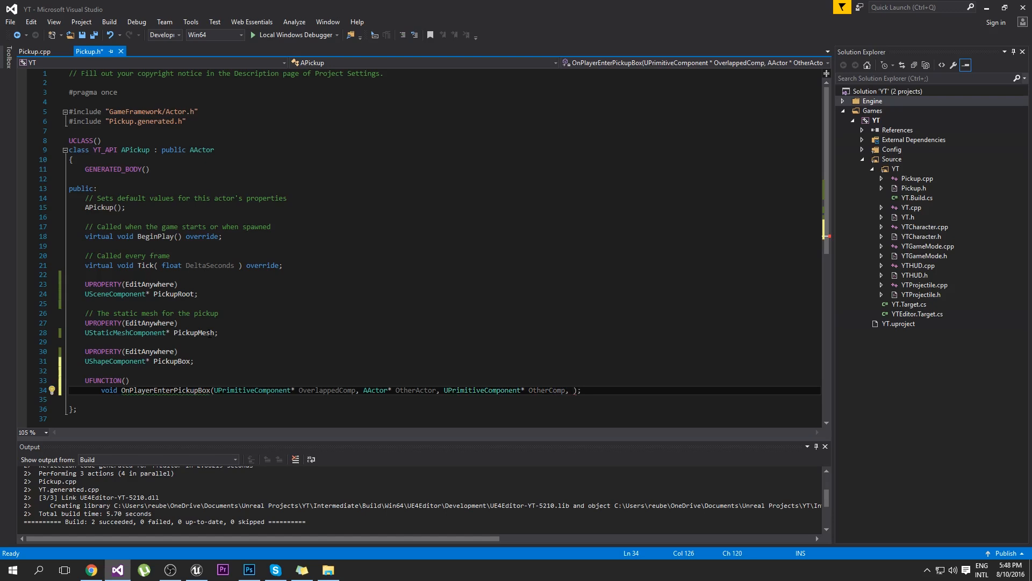
# Add int32 OtherBodyIndex, bool bFromSweep, const FHitResult& SweepResult and bring up code actions.
pyautogui.write('int32 OtherBodyIndex,')
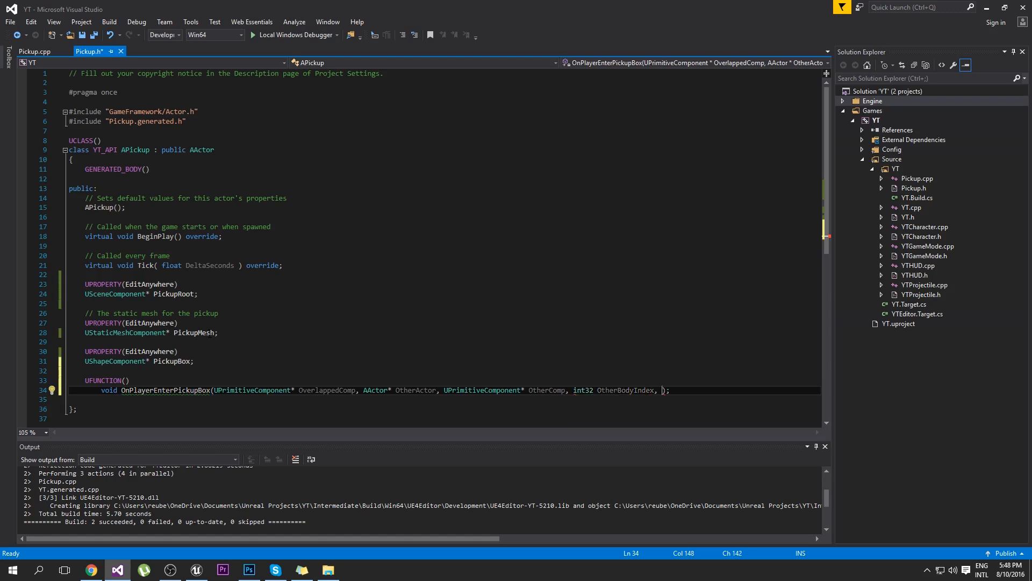
pyautogui.write('bool bFromSweep,')
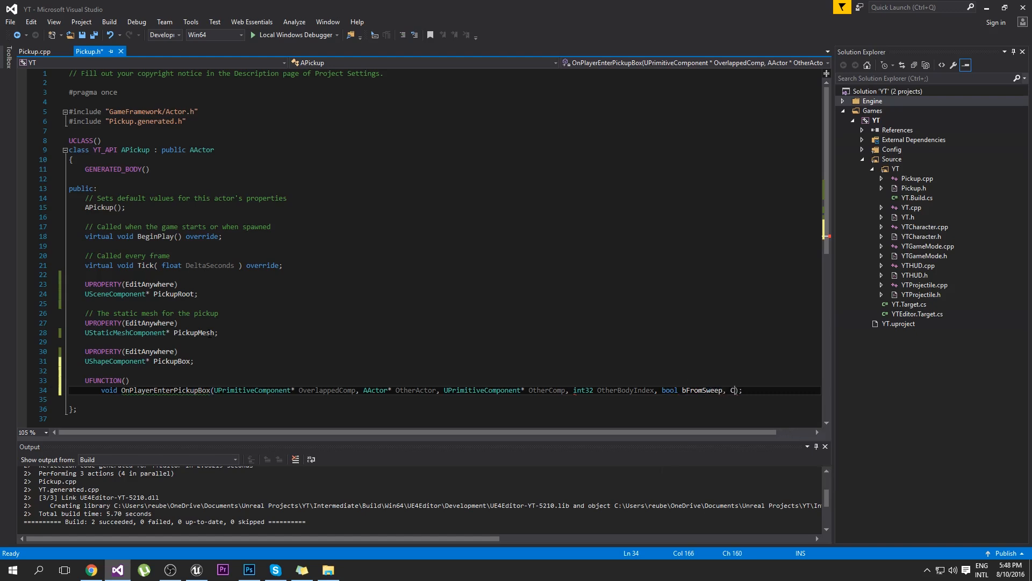
pyautogui.write('const FH')
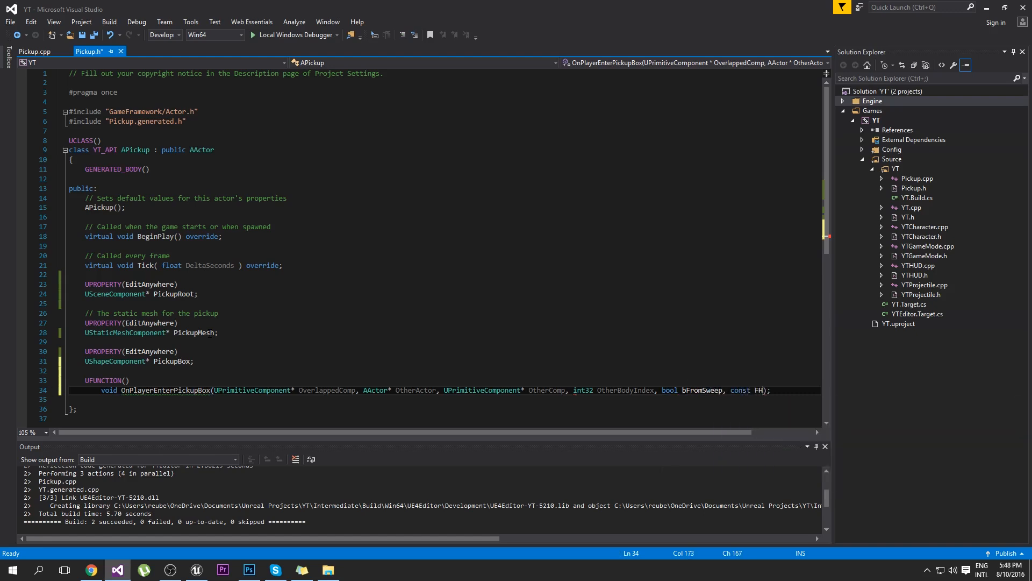
pyautogui.write('itResult')
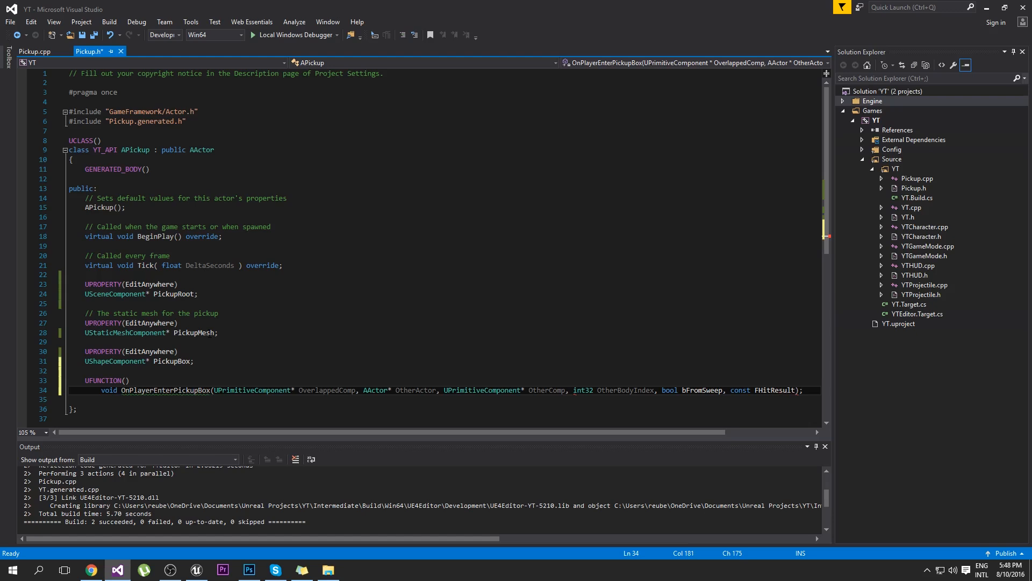
pyautogui.write('& Sweep')
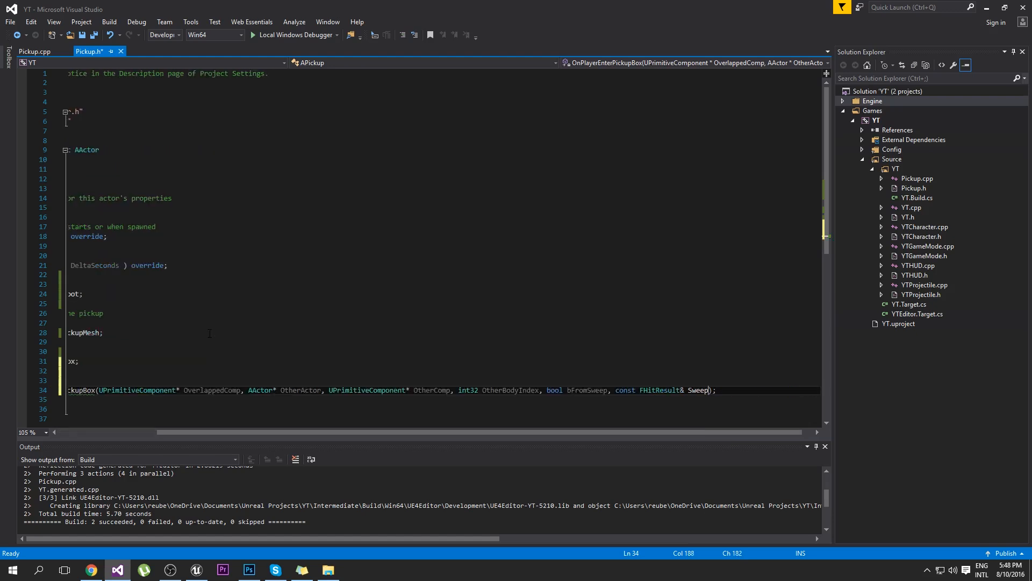
pyautogui.write('Result')
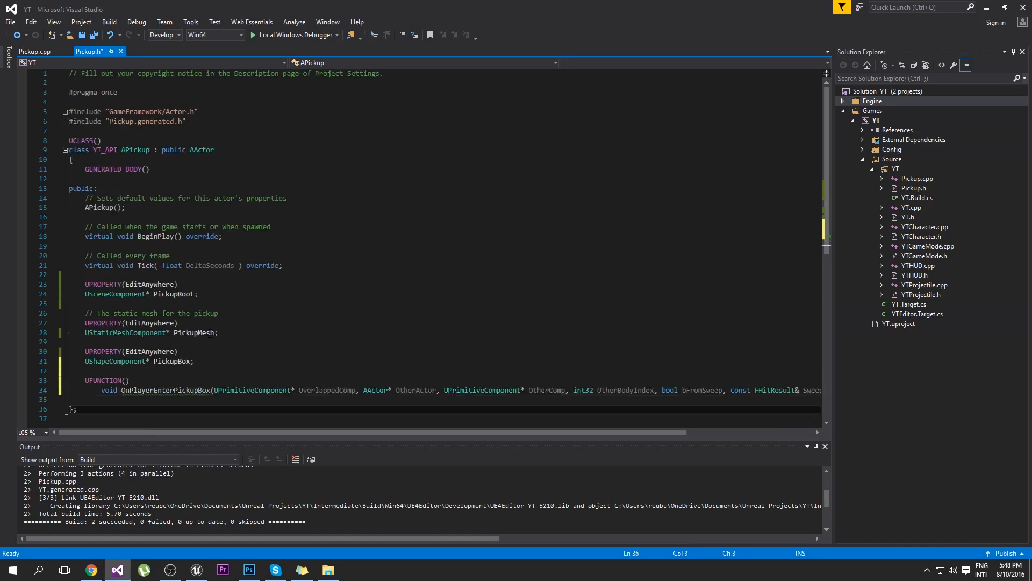
pyautogui.hscroll(3)
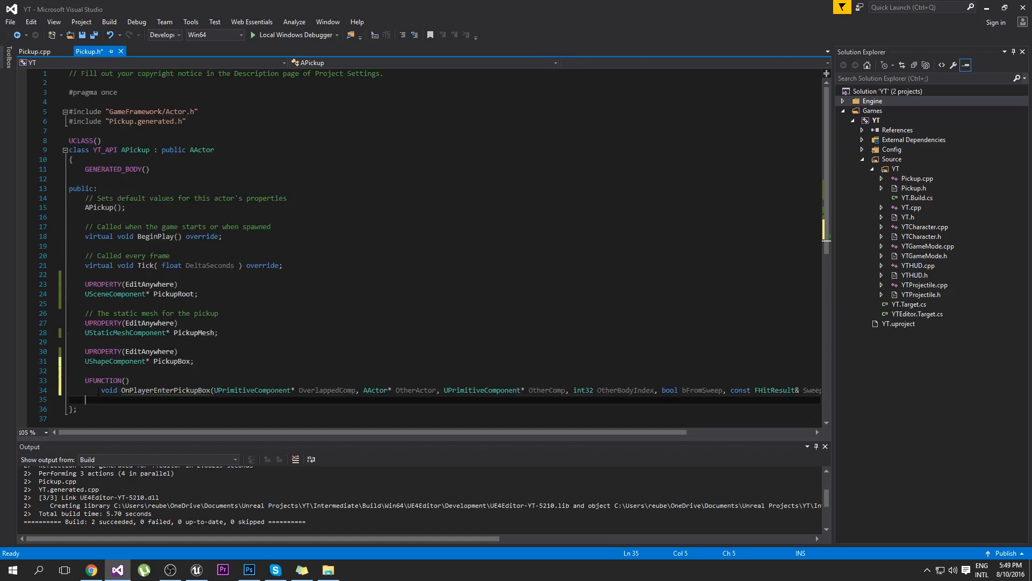
pyautogui.click(131, 389)
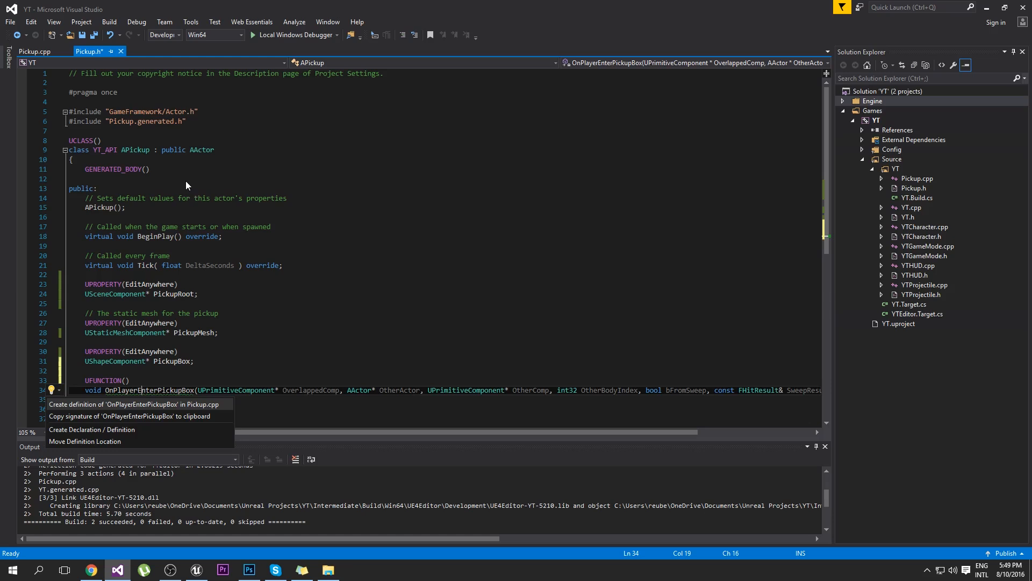
# Generate OnPlayerEnterPickupBox's definition in Pickup.cpp, make it call Destroy(), save, and move to the constructor.
pyautogui.click(128, 403)
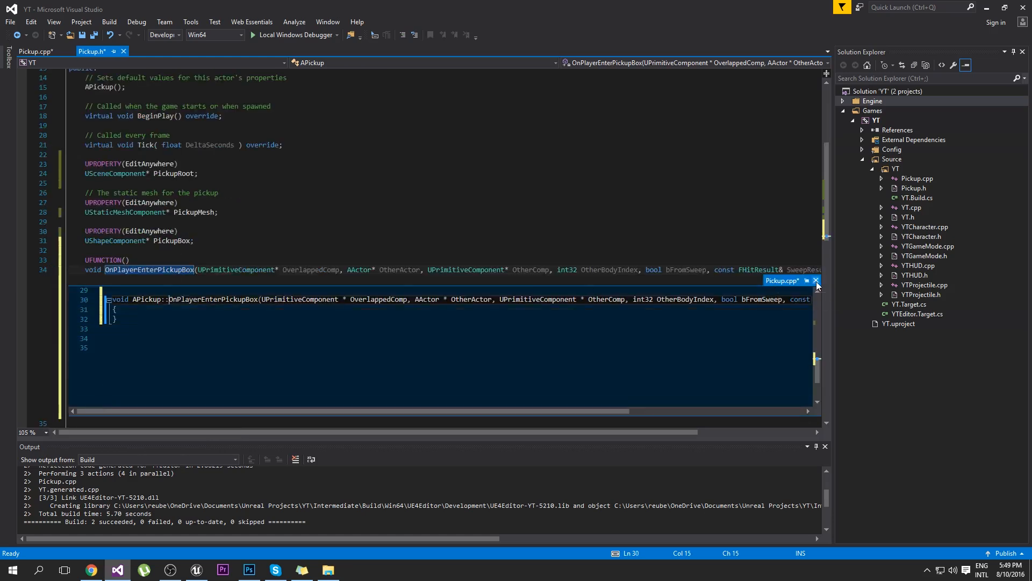
pyautogui.click(815, 281)
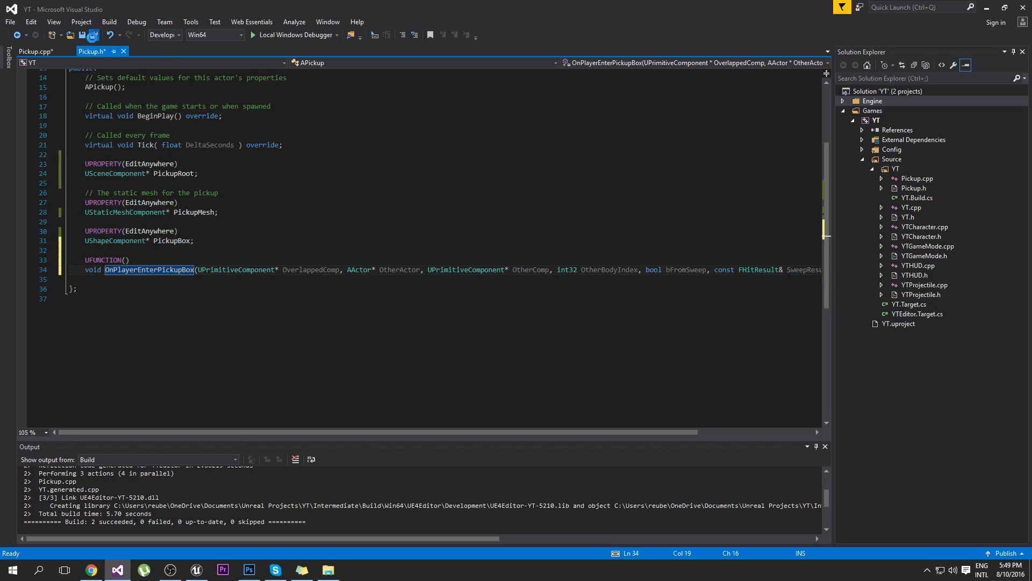
pyautogui.click(34, 52)
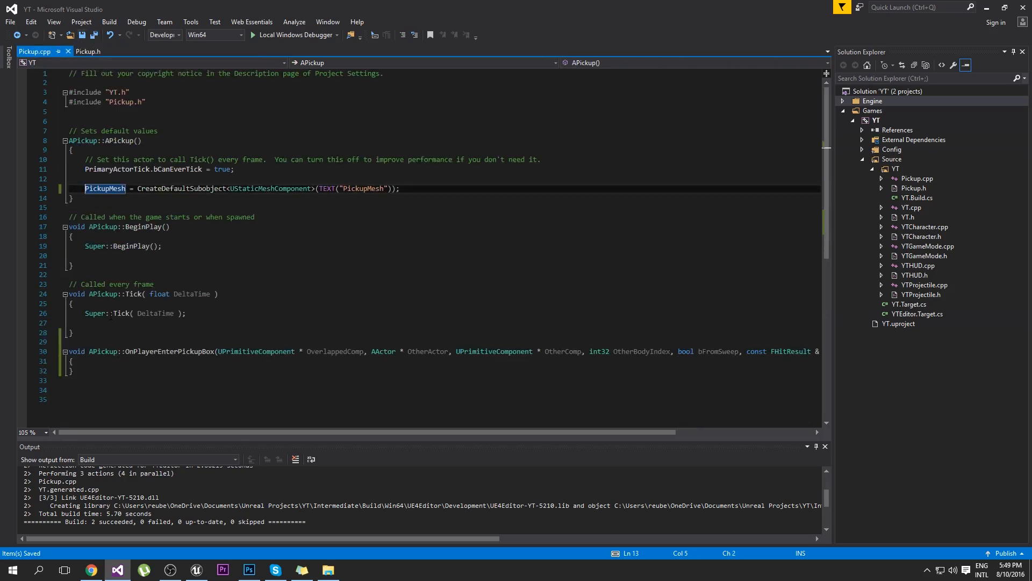
pyautogui.click(72, 361)
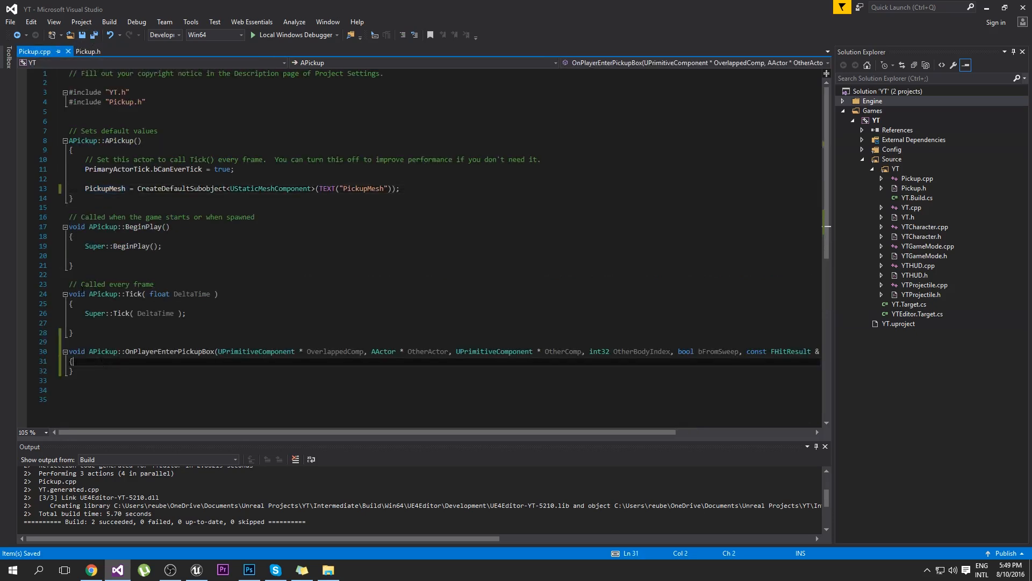
pyautogui.write('Destroy();')
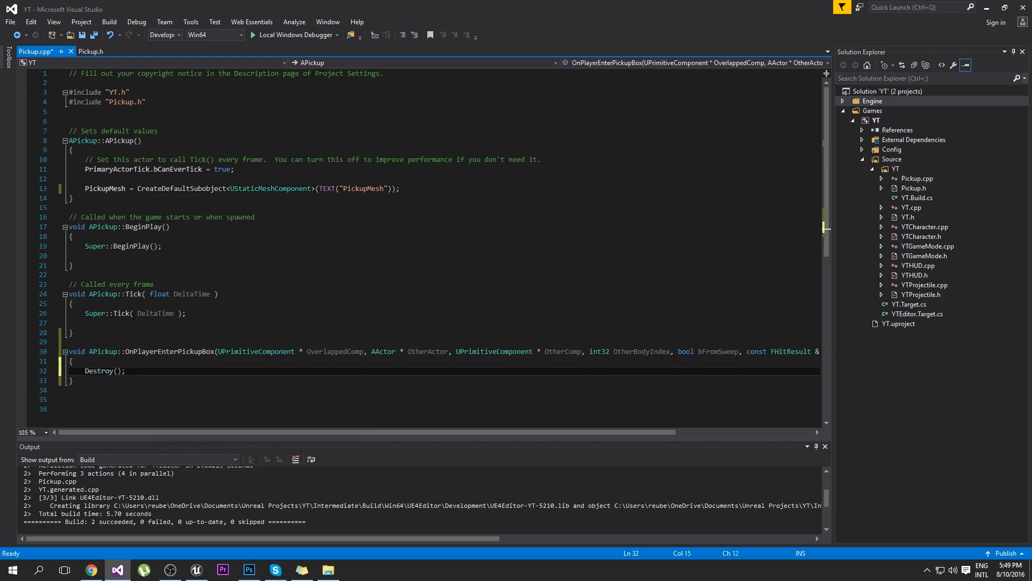
pyautogui.press('ctrl+s')
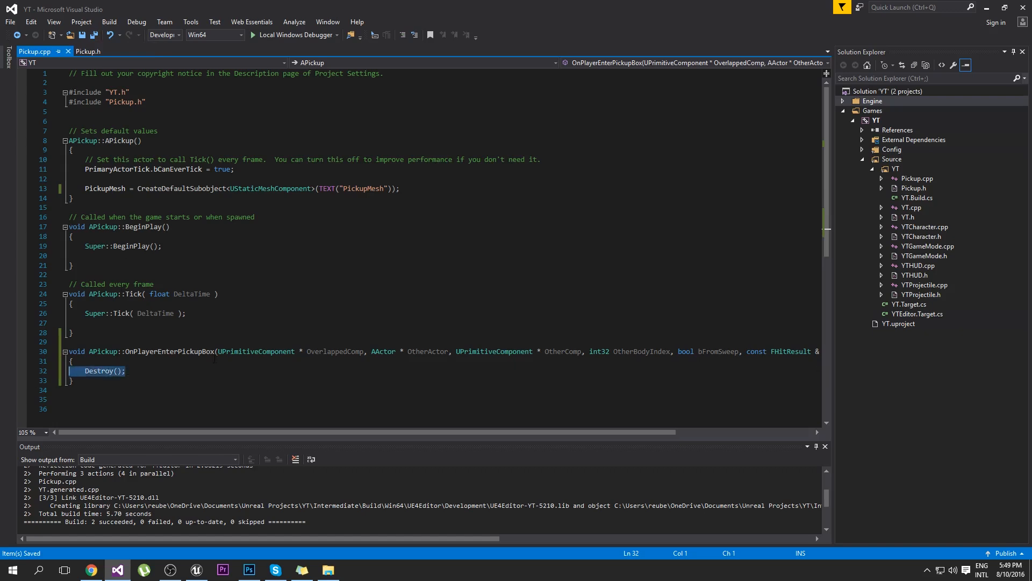
pyautogui.moveTo(23, 371)
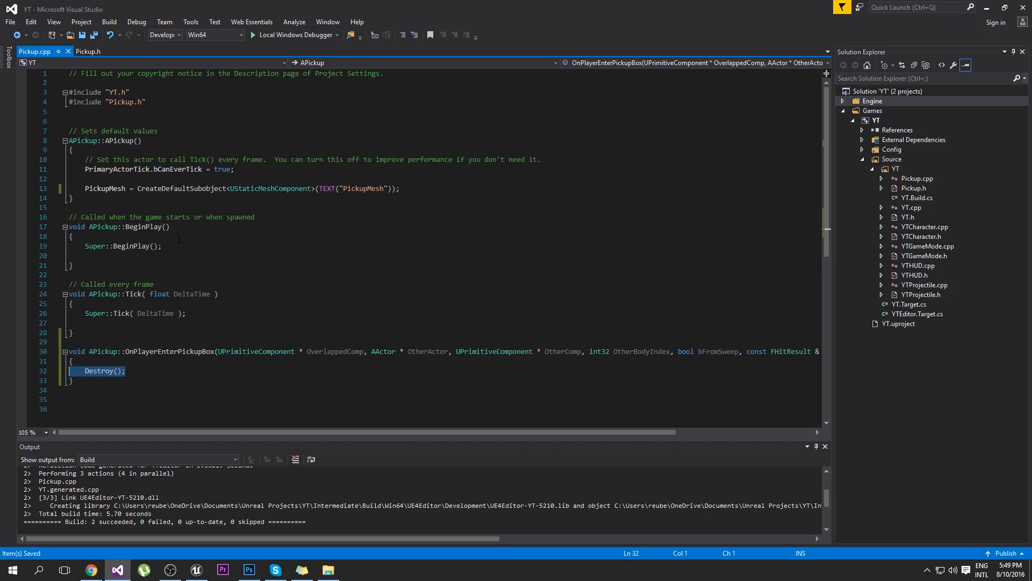
pyautogui.click(398, 188)
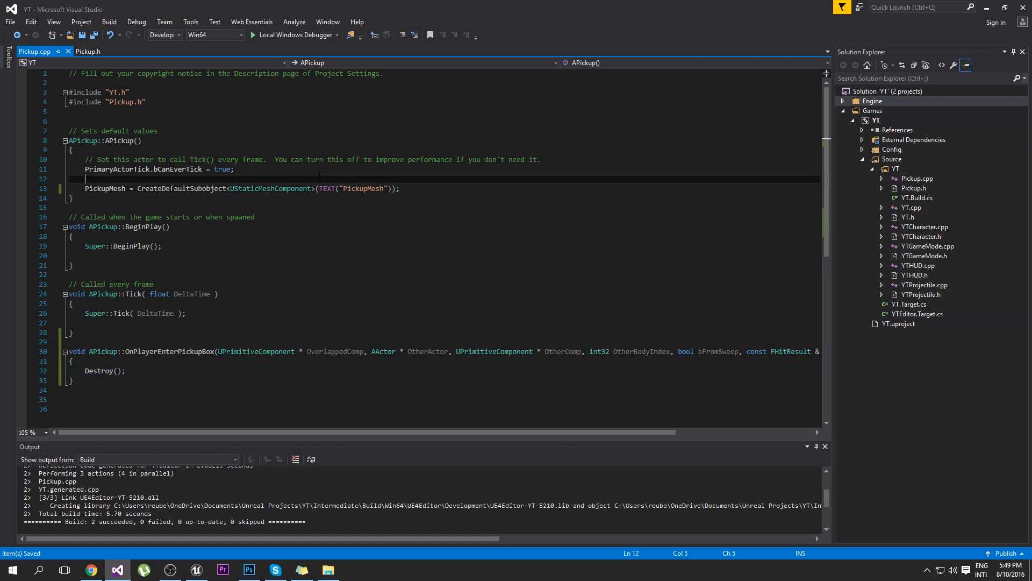
# Write PickupRoot = CreateDefaultSubobject<USceneComponent>(TEXT("PickupRoot")); above the PickupMesh line.
pyautogui.press('Return')
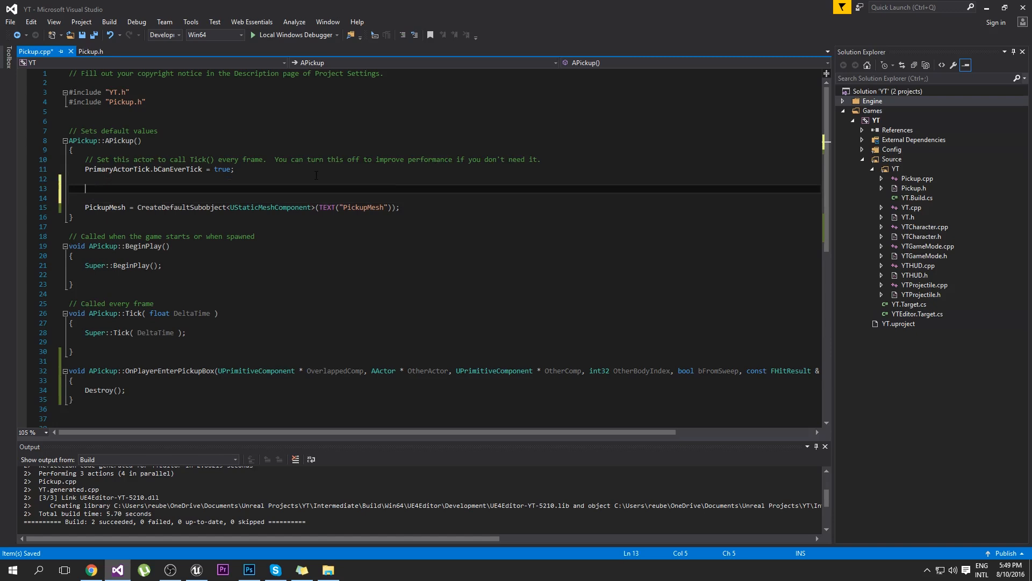
pyautogui.click(90, 52)
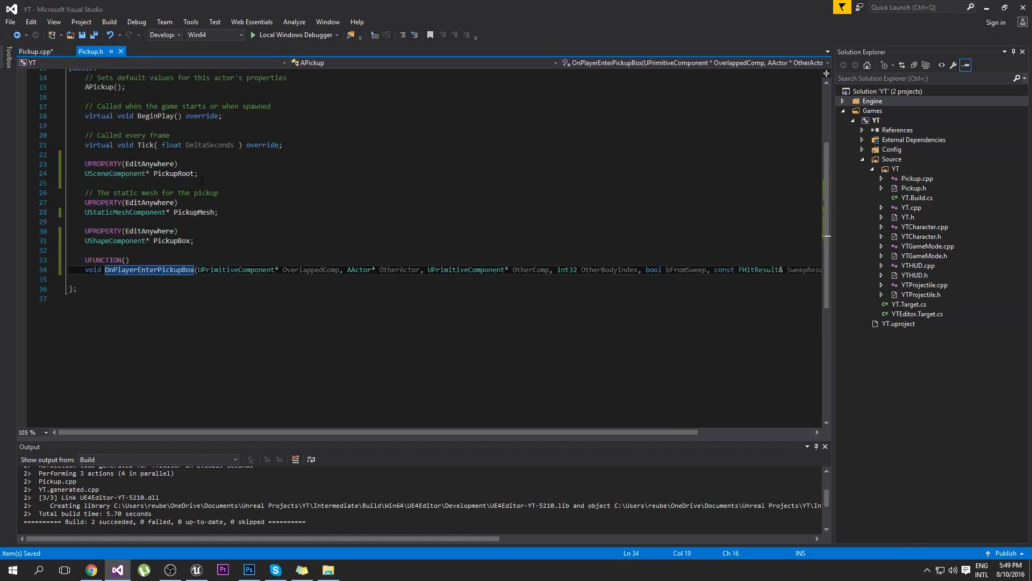
pyautogui.click(32, 52)
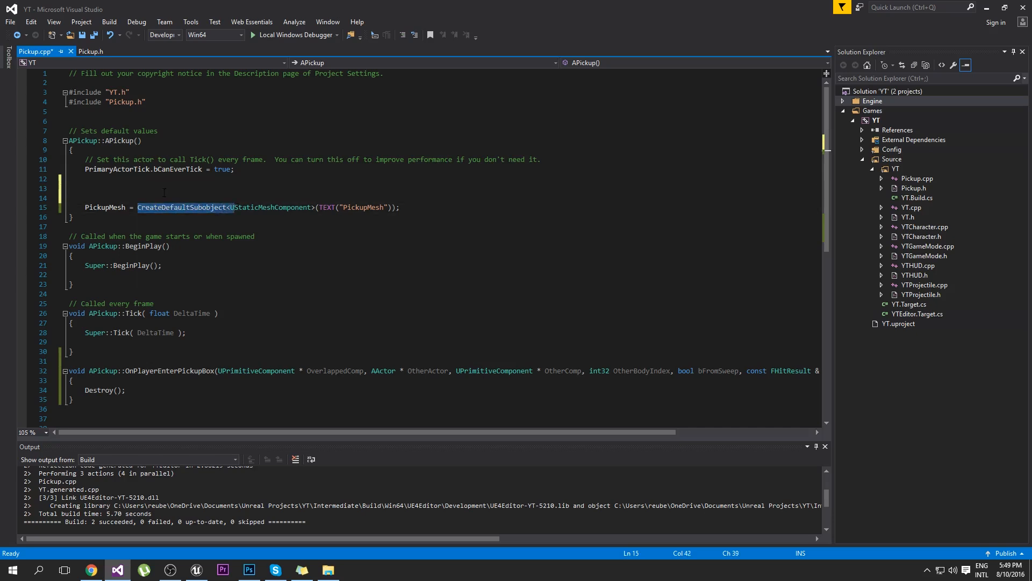
pyautogui.write('PickupRoot = C')
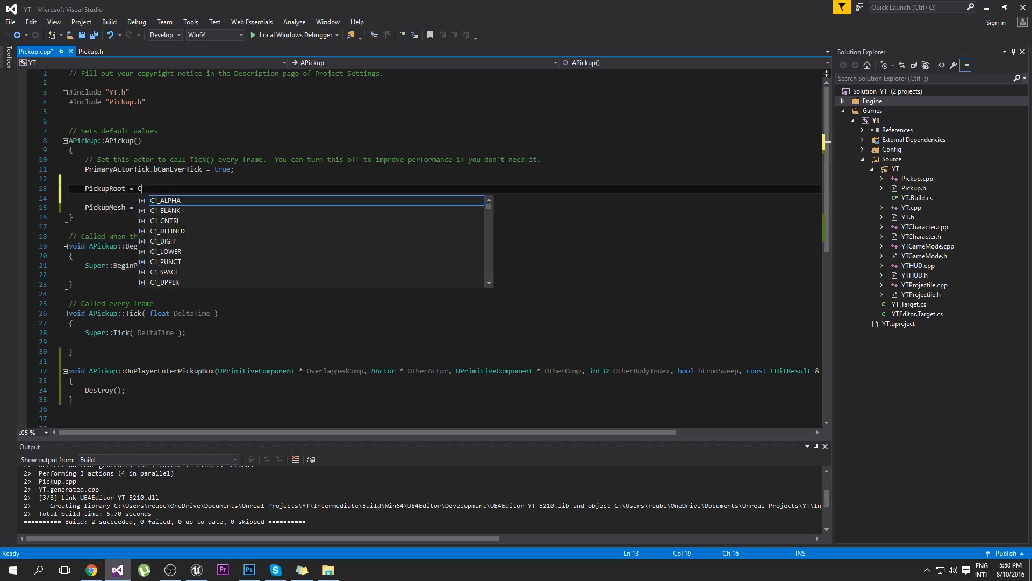
pyautogui.write('reateDefaultSubobject<>')
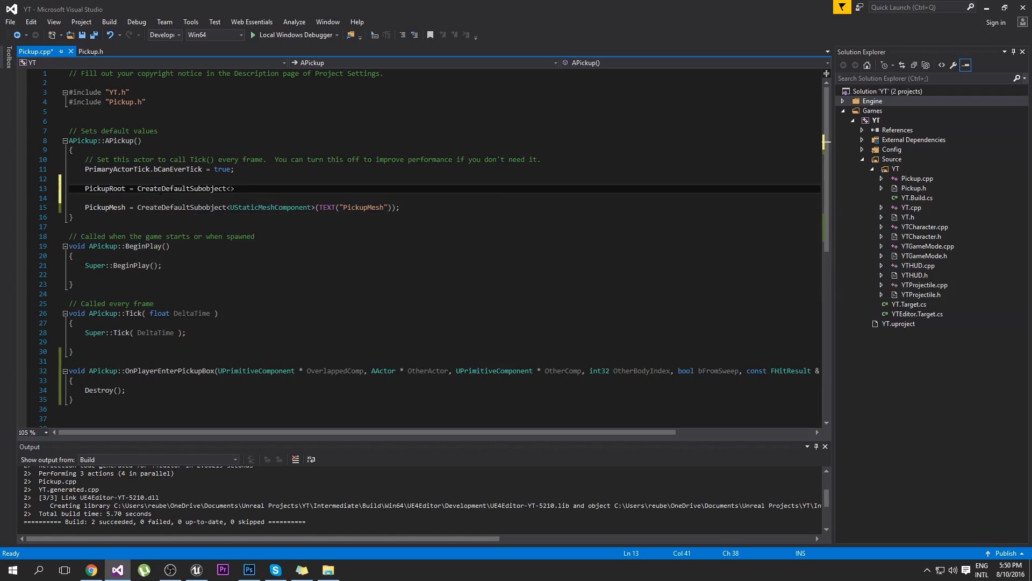
pyautogui.write('URoot')
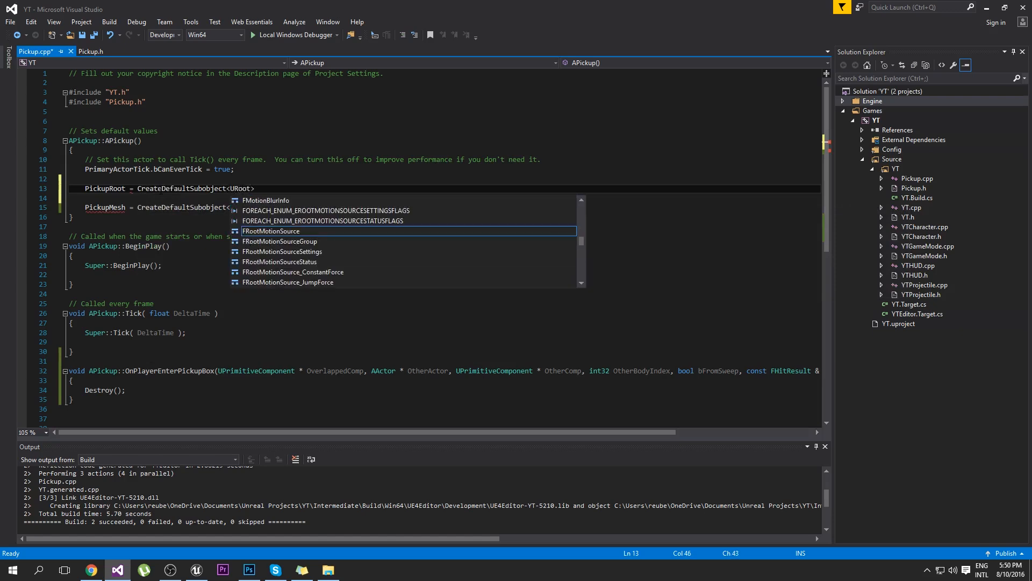
pyautogui.write('Comp')
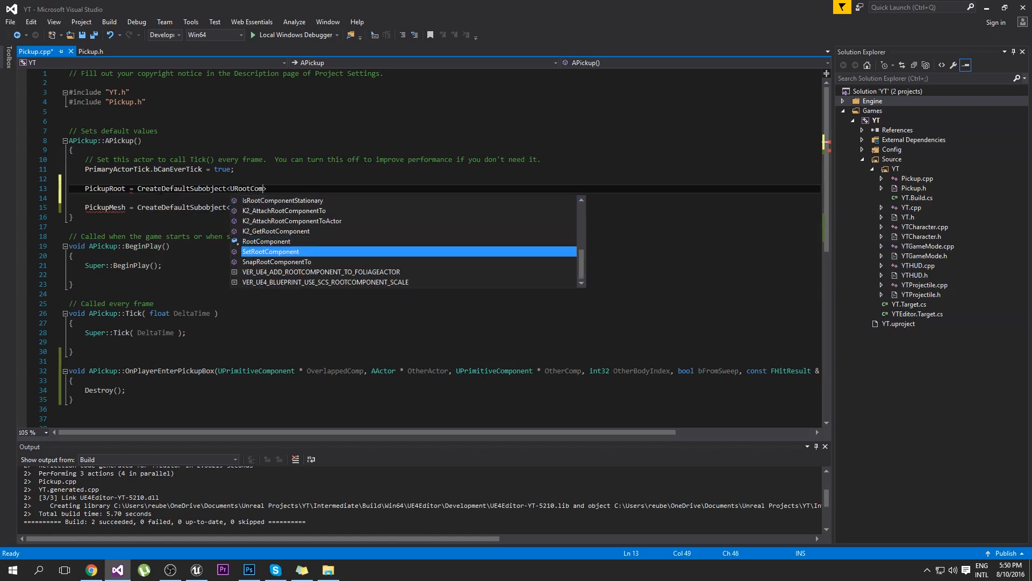
pyautogui.moveTo(270, 252)
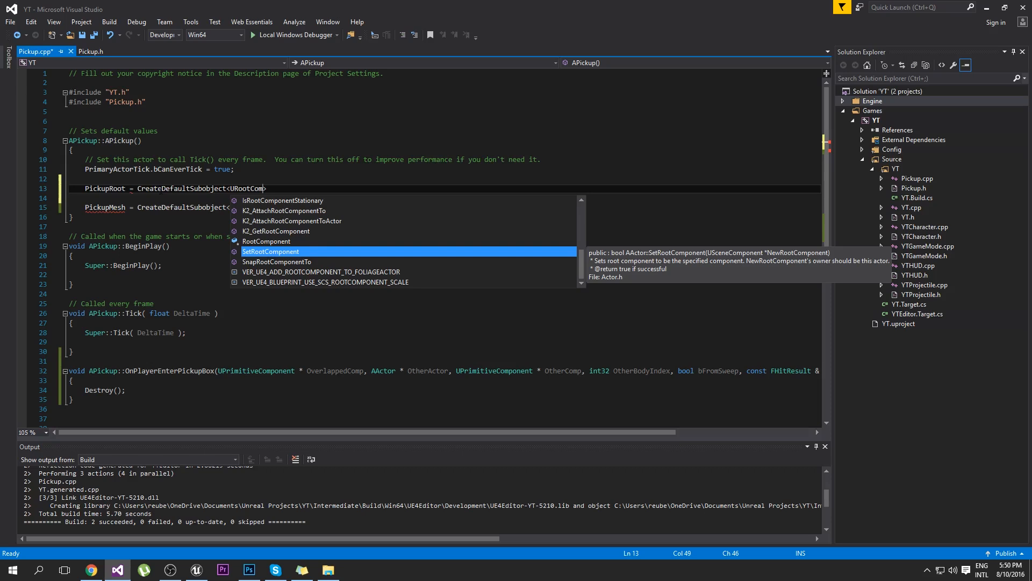
pyautogui.press('Backspace')
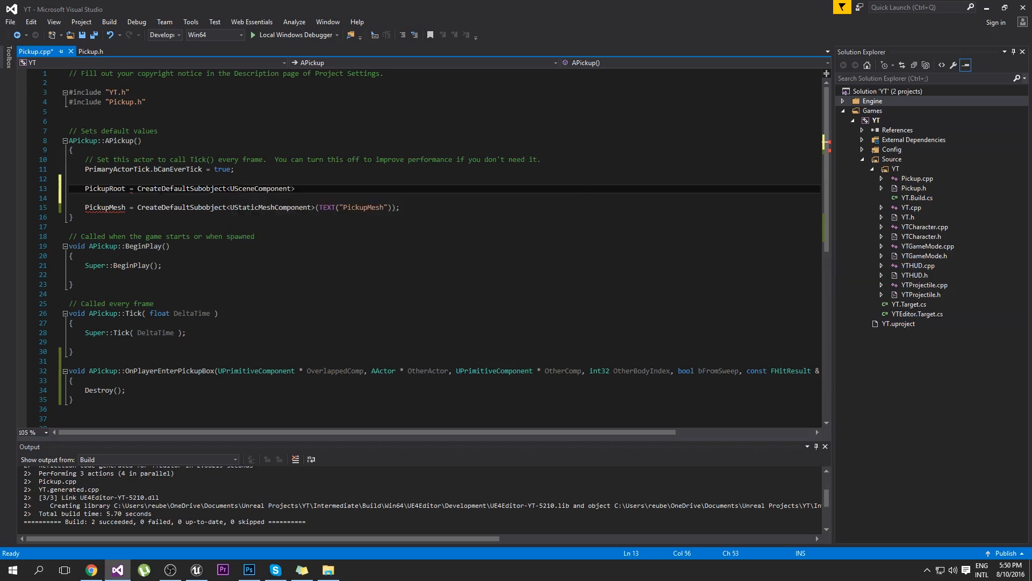
pyautogui.write('();')
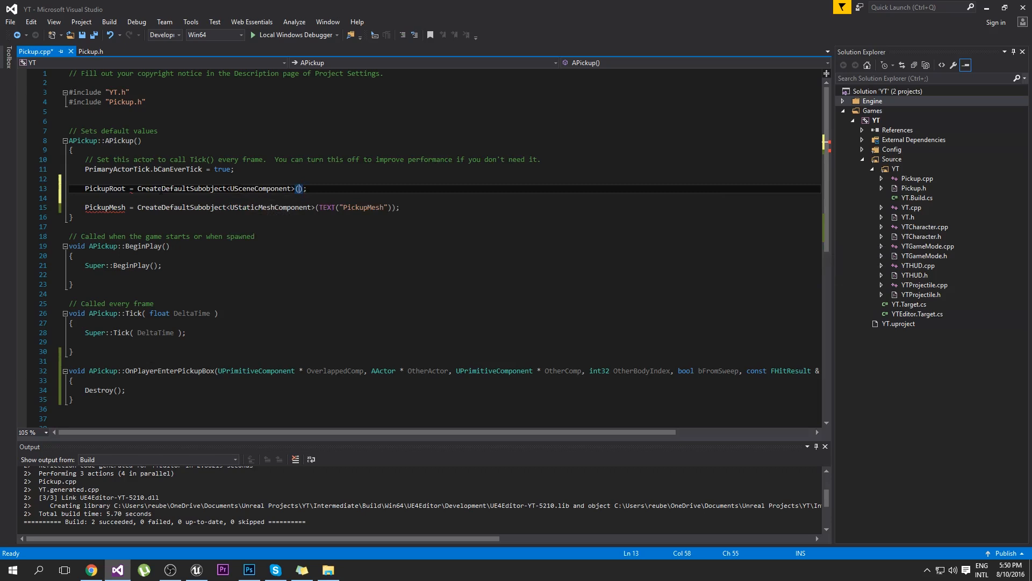
pyautogui.write('TEXT(')
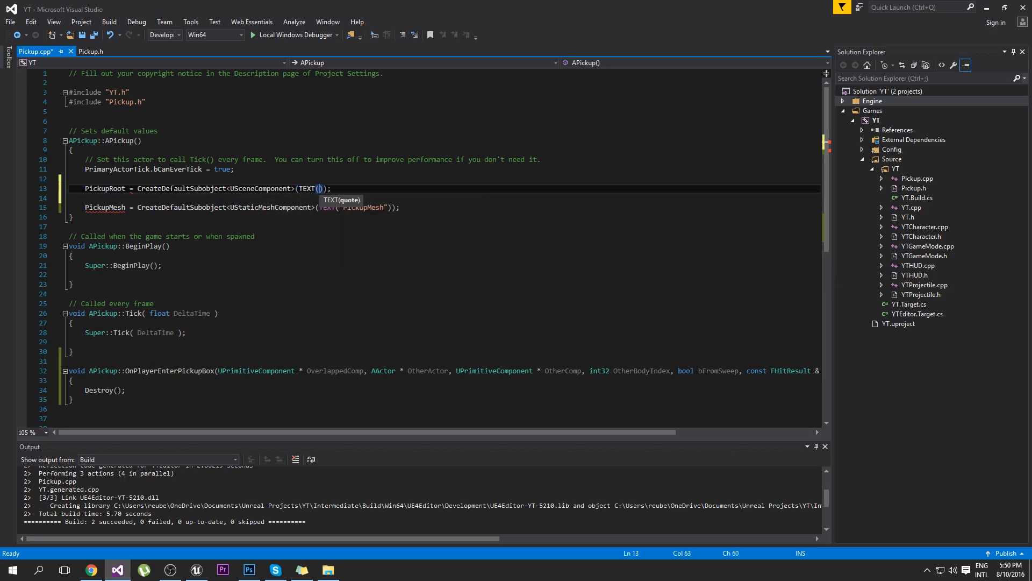
pyautogui.write('"P{"')
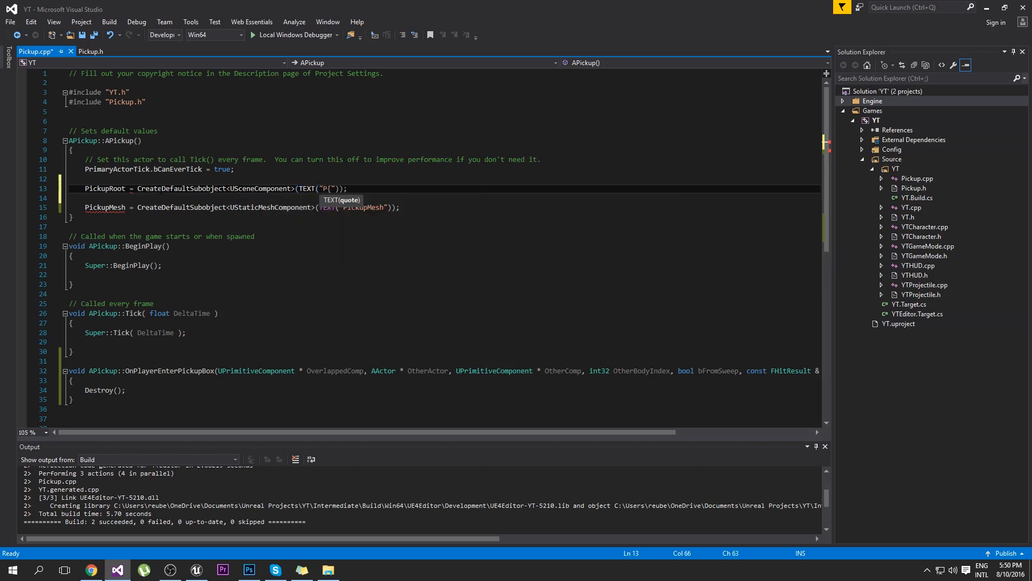
pyautogui.write('ickupRoot')
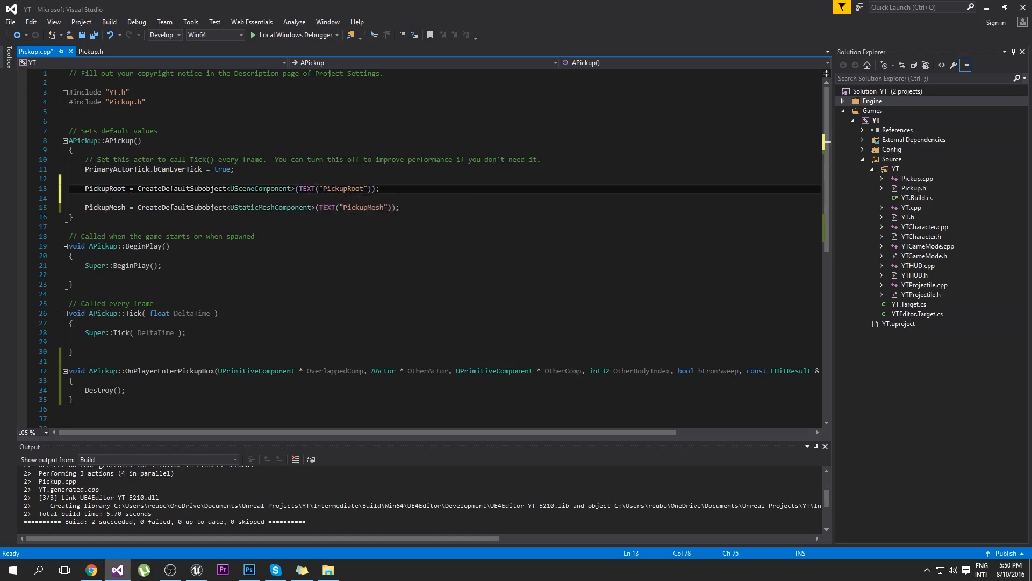
# Assign RootComponent = PickupRoot; and start a new line after the PickupMesh creation.
pyautogui.write('RootComponent')
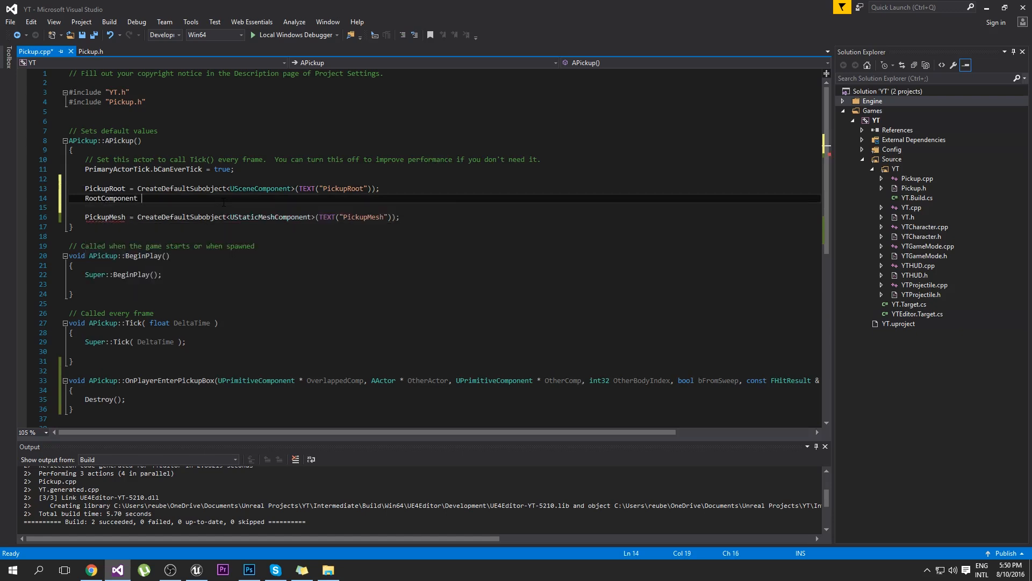
pyautogui.write('PickupRoot;')
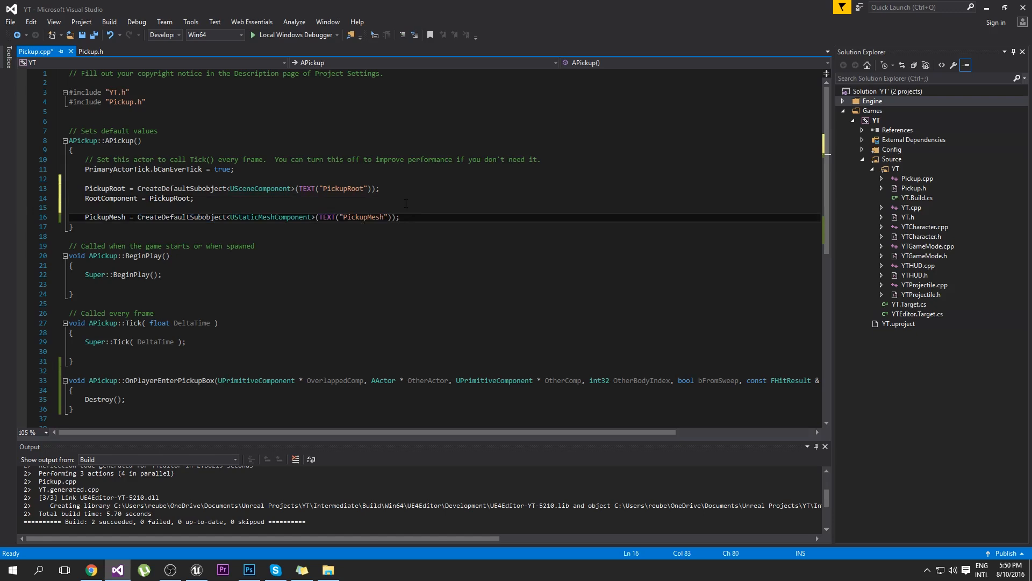
pyautogui.press('enter')
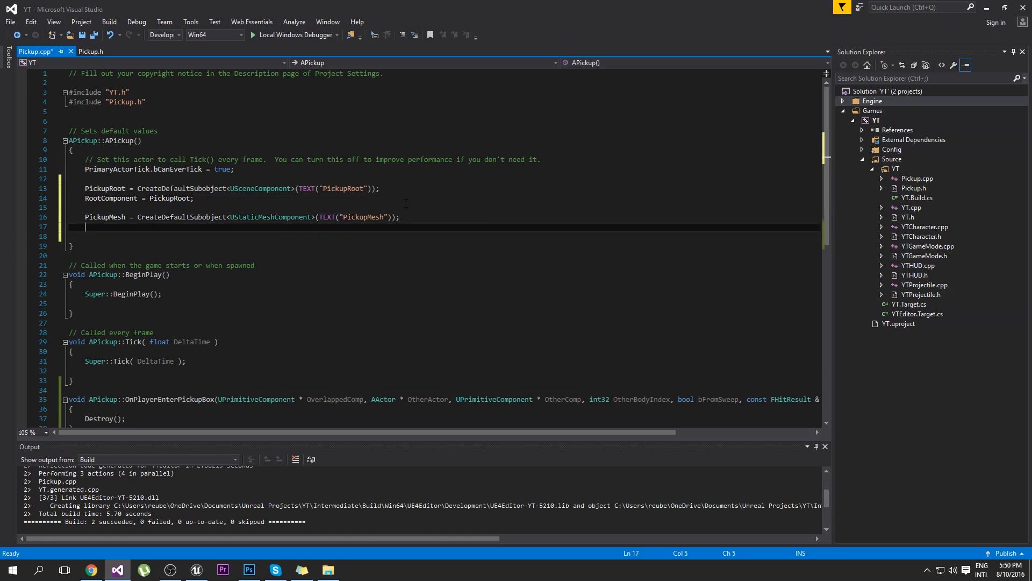
# Attach PickupMesh to PickupRoot with FAttachmentTransformRules::SnapToTargetNotIncludingScale.
pyautogui.write('PickupMesh->')
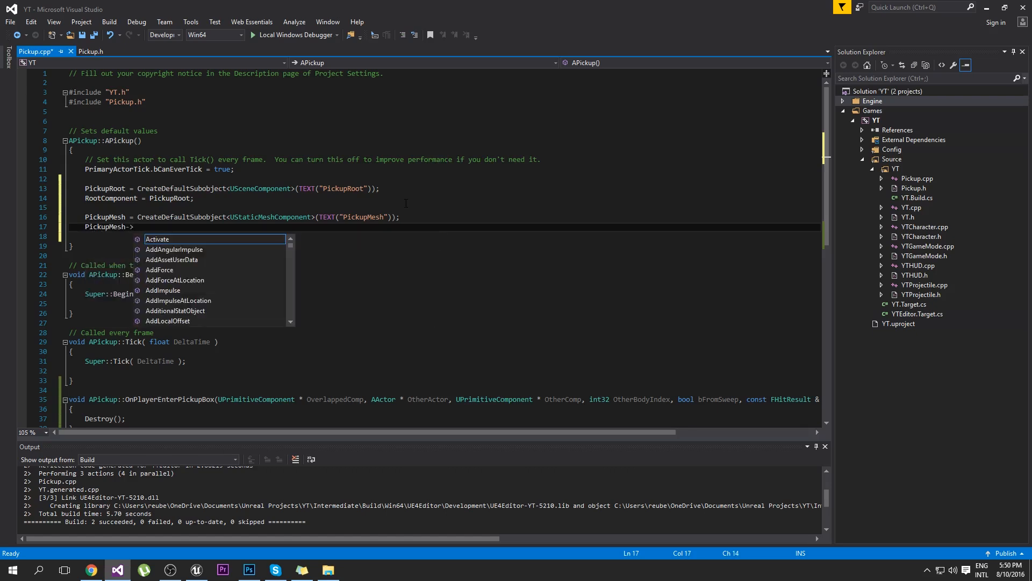
pyautogui.write('AttachToComponent(')
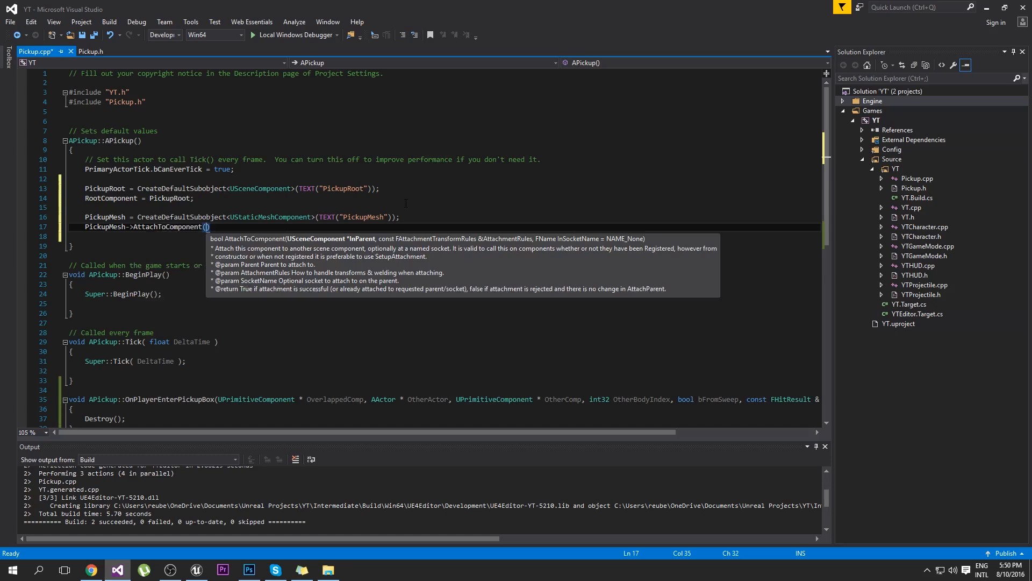
pyautogui.write('PickupRoot,')
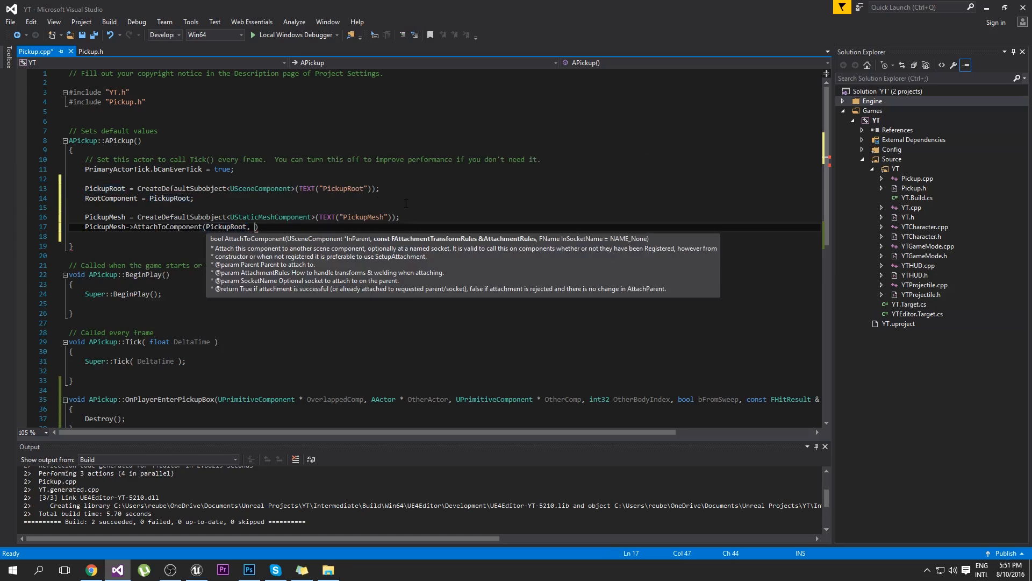
pyautogui.write('FAttachmentTransformRules')
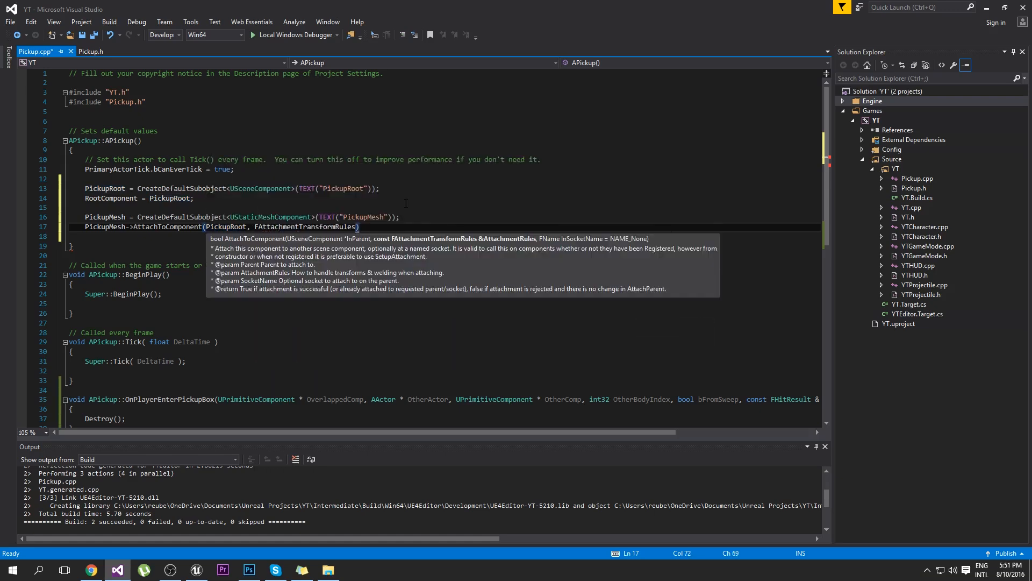
pyautogui.write('::snapToTargetNotIncludingScale')
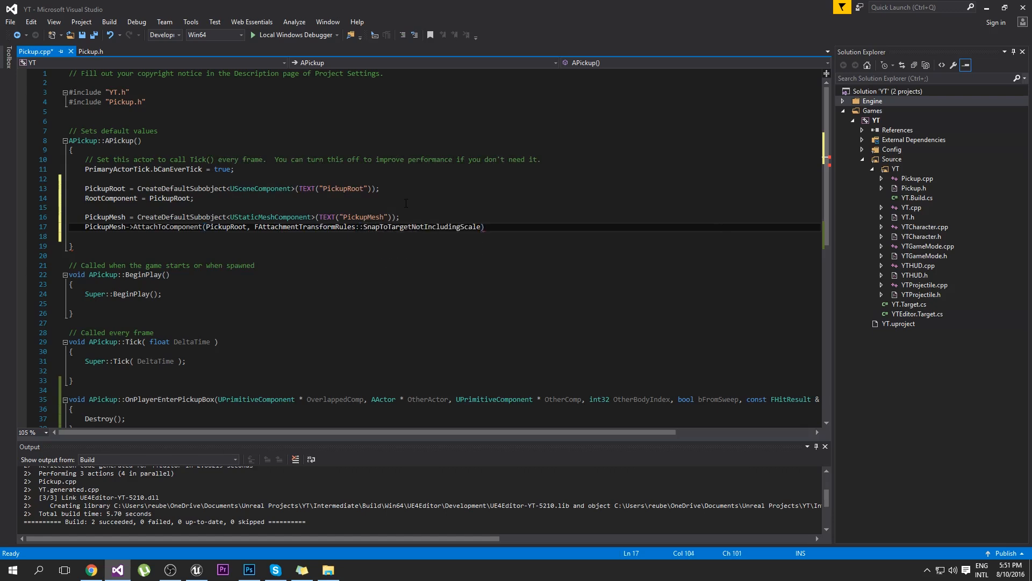
pyautogui.write(';')
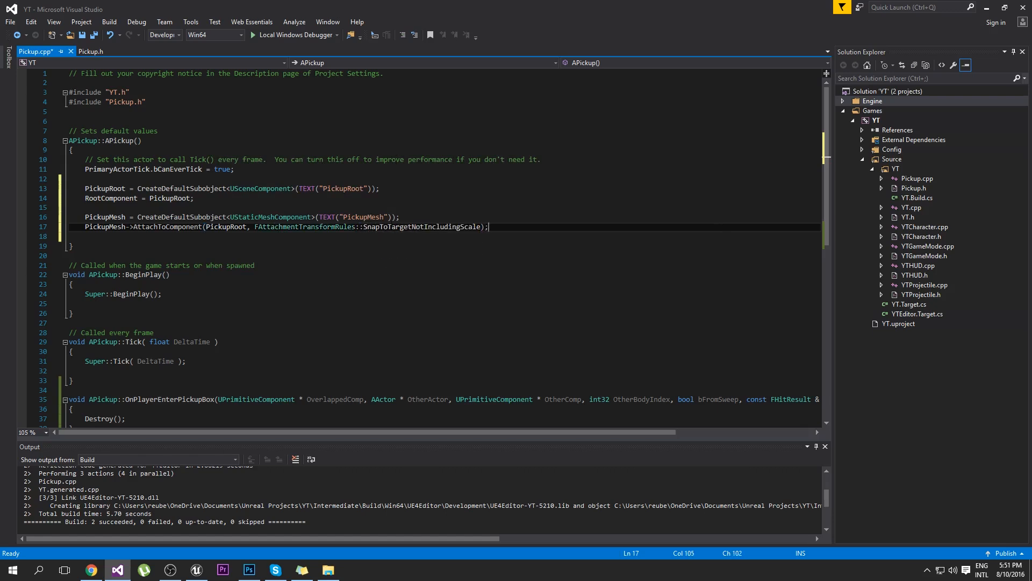
pyautogui.moveTo(428, 227)
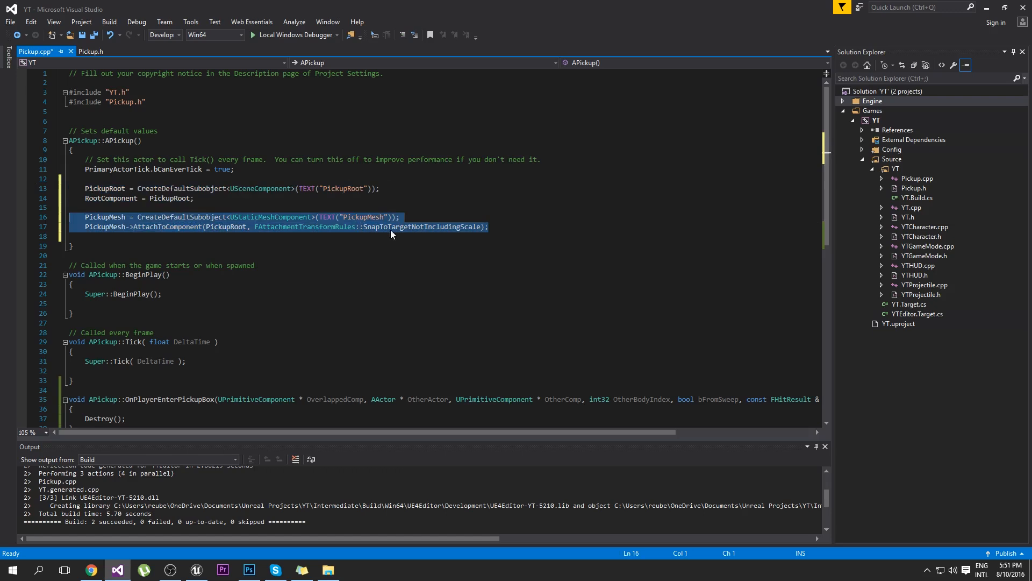
pyautogui.doubleClick(421, 227)
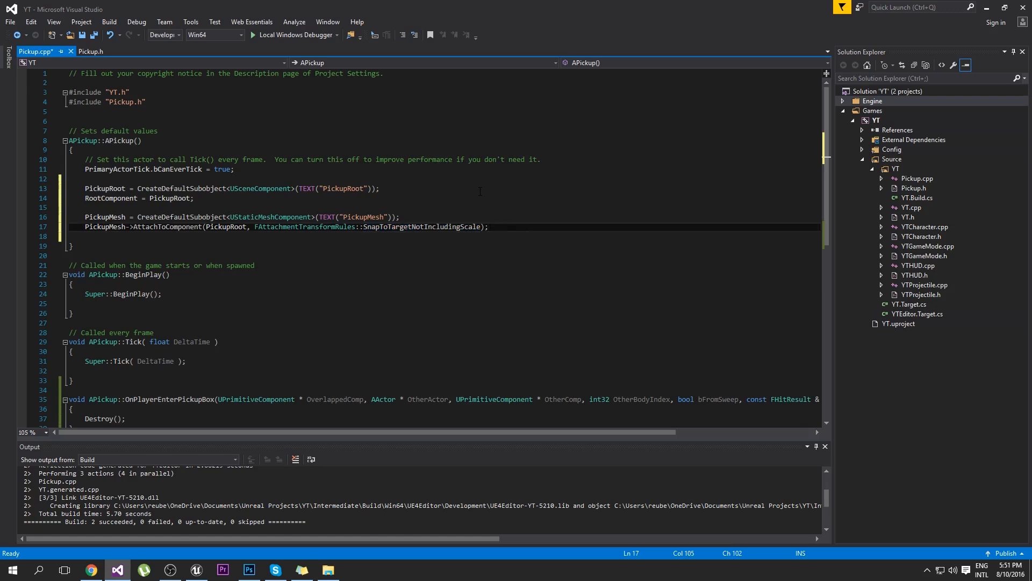
pyautogui.press('enter')
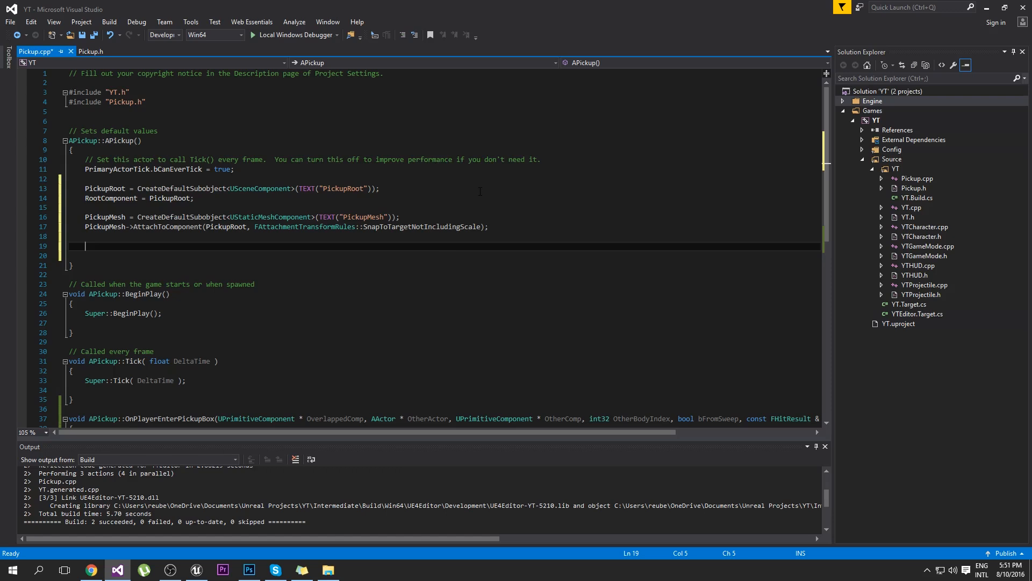
# Write PickupBox = CreateDefaultSubobject<UBoxComponent>(TEXT("PickupBox"));.
pyautogui.write('PickupMesh')
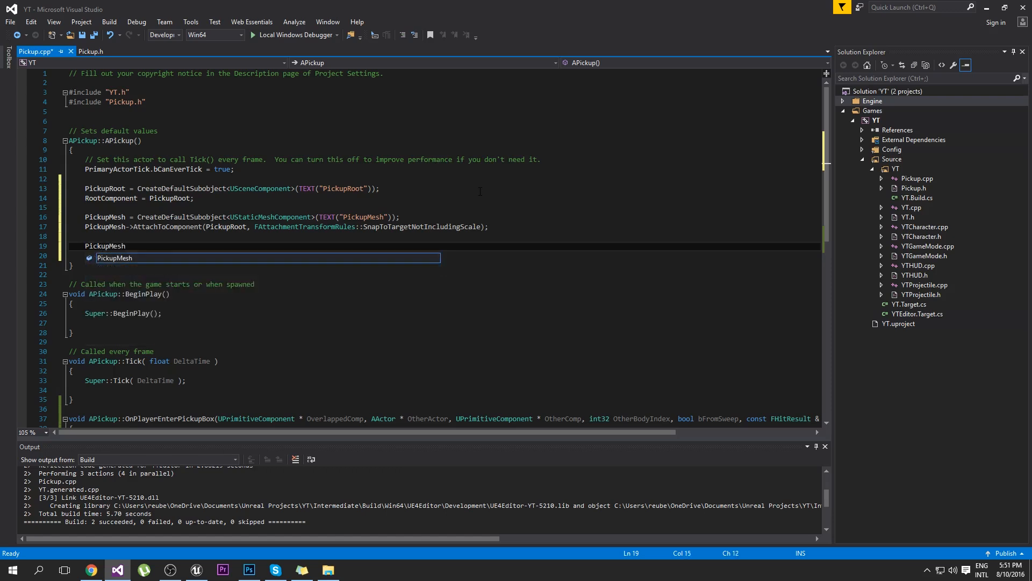
pyautogui.write('Box = C')
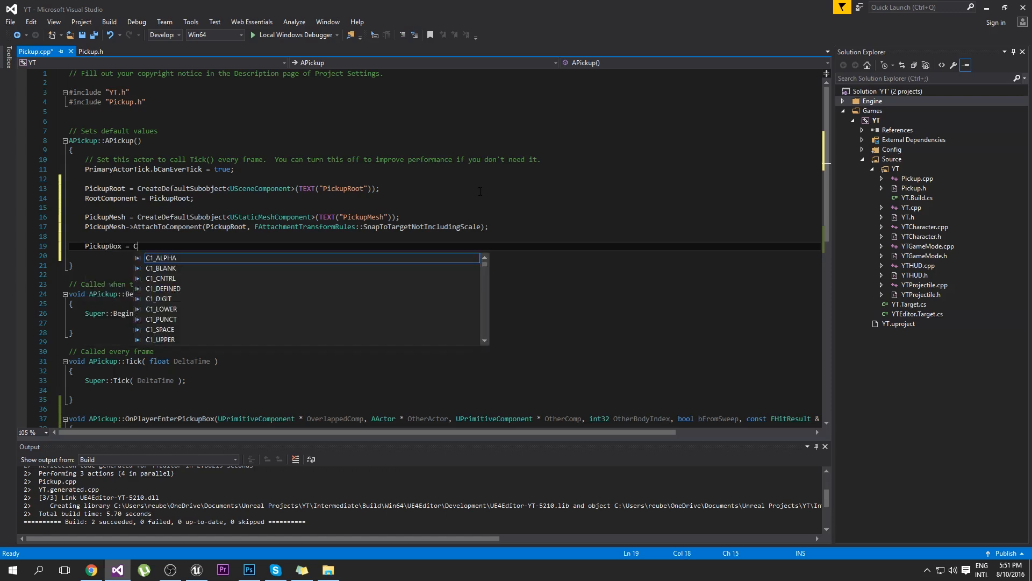
pyautogui.write('reateDefaultsubobject>')
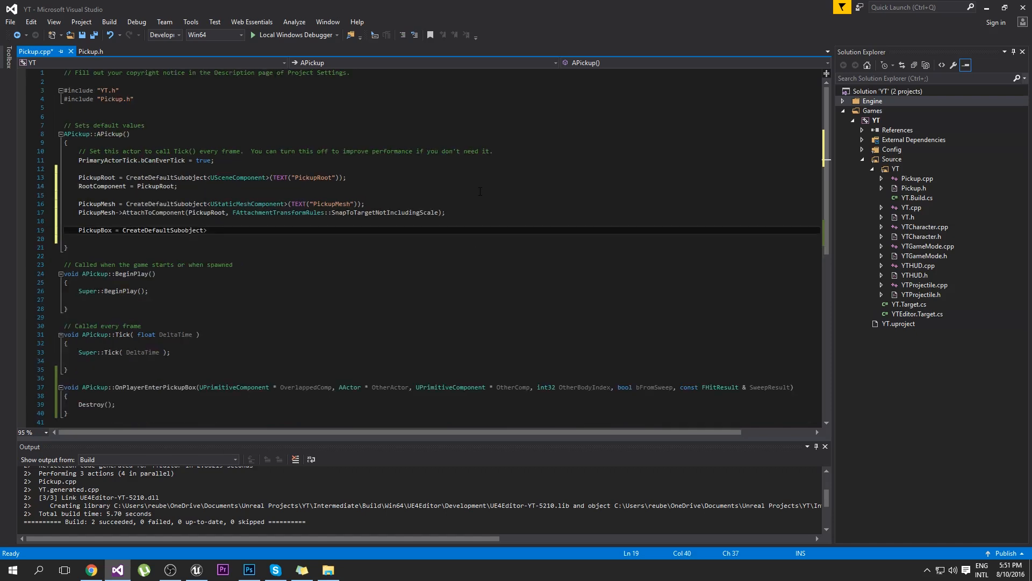
pyautogui.write('UB')
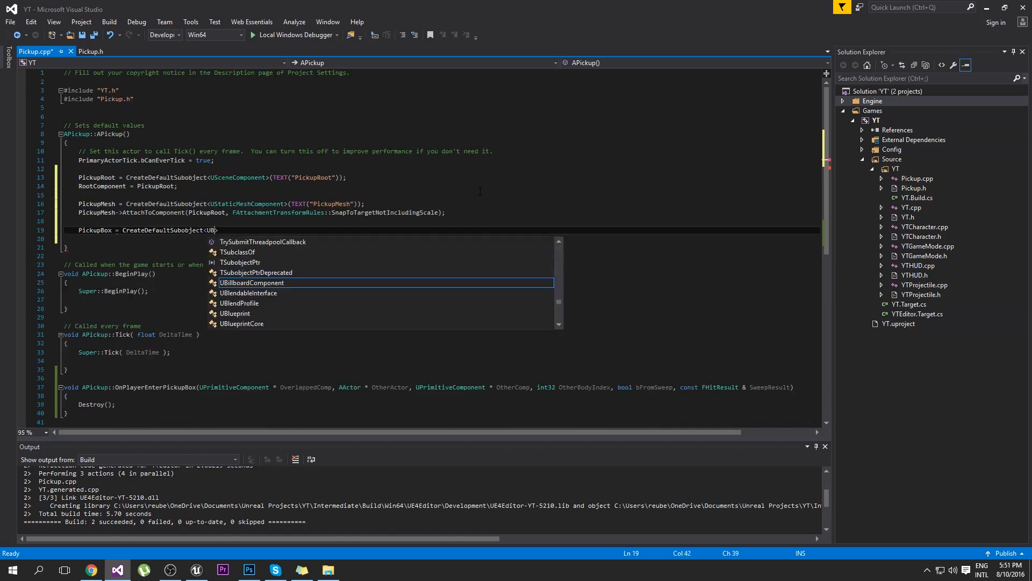
pyautogui.write('oxComponent')
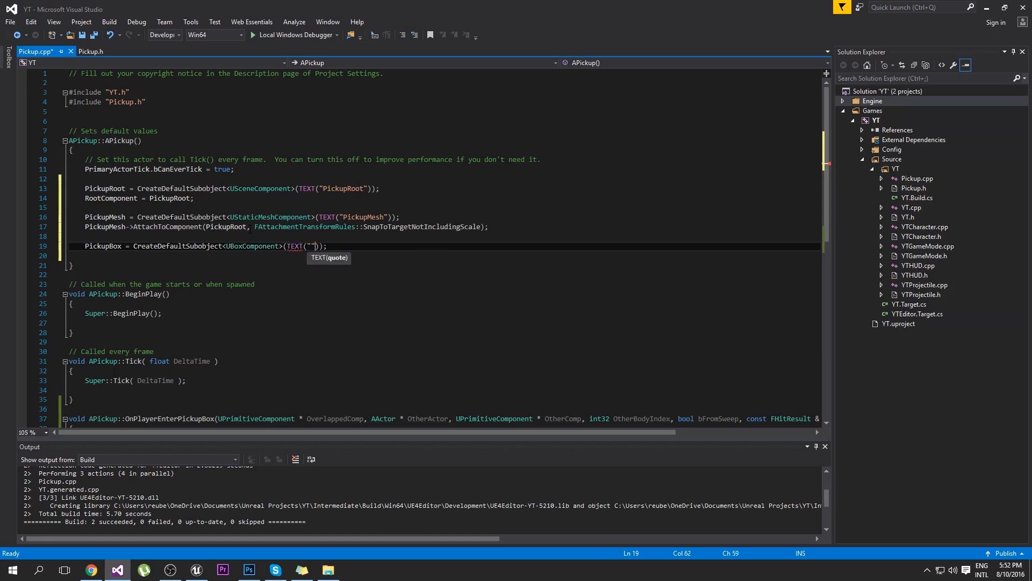
pyautogui.press('Backspace')
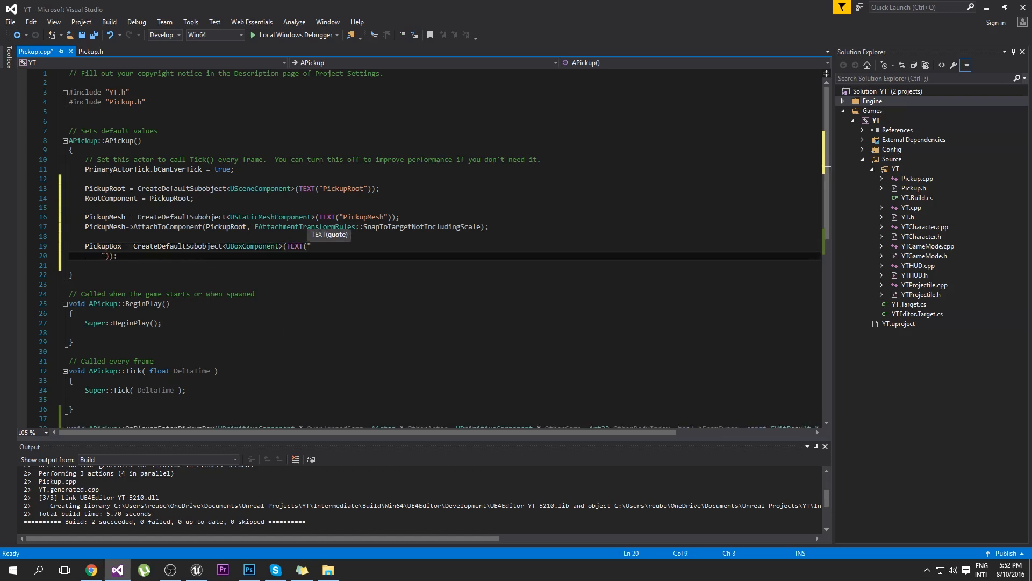
pyautogui.write('P"));')
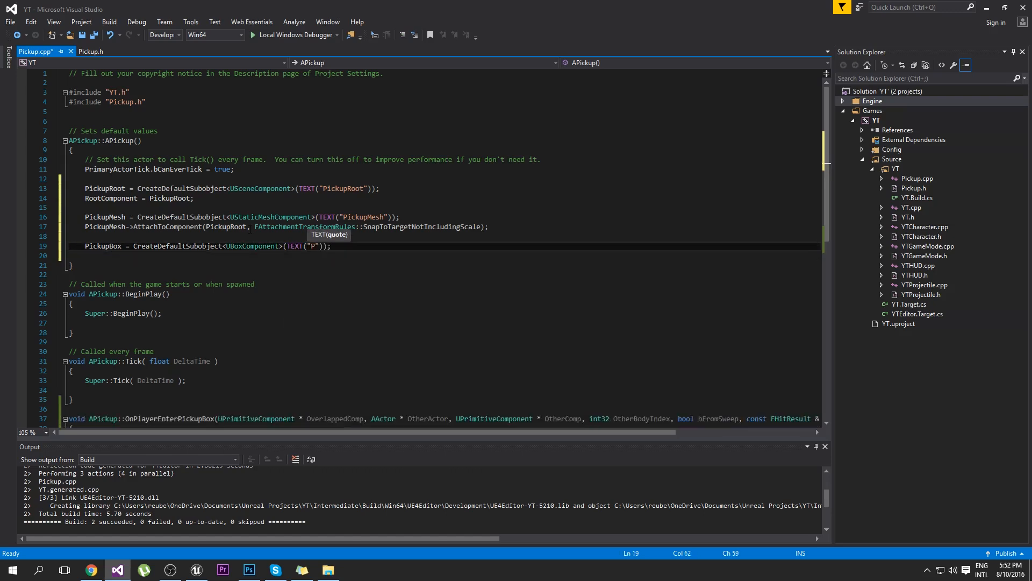
pyautogui.write('ickupBox')
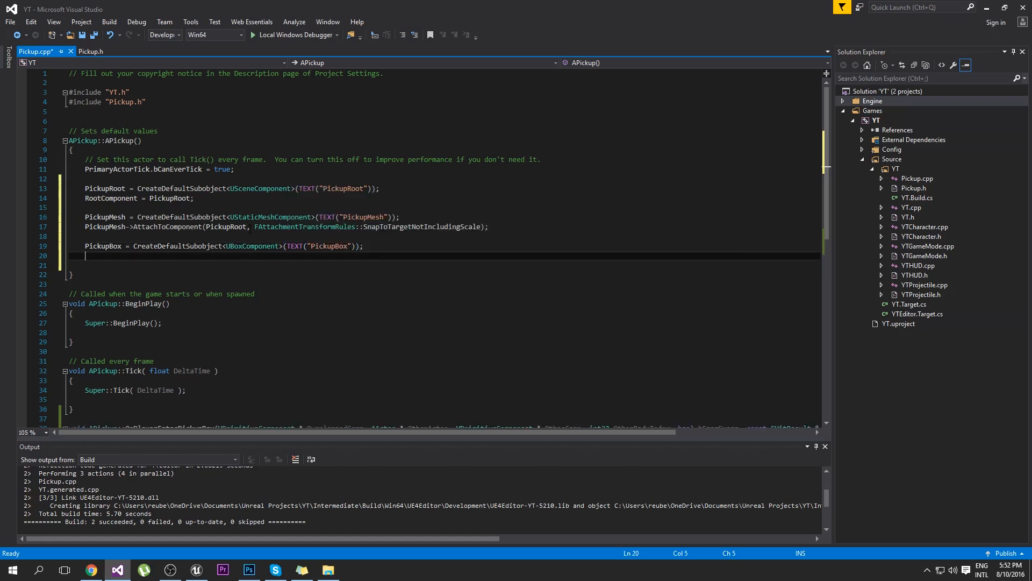
# Set PickupBox's world scale with SetWorldScale3D(FVector(1.0f, 1.0f, 1.0f)).
pyautogui.write('PickupBox-')
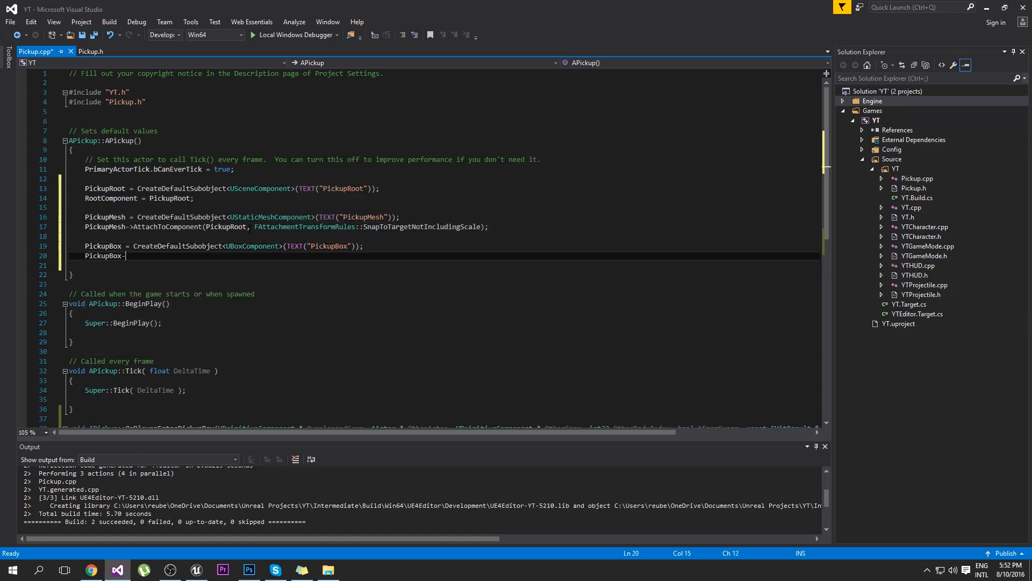
pyautogui.write('setworld')
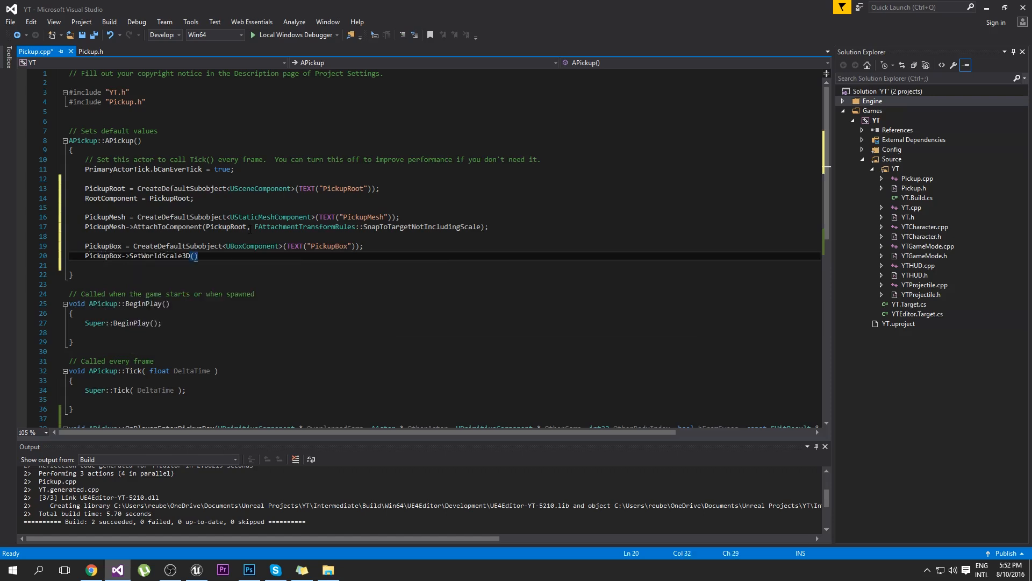
pyautogui.write('FVector(')
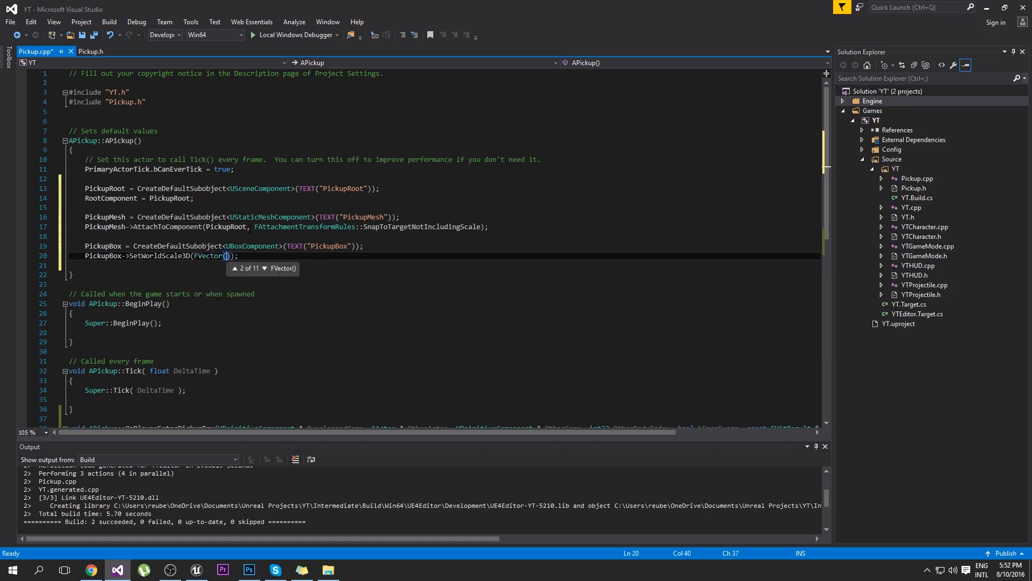
pyautogui.write('1.')
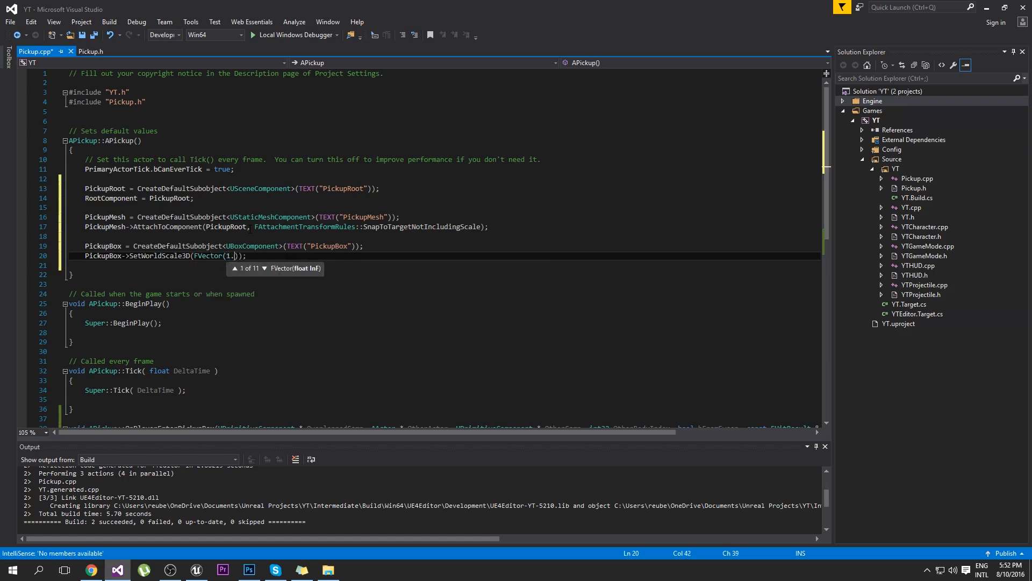
pyautogui.write('0f')
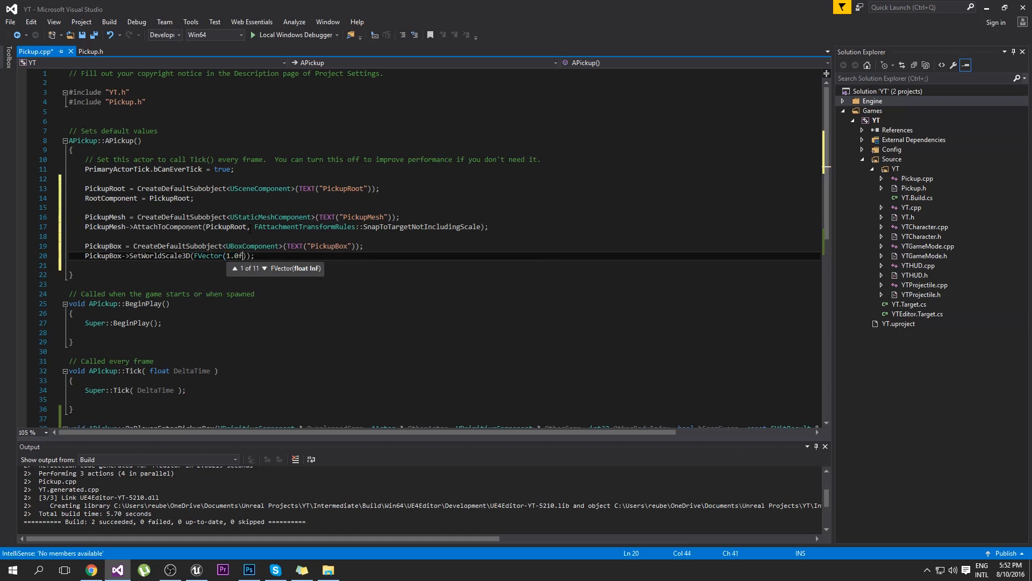
pyautogui.write(', 1.0f, 1.0f')
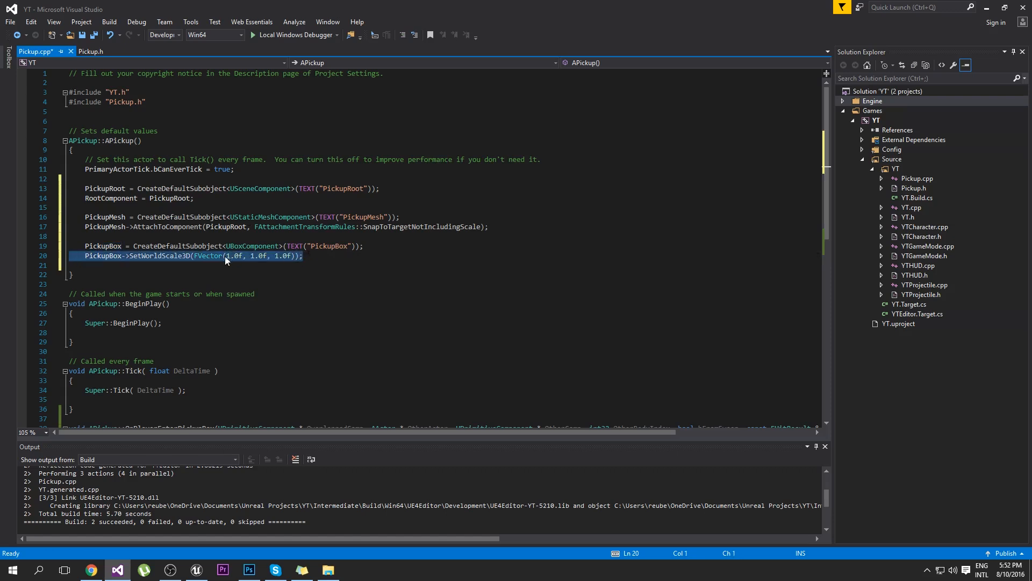
pyautogui.click(303, 256)
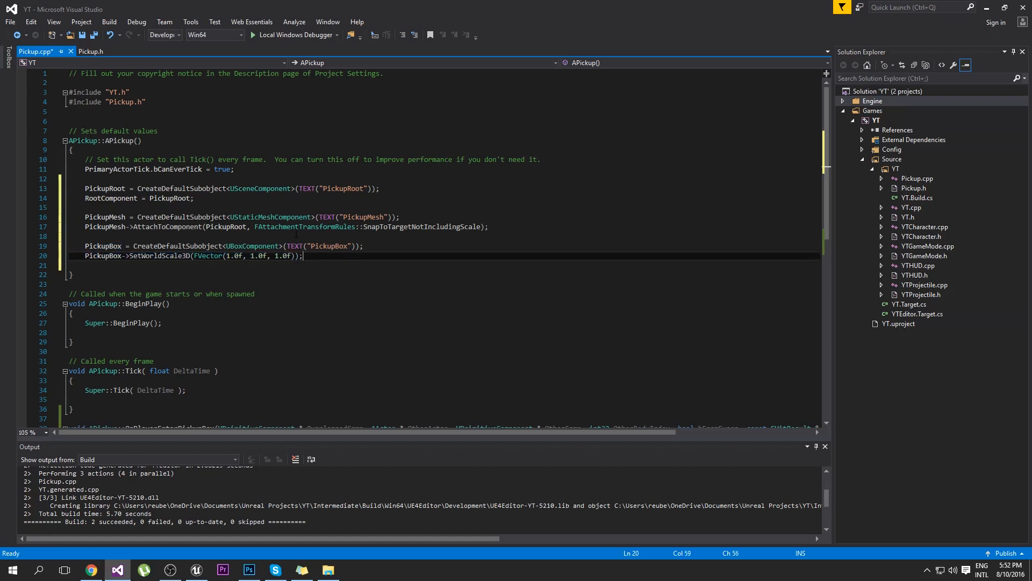
# Enable PickupBox->bGenerateOverlapEvents = true;.
pyautogui.write('Pi')
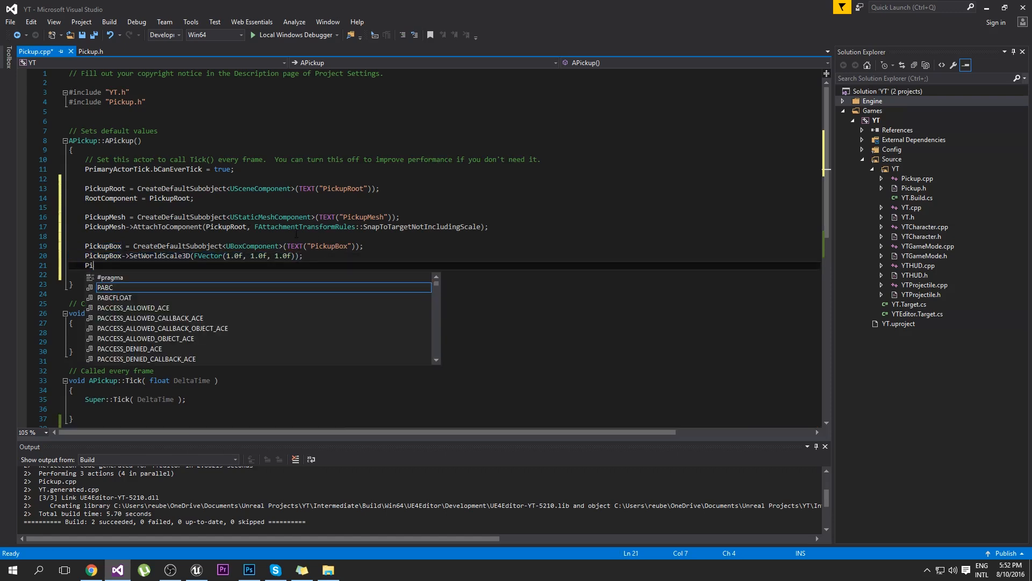
pyautogui.write('ckupBox->')
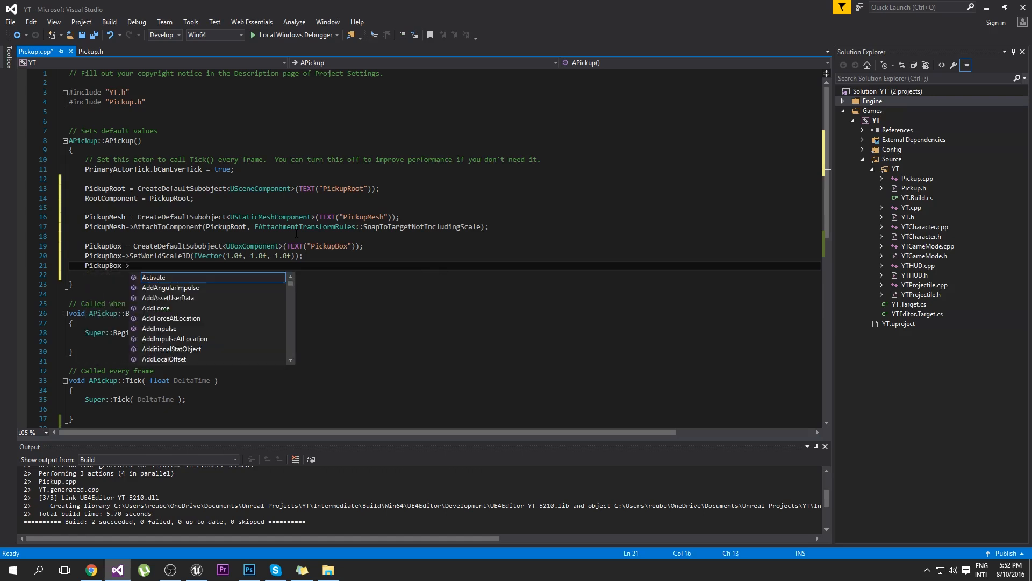
pyautogui.moveTo(153, 278)
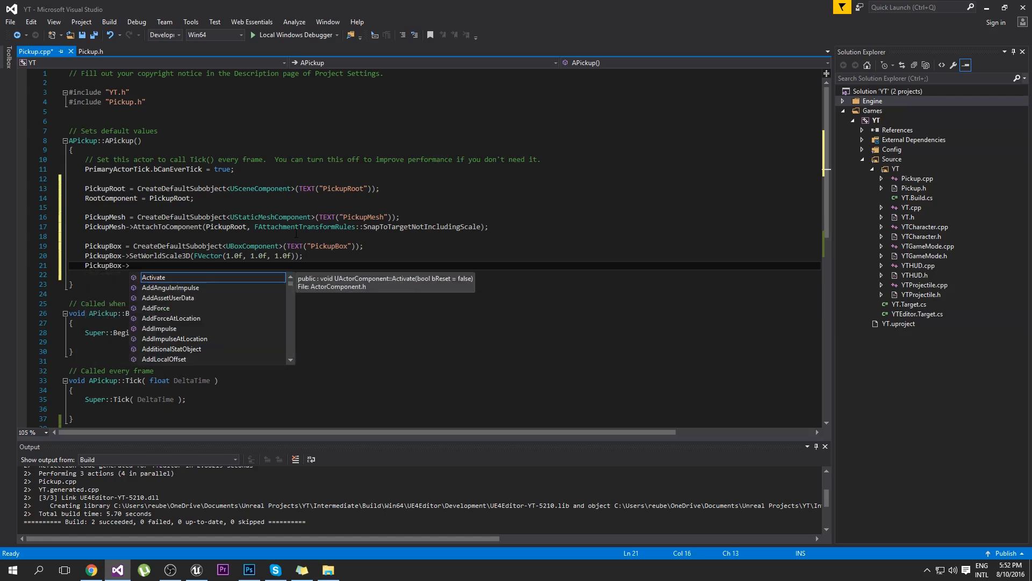
pyautogui.write('bgenerateOverlapEvents = true;')
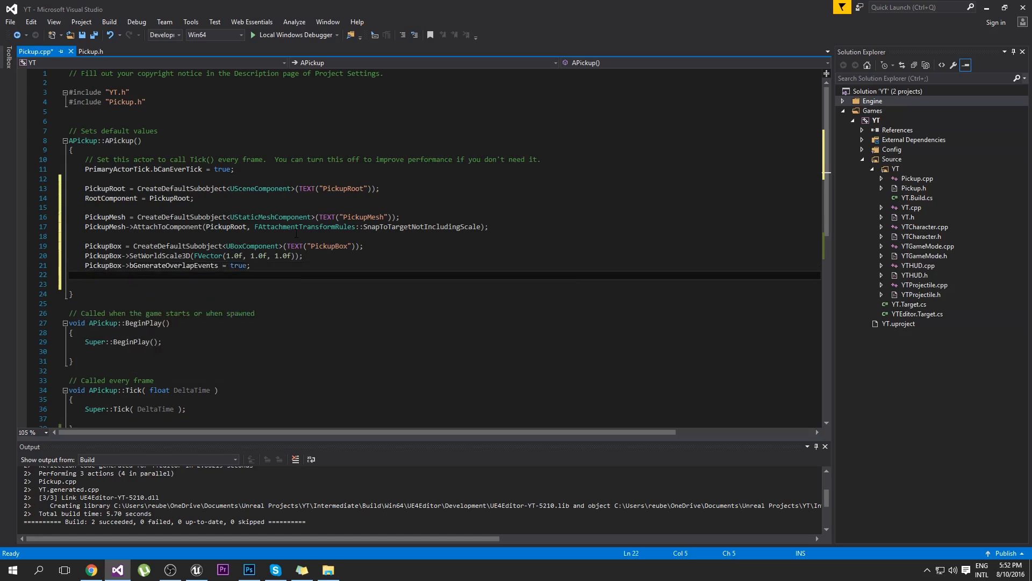
# Bind OnComponentBeginOverlap with AddDynamic(this, &APickup::OnPlayerEnterPickupBox).
pyautogui.write('PickupBox->')
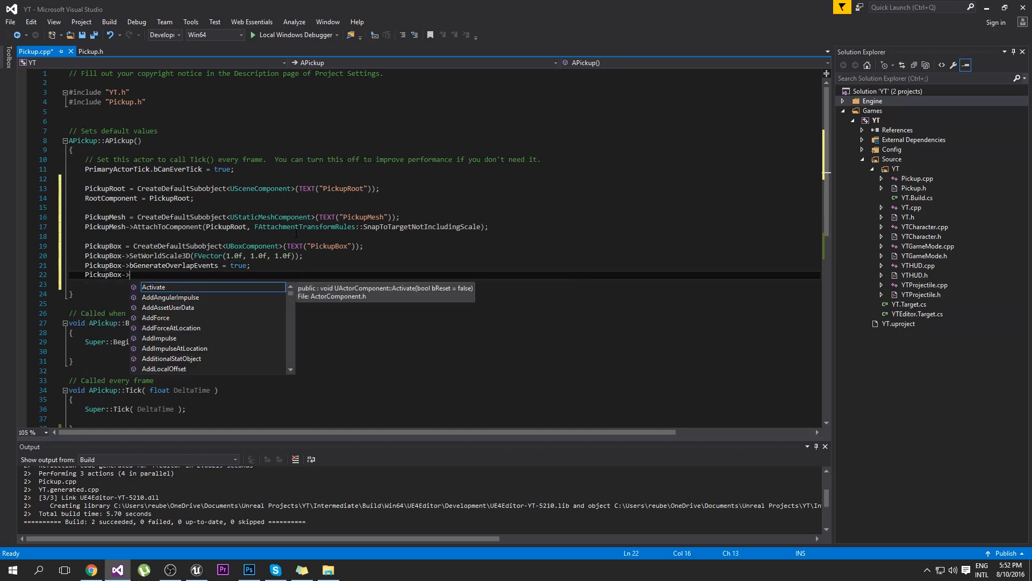
pyautogui.write('OnComponentBeginOverlap.ad')
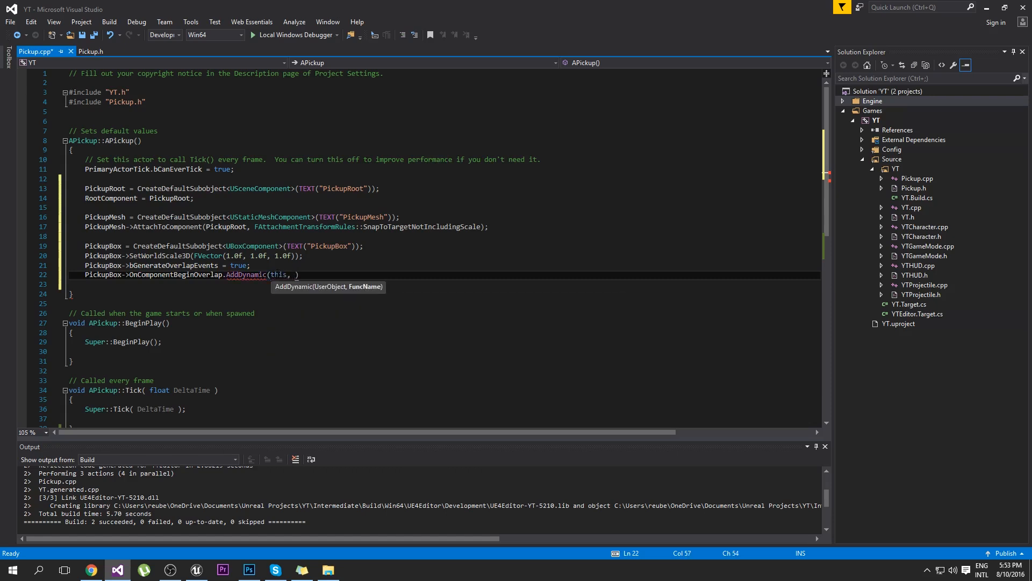
pyautogui.write('&APickup:')
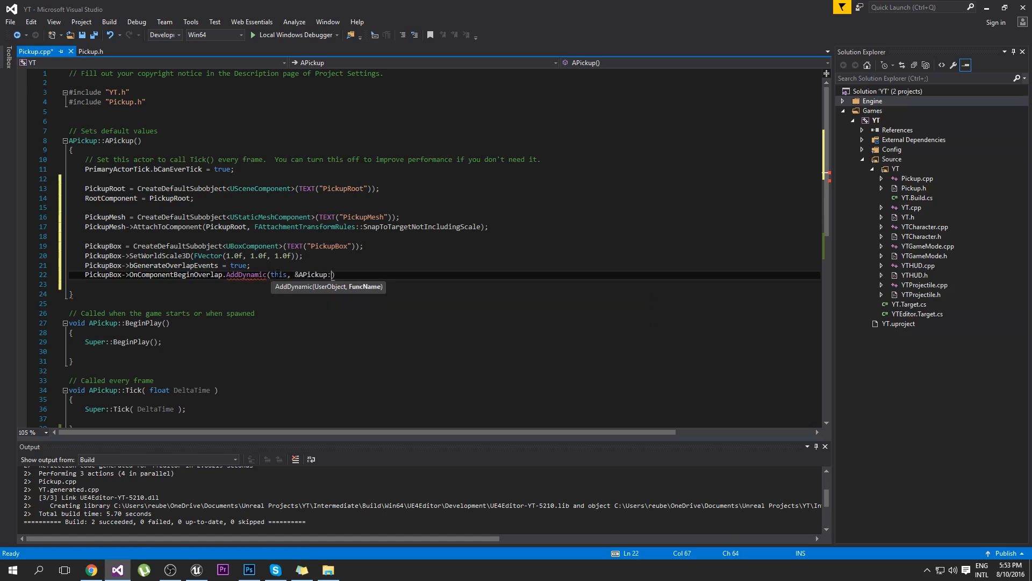
pyautogui.write(':')
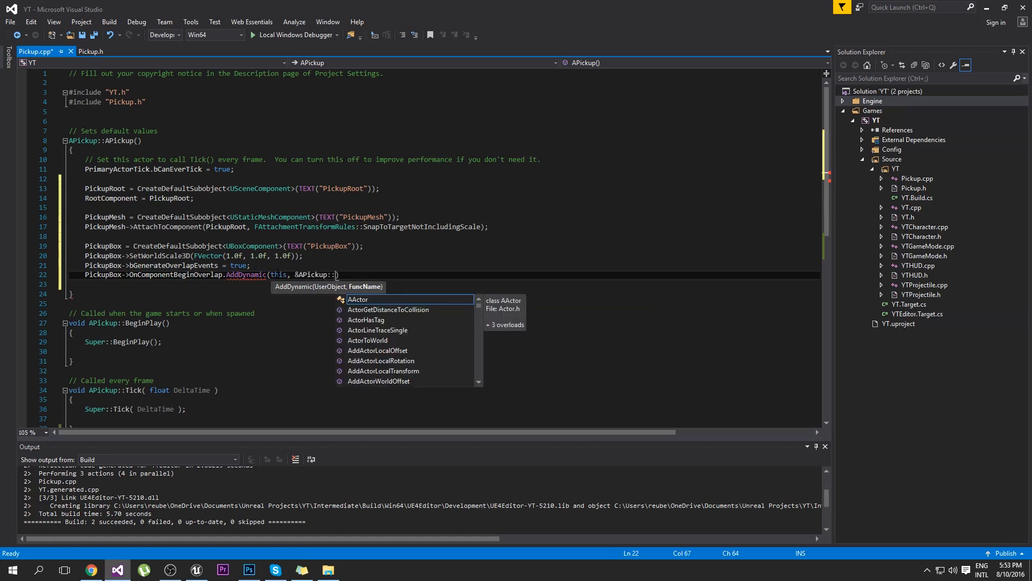
pyautogui.write('onplayer')
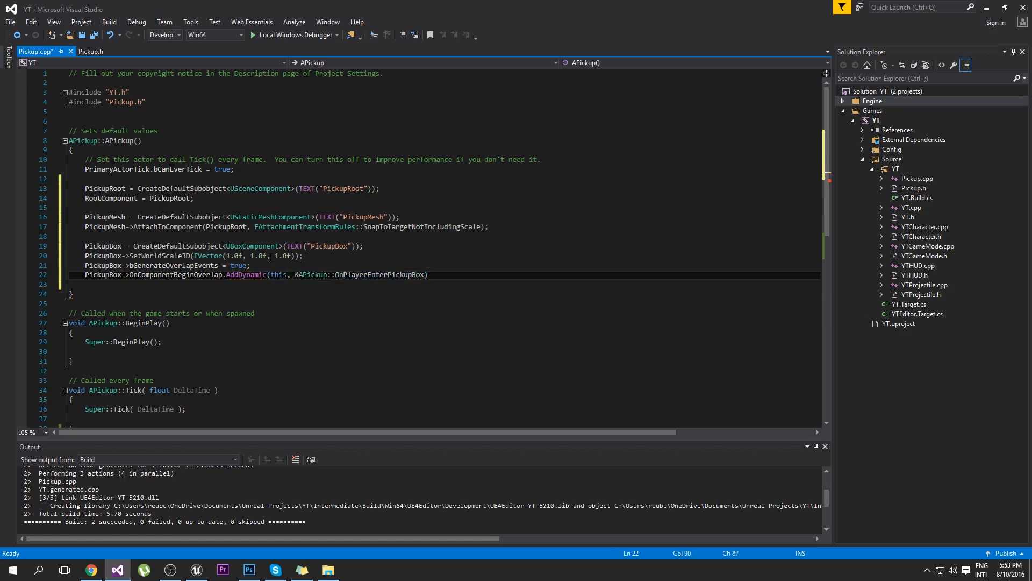
pyautogui.write(';')
pyautogui.press('Return')
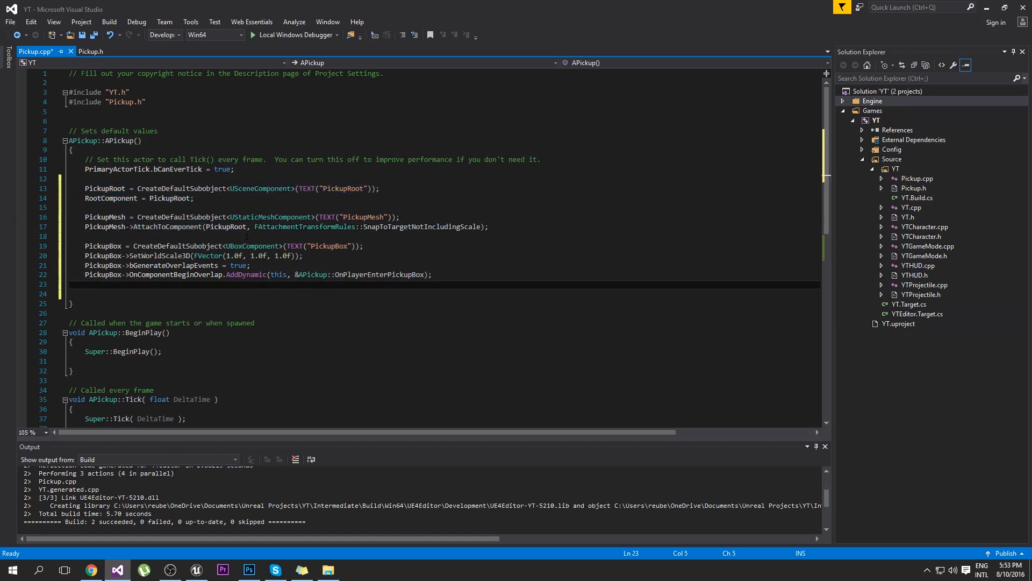
# Attach PickupBox to PickupRoot with FAttachmentTransformRules::SnapToTargetNotIncludingScale and save.
pyautogui.write('Pickuip')
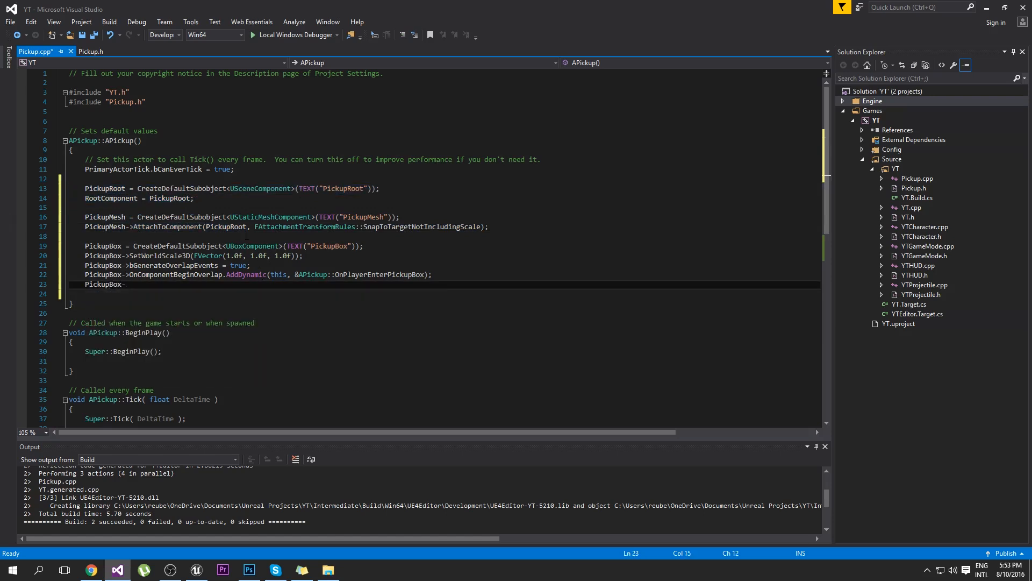
pyautogui.write('->AttachToComponent')
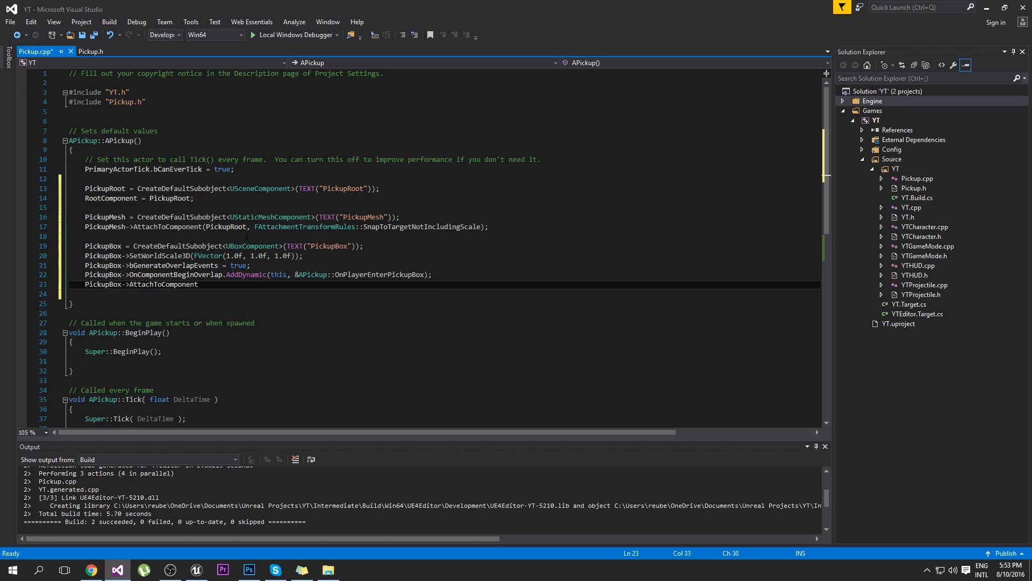
pyautogui.write('(Pick')
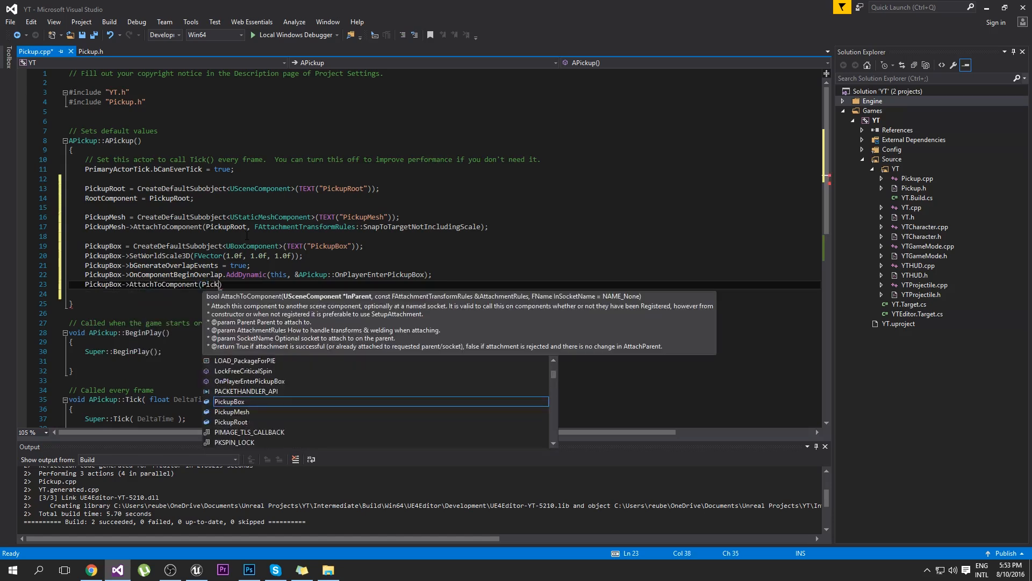
pyautogui.write('PickupRoot, FA')
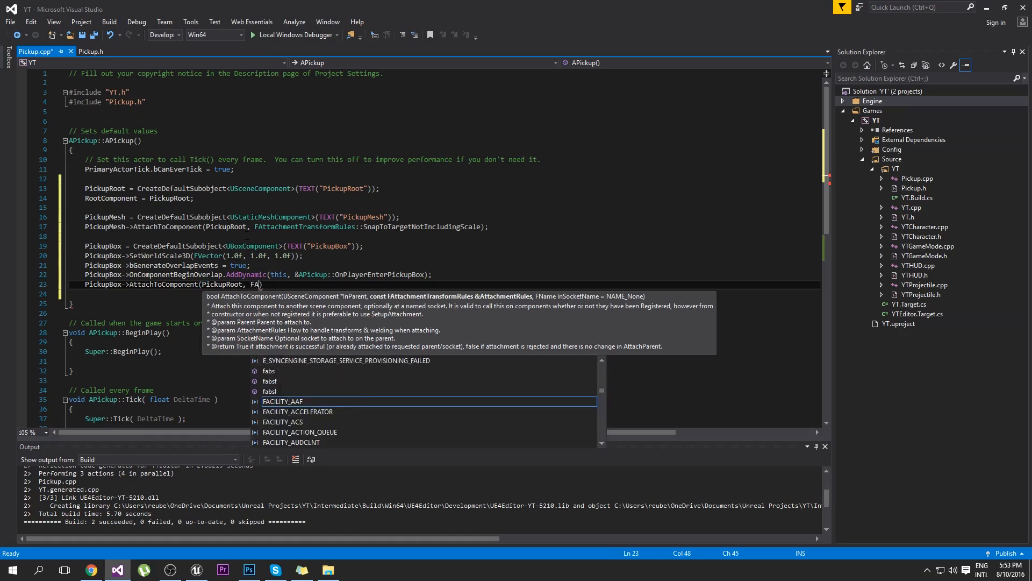
pyautogui.write('AttachmentTransformRules::SnapToTargetNotIncludingScale')
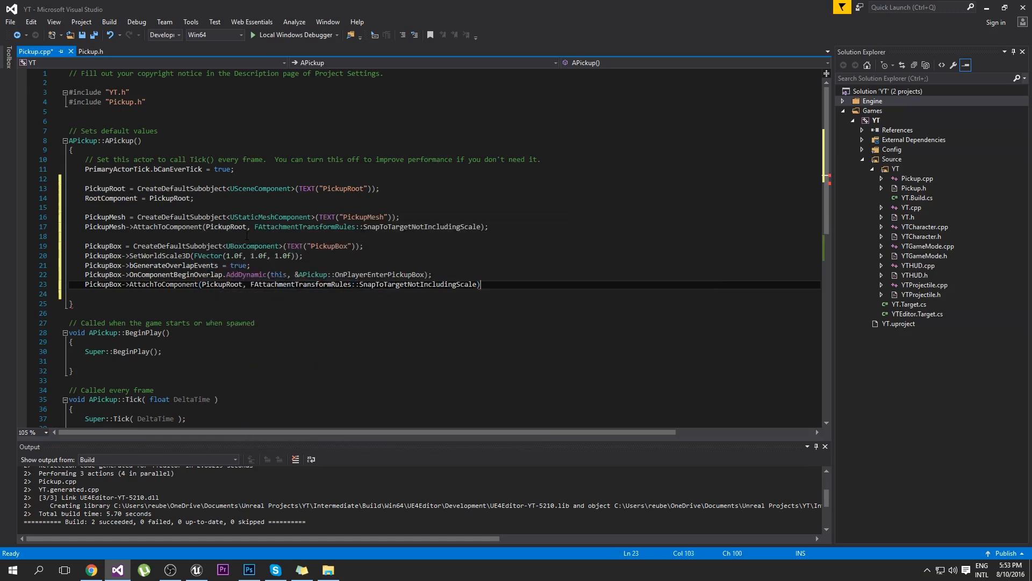
pyautogui.write(';')
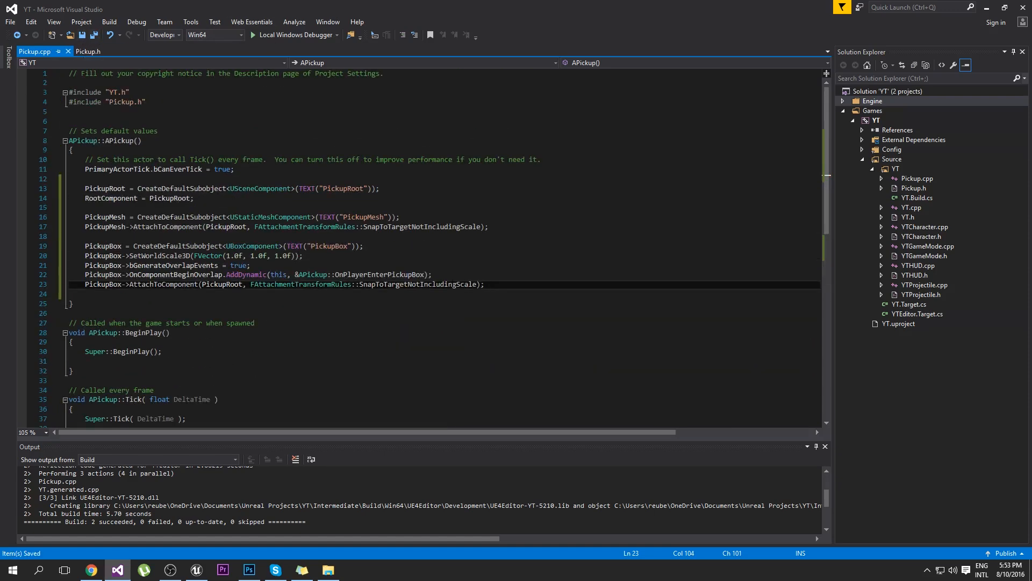
pyautogui.scroll(-3)
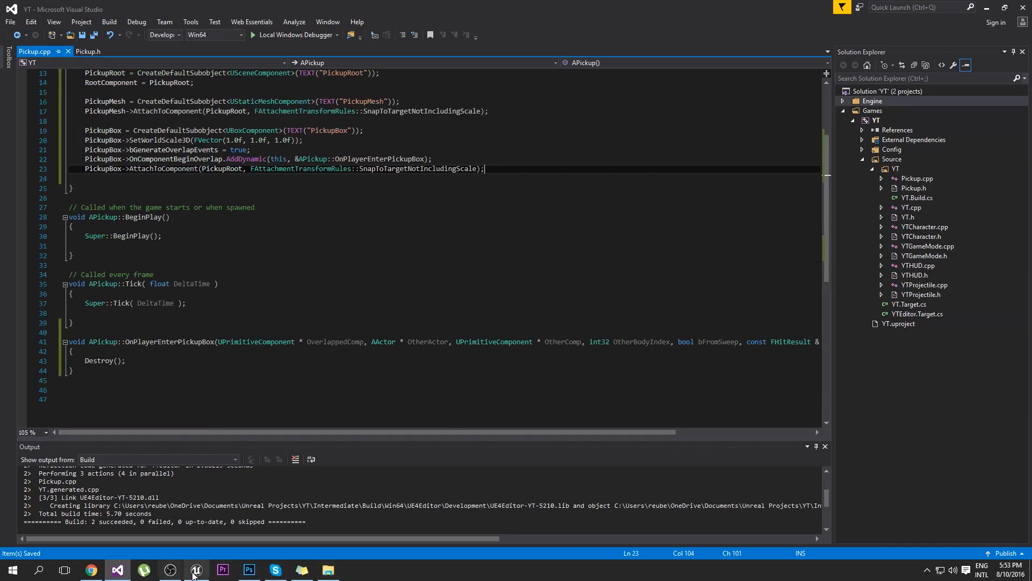
# Recompile the C++ code, place a Pickup actor using the SM_Bush mesh at 0.2 scale and lower it.
pyautogui.click(196, 570)
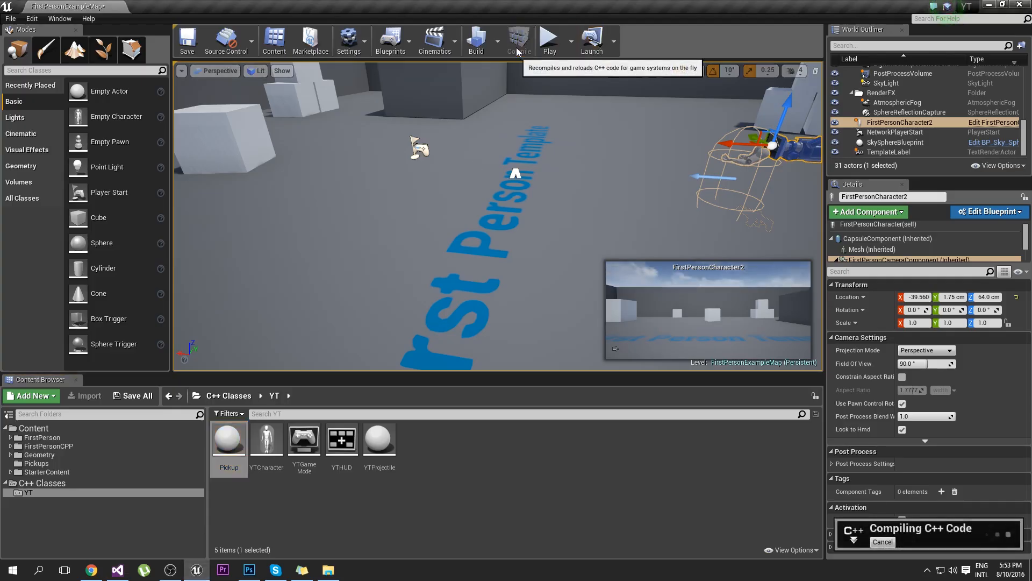
pyautogui.moveTo(505, 71)
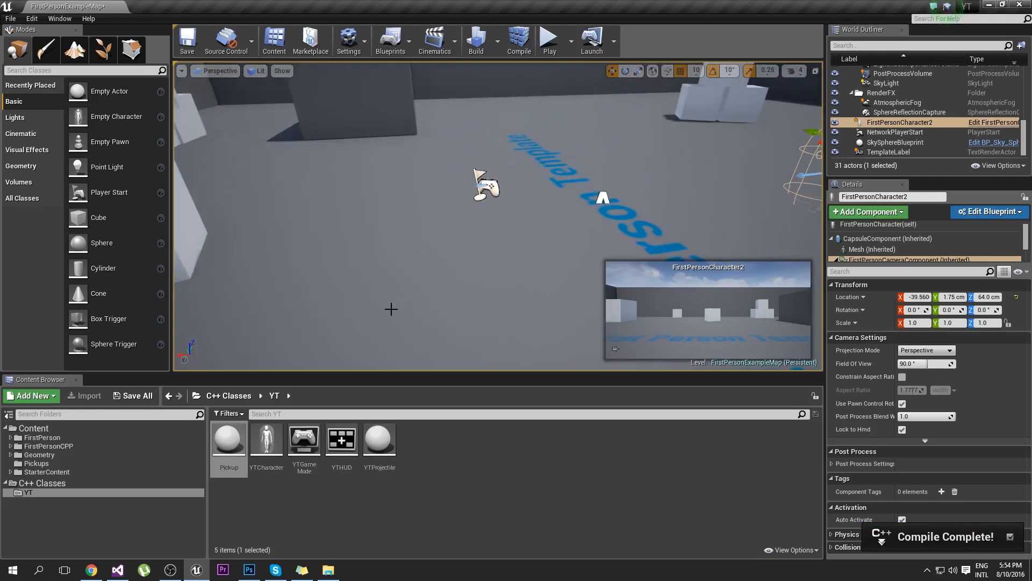
pyautogui.click(228, 437)
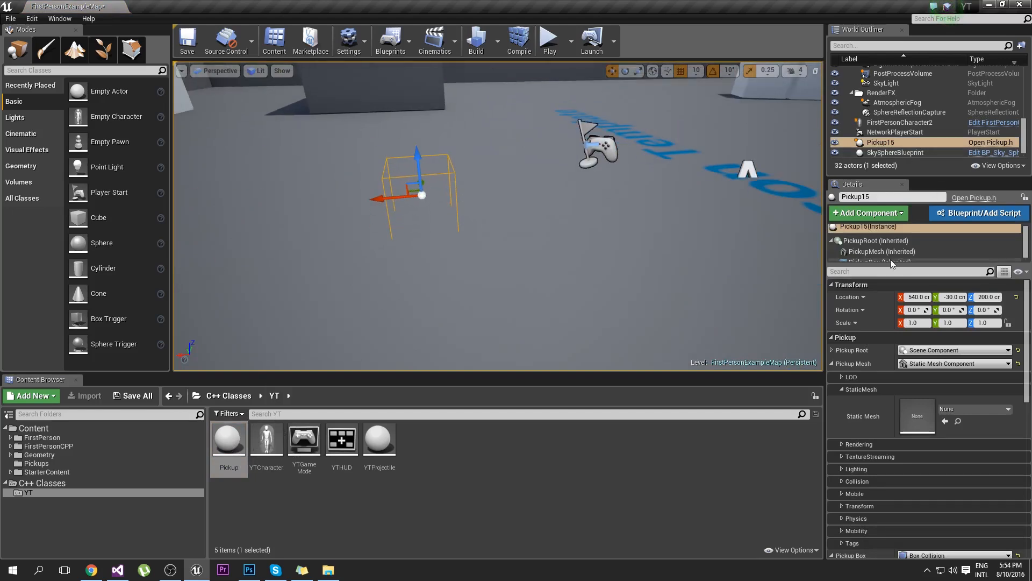
pyautogui.click(881, 251)
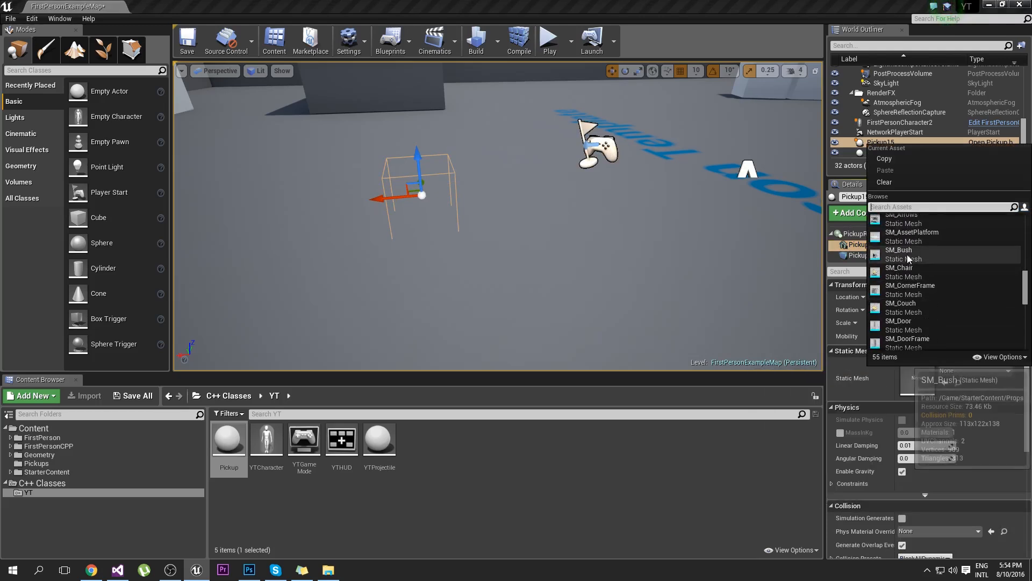
pyautogui.click(899, 250)
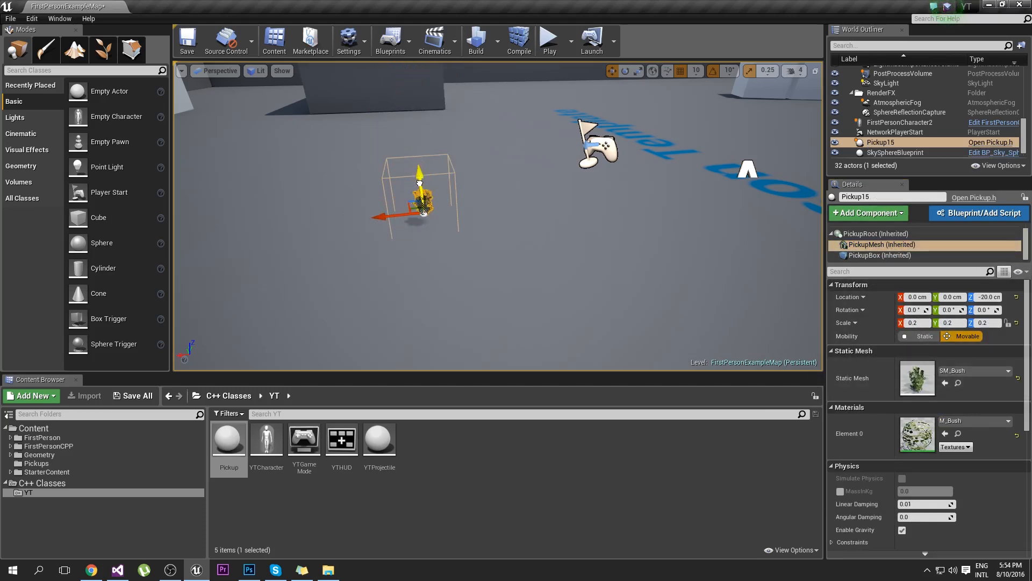
pyautogui.moveTo(420, 165); pyautogui.dragTo(421, 187)
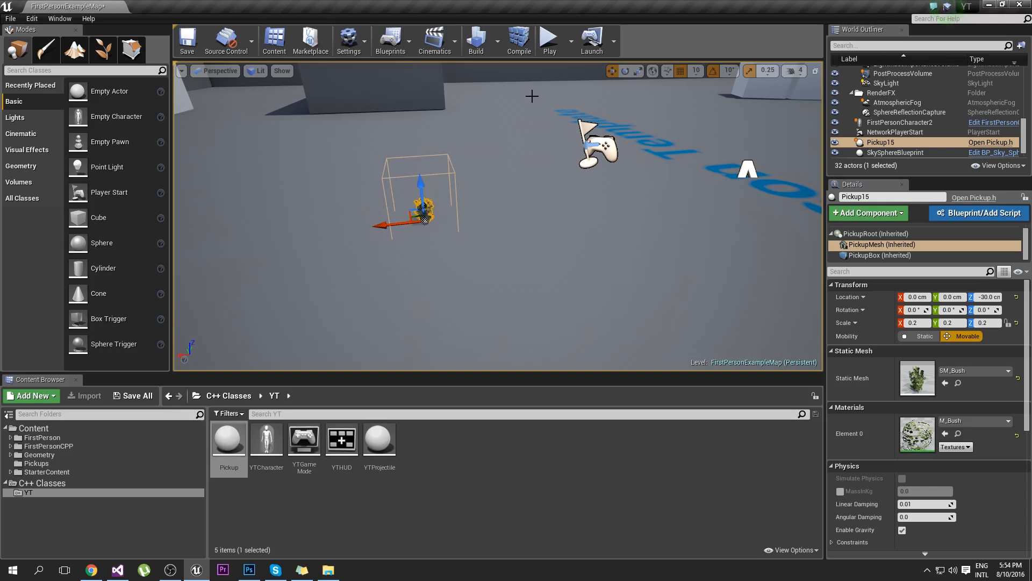
pyautogui.click(549, 40)
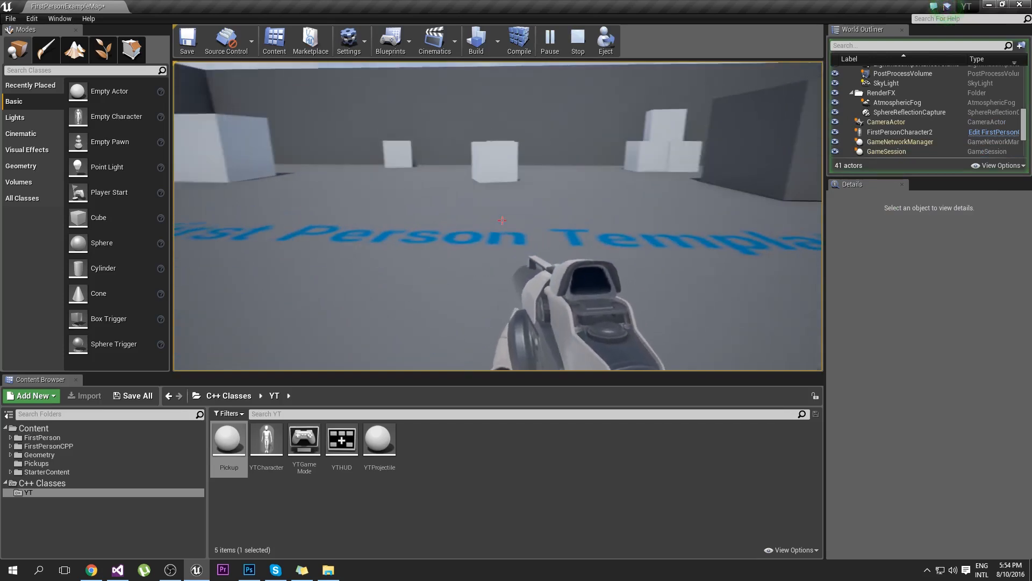
pyautogui.moveTo(500, 219)
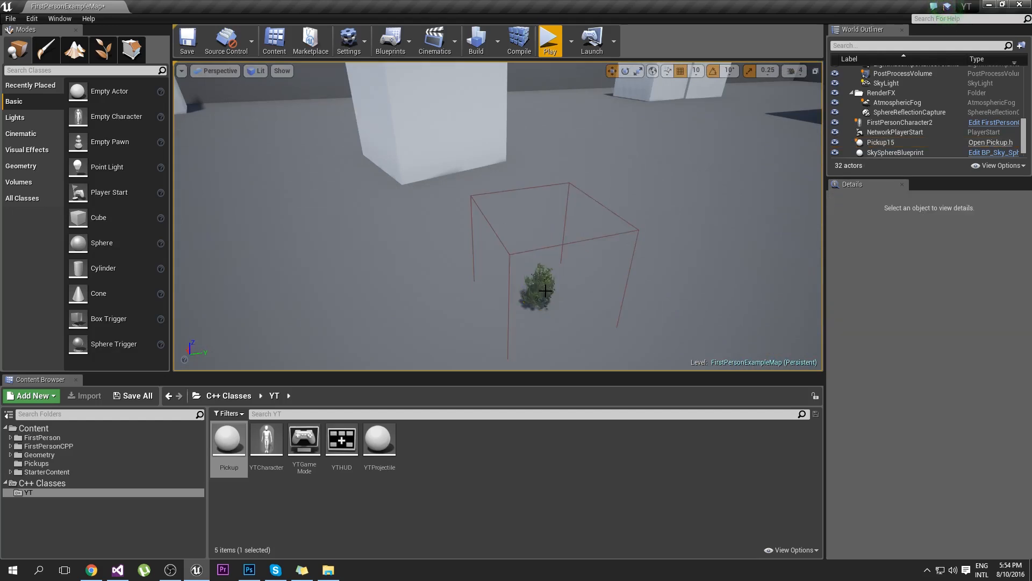
pyautogui.click(540, 290)
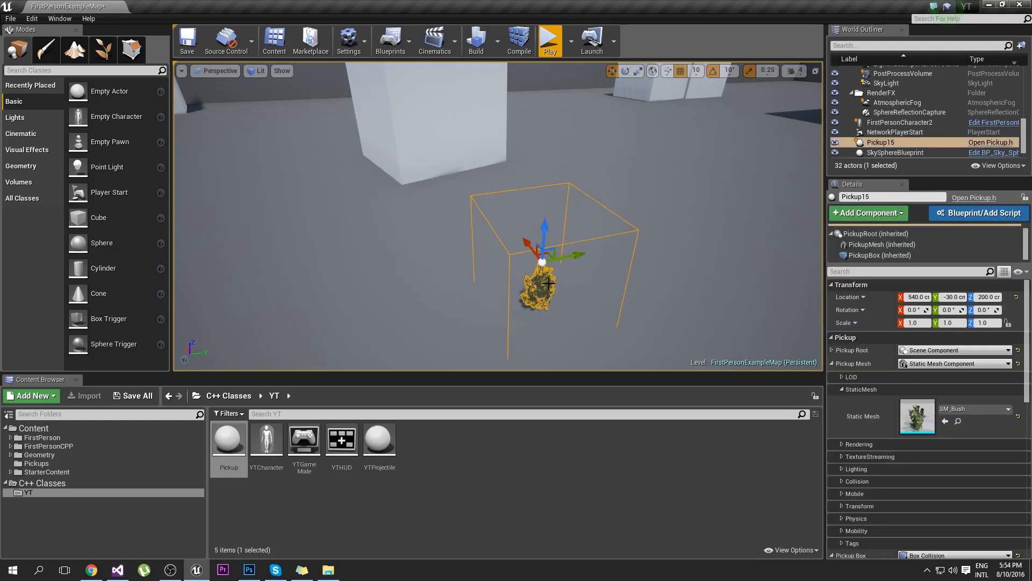
# Delete the test bush Pickup actor from the level.
pyautogui.press('delete')
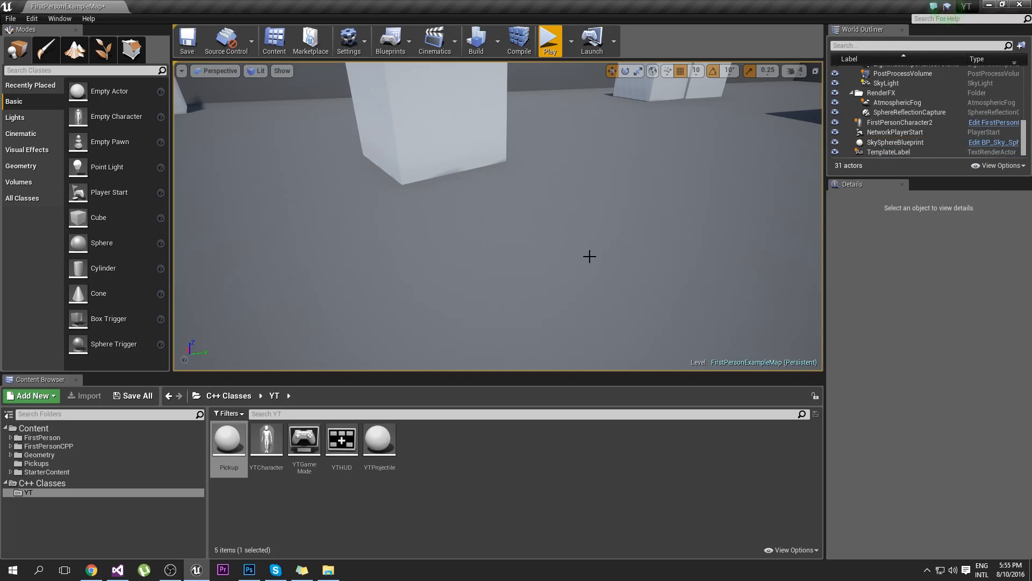
pyautogui.moveTo(615, 230)
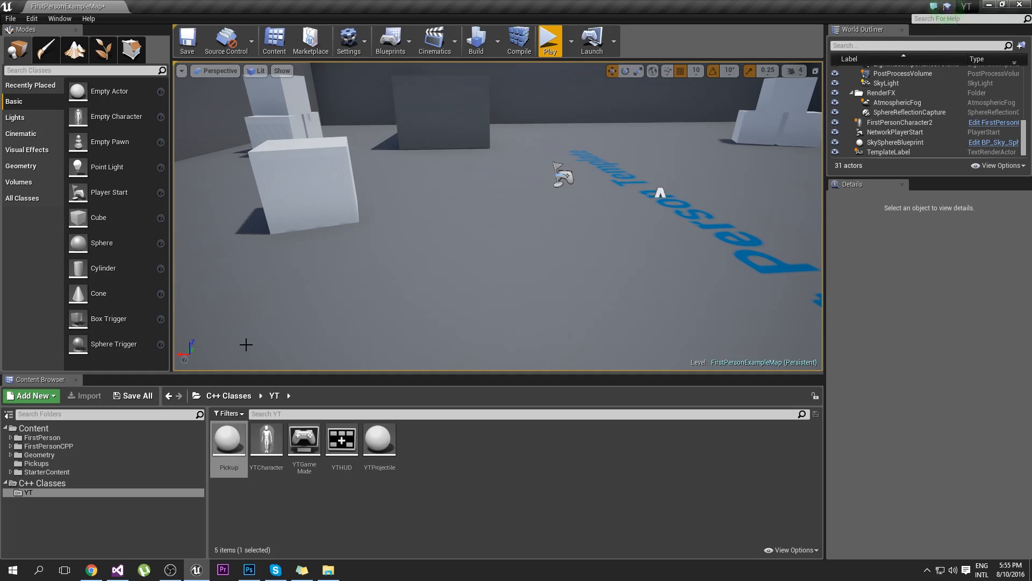
pyautogui.moveTo(243, 285)
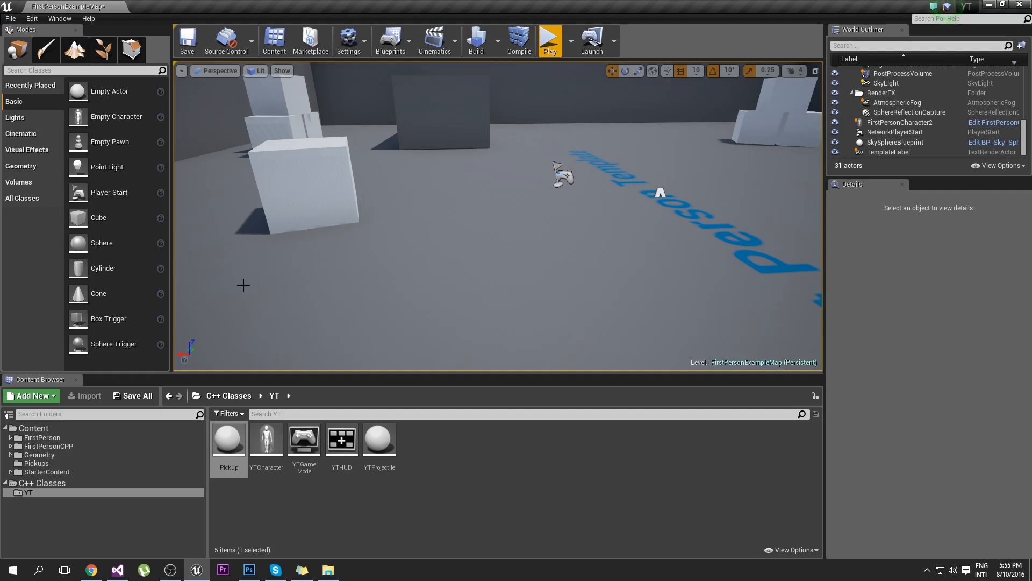
# Create a Pickup_Cone blueprint class derived from the Pickup C++ class.
pyautogui.click(37, 463)
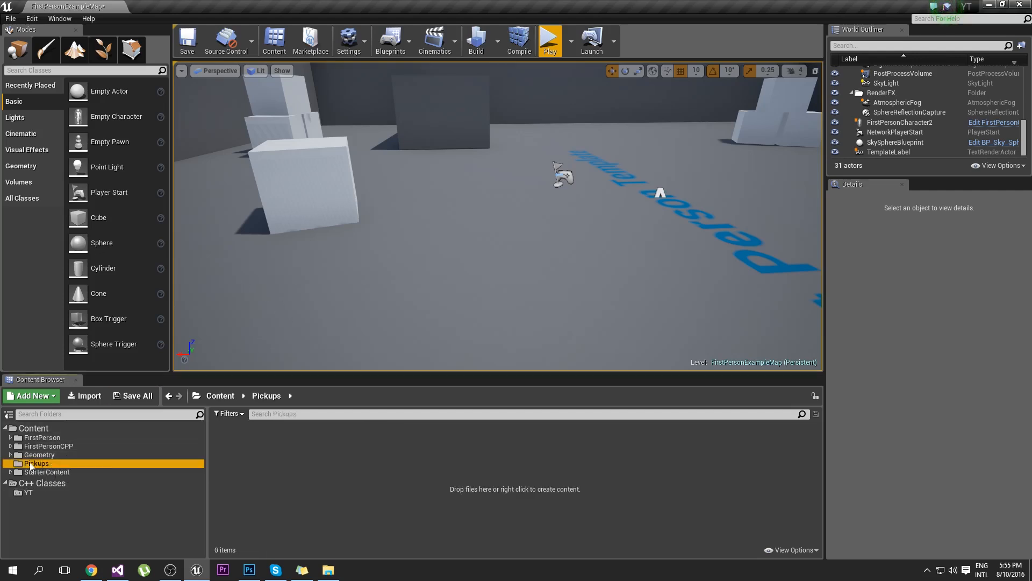
pyautogui.moveTo(493, 235)
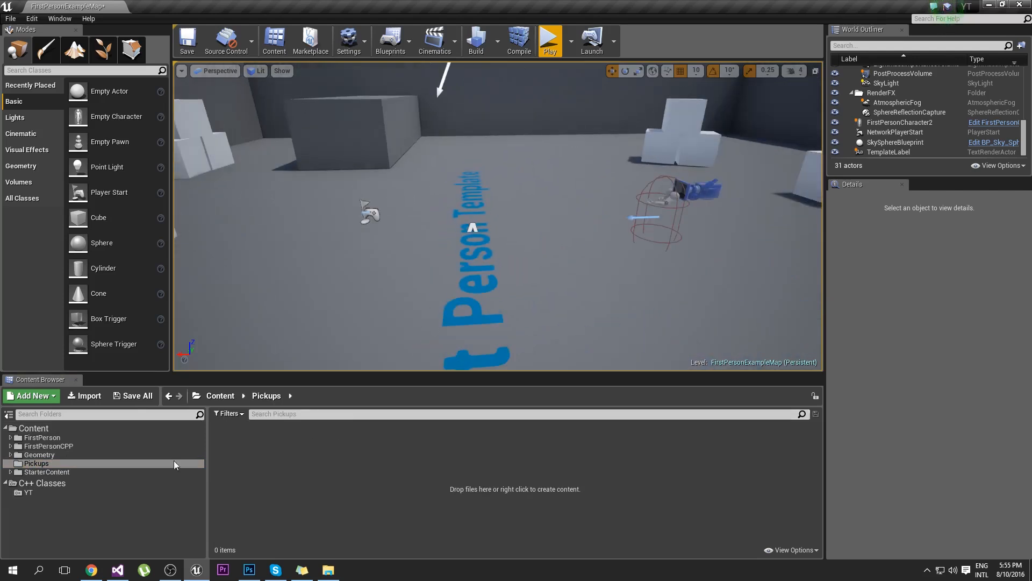
pyautogui.click(29, 493)
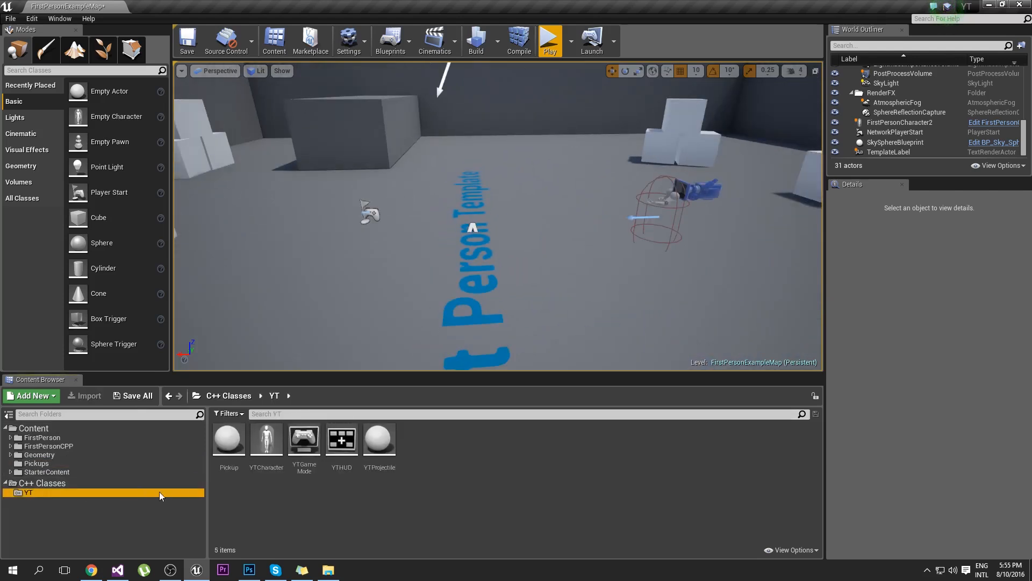
pyautogui.rightClick(228, 439)
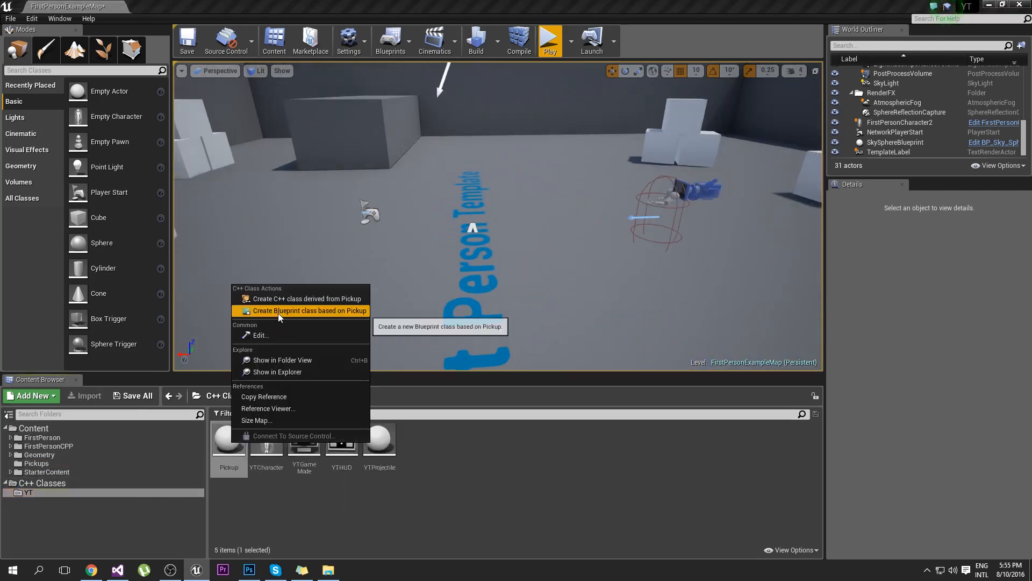
pyautogui.moveTo(316, 315)
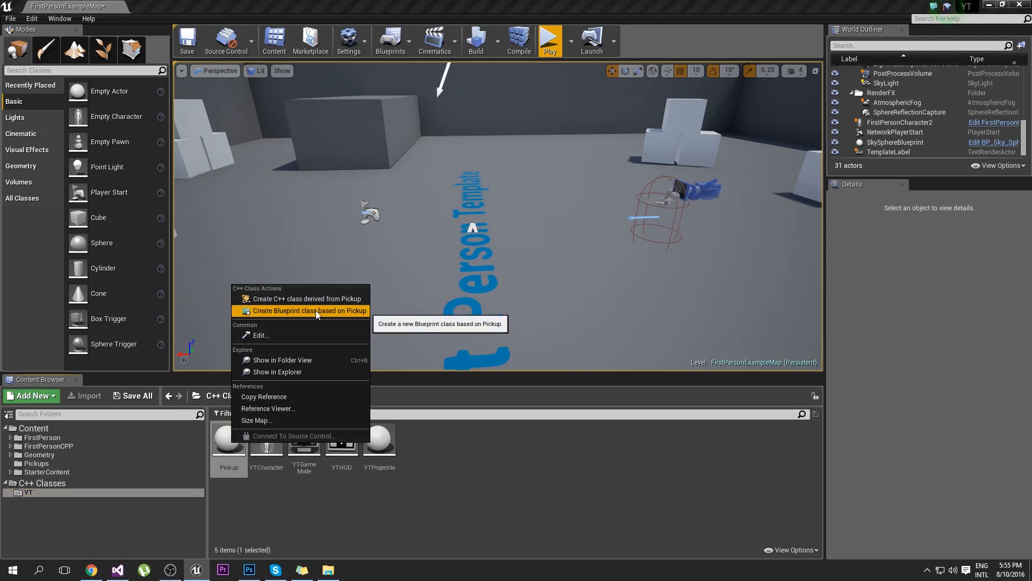
pyautogui.click(309, 310)
pyautogui.write('P')
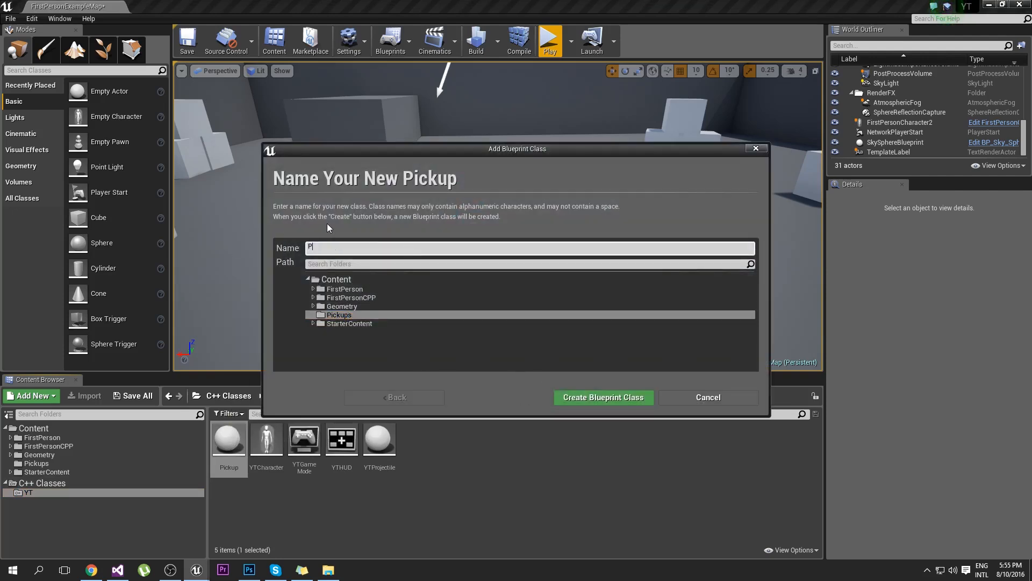
pyautogui.write('ickup_Cone')
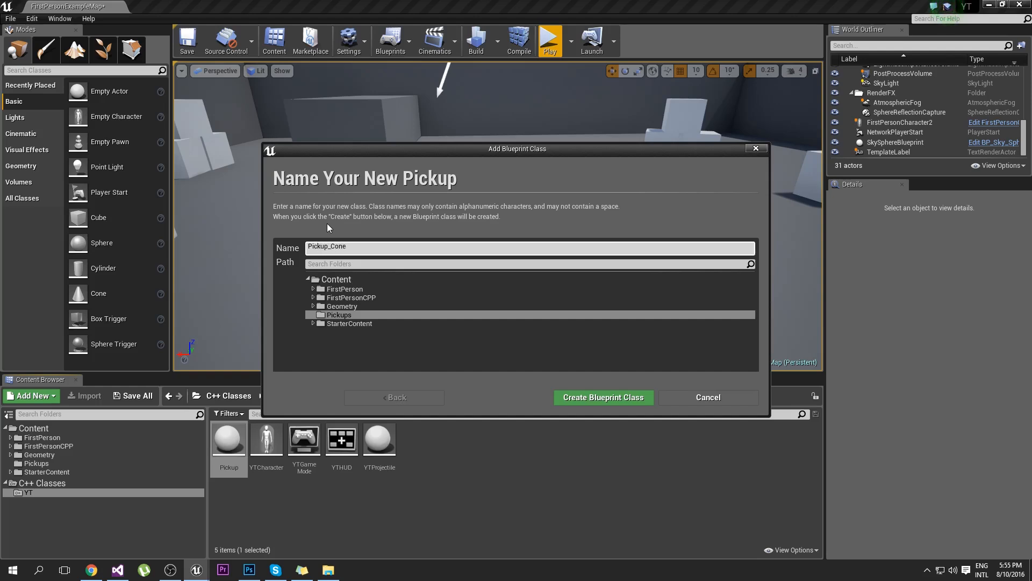
pyautogui.click(602, 396)
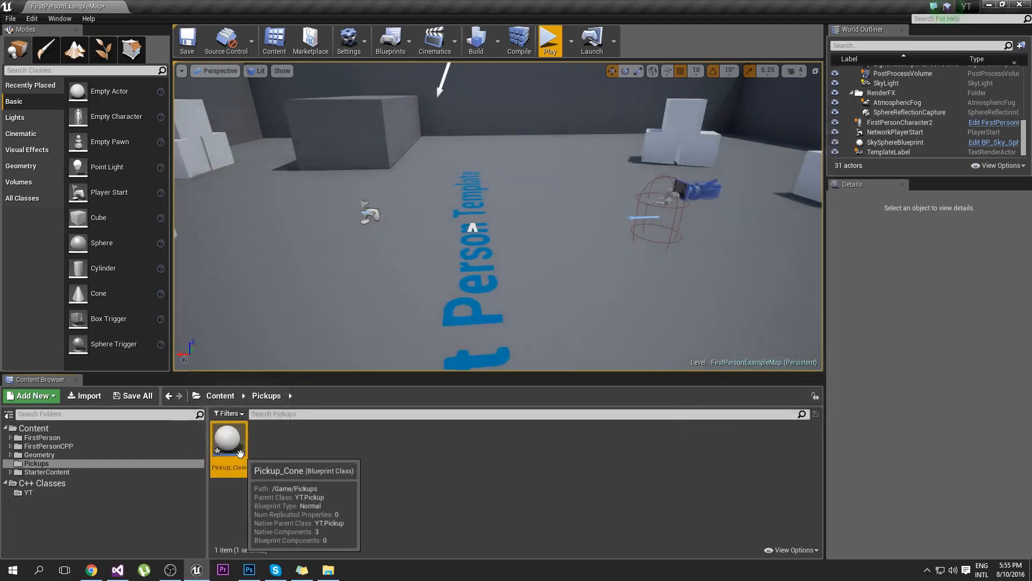
# Create a second blueprint derived from Pickup named Pickup_Sphere.
pyautogui.rightClick(228, 438)
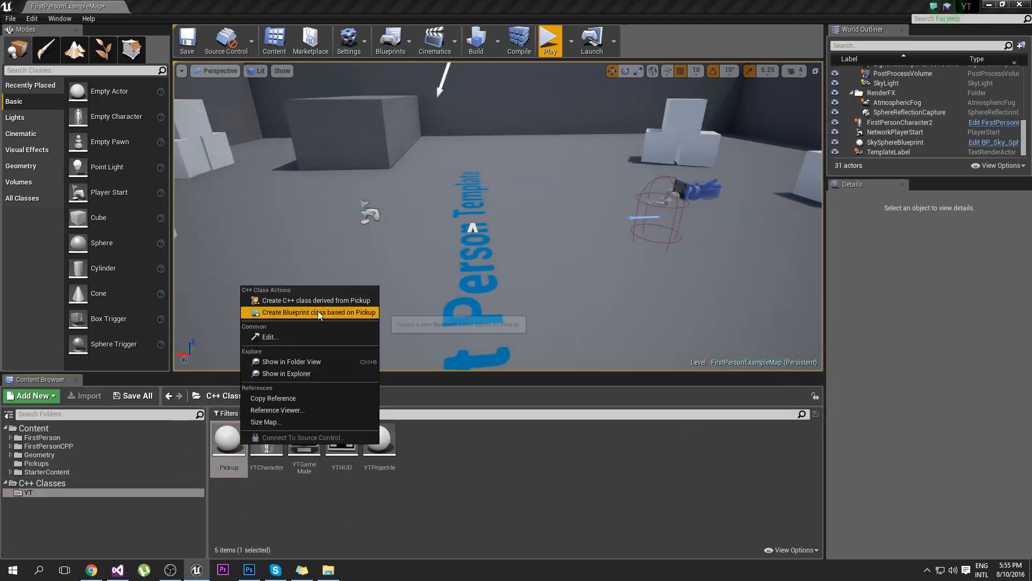
pyautogui.click(317, 312)
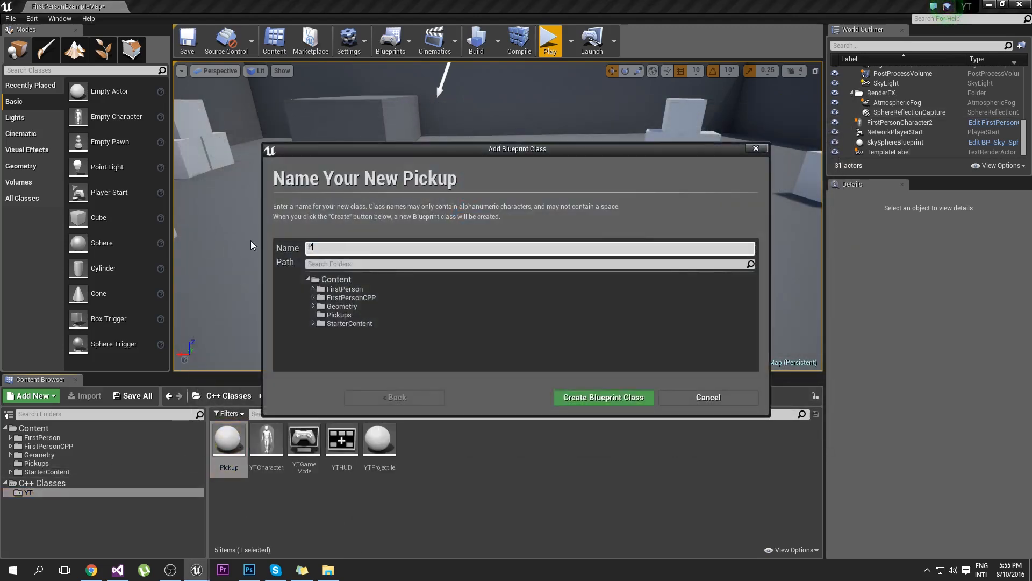
pyautogui.write('ickup_')
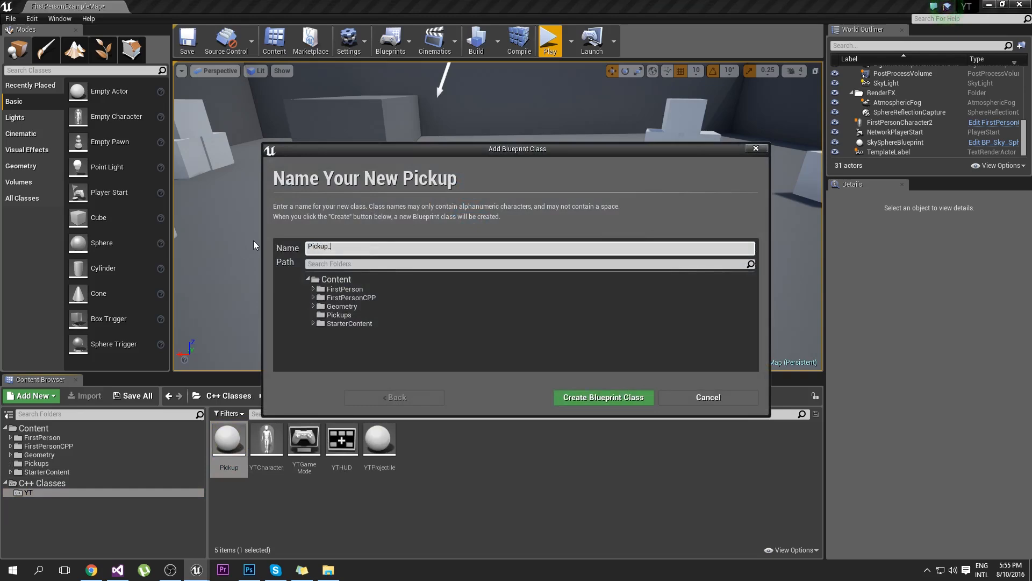
pyautogui.write('Sphere')
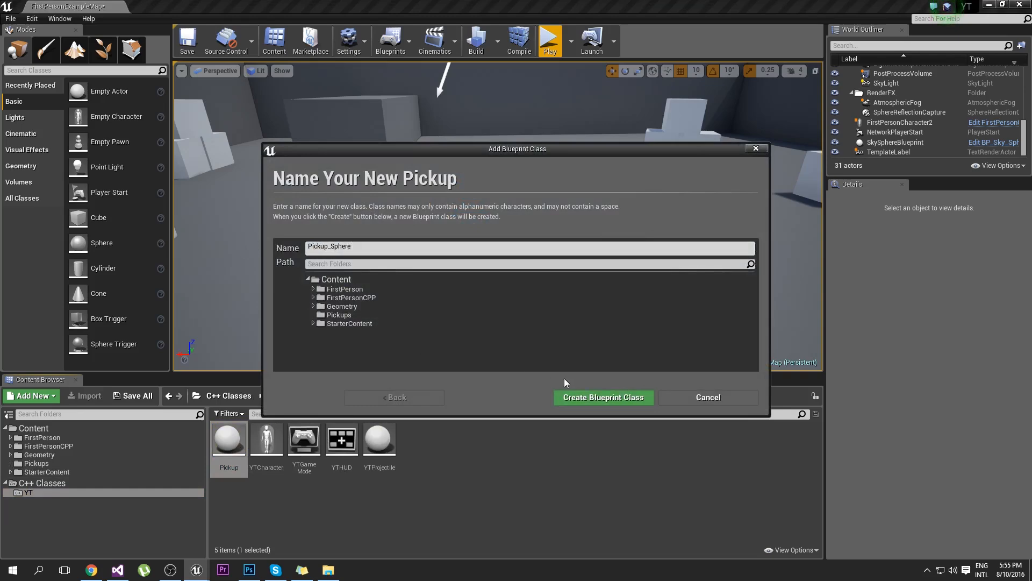
pyautogui.click(602, 397)
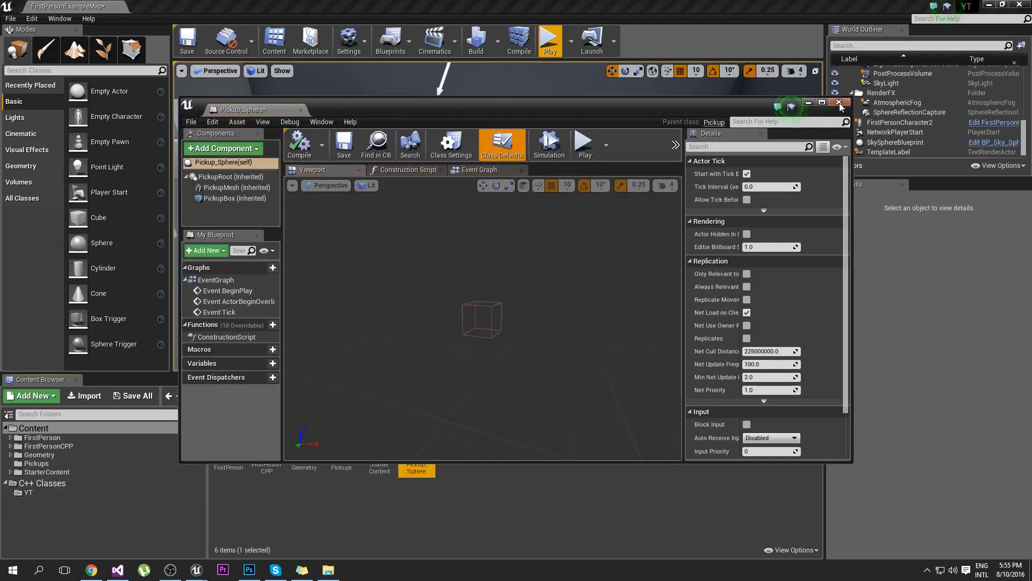
pyautogui.click(840, 104)
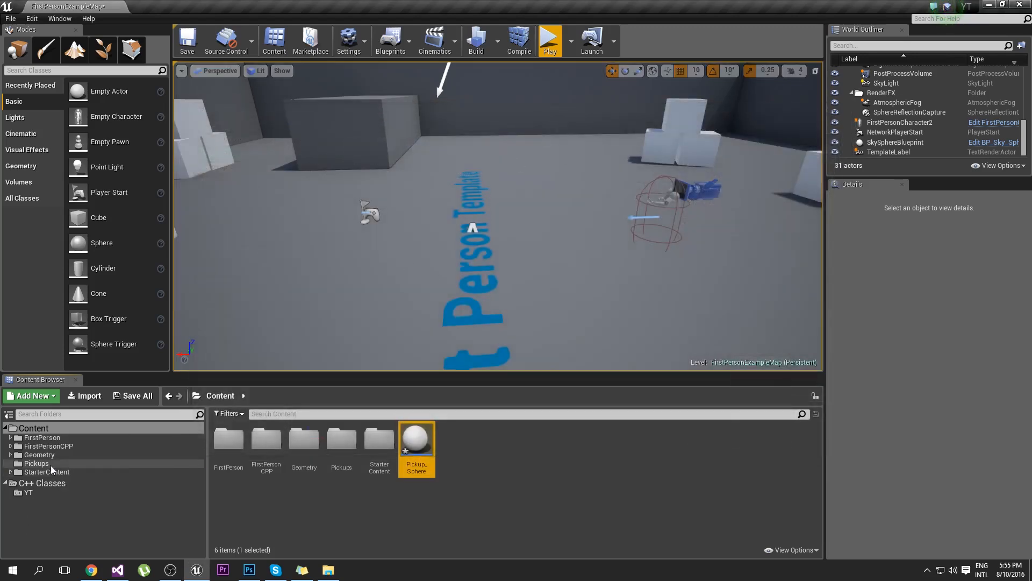
# Move Pickup_Sphere into the Pickups content folder beside Pickup_Cone.
pyautogui.click(37, 462)
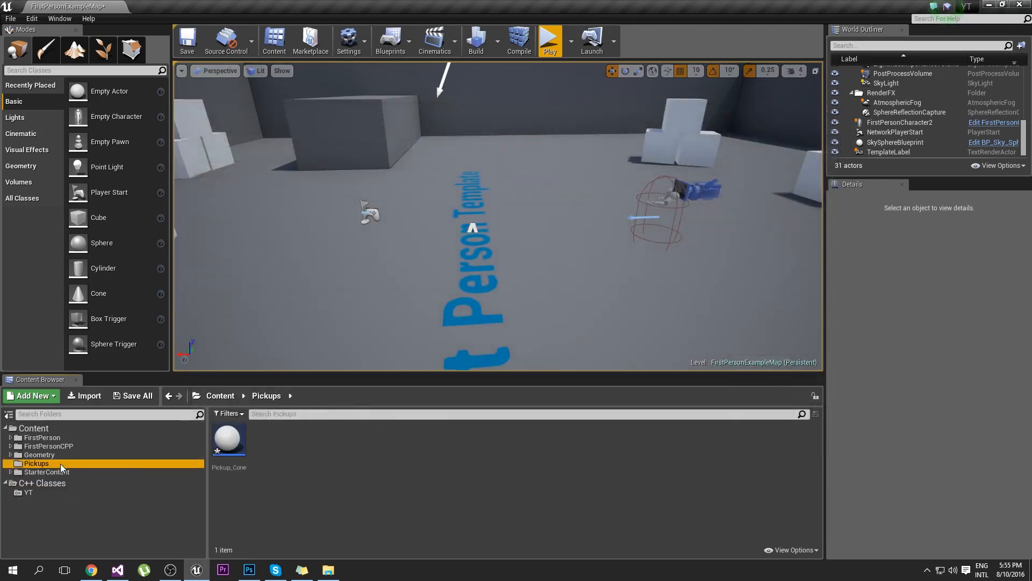
pyautogui.click(33, 427)
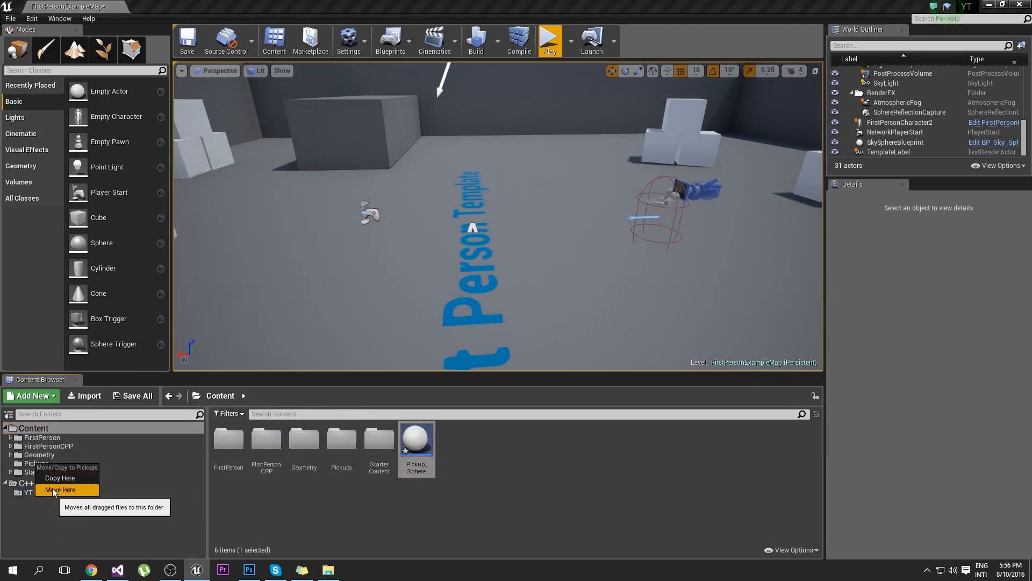
pyautogui.click(60, 491)
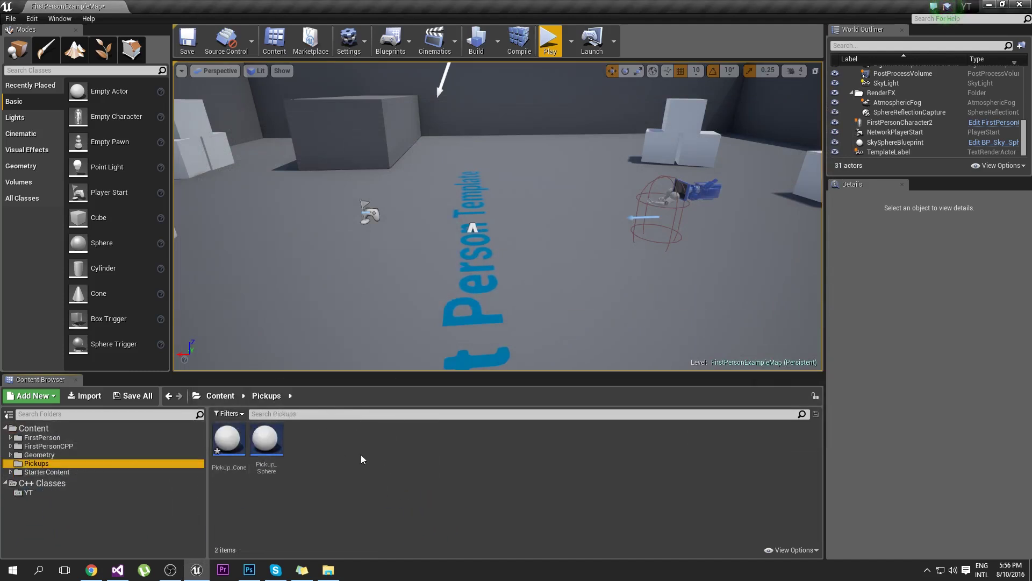
# Save all modified assets and bring Pickup_Cone into the full blueprint editor.
pyautogui.click(132, 394)
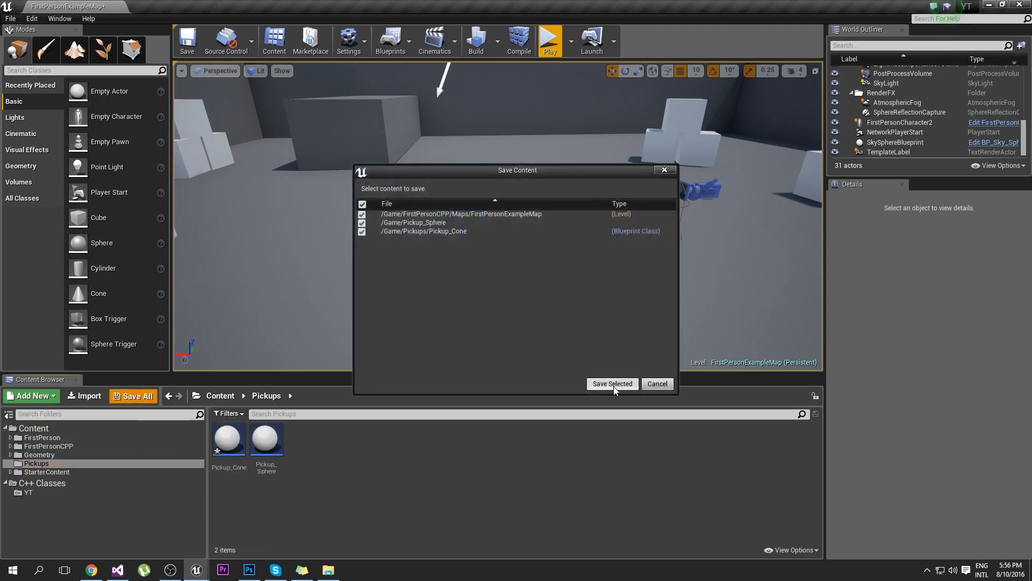
pyautogui.click(612, 383)
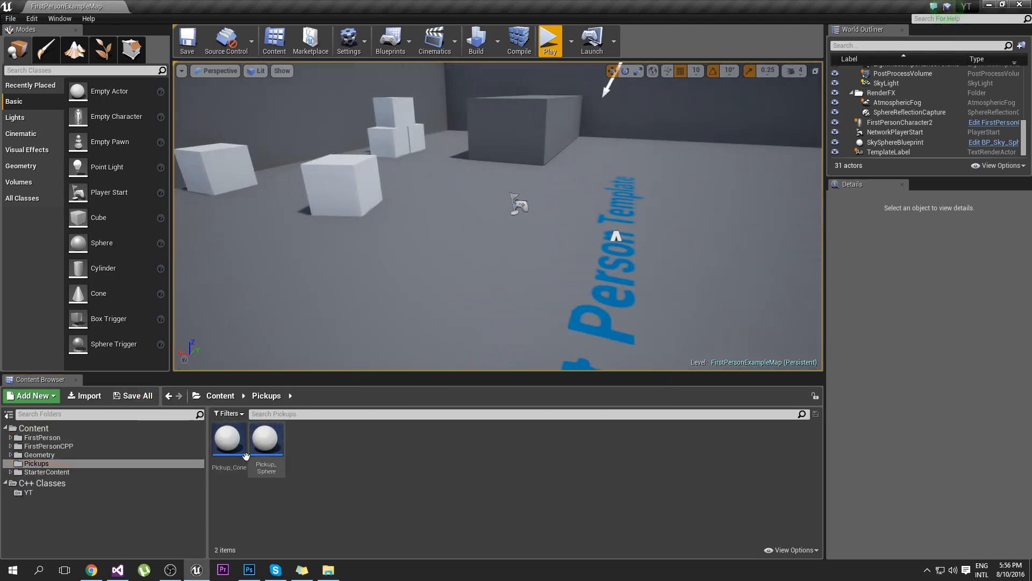
pyautogui.moveTo(228, 437)
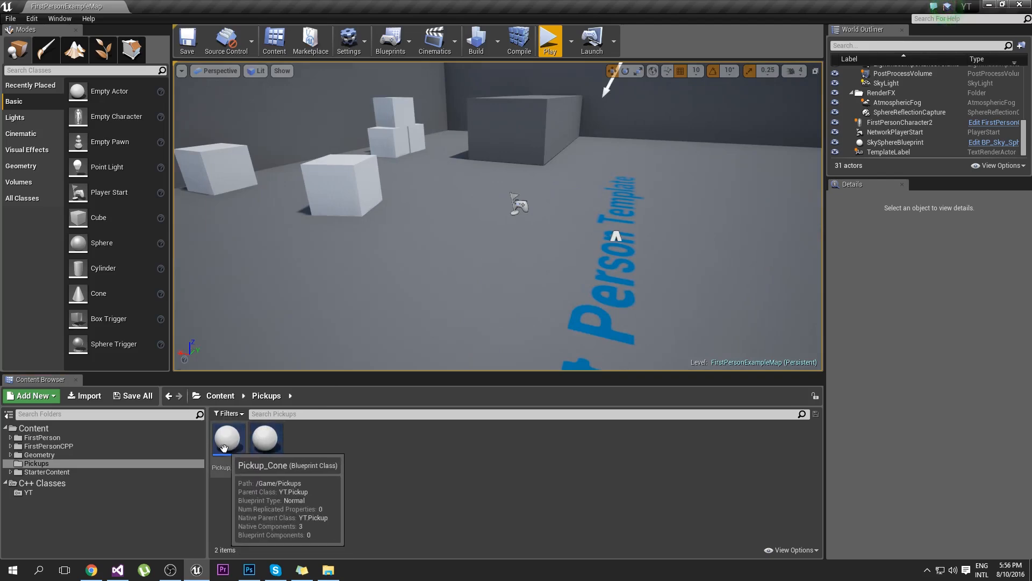
pyautogui.doubleClick(228, 438)
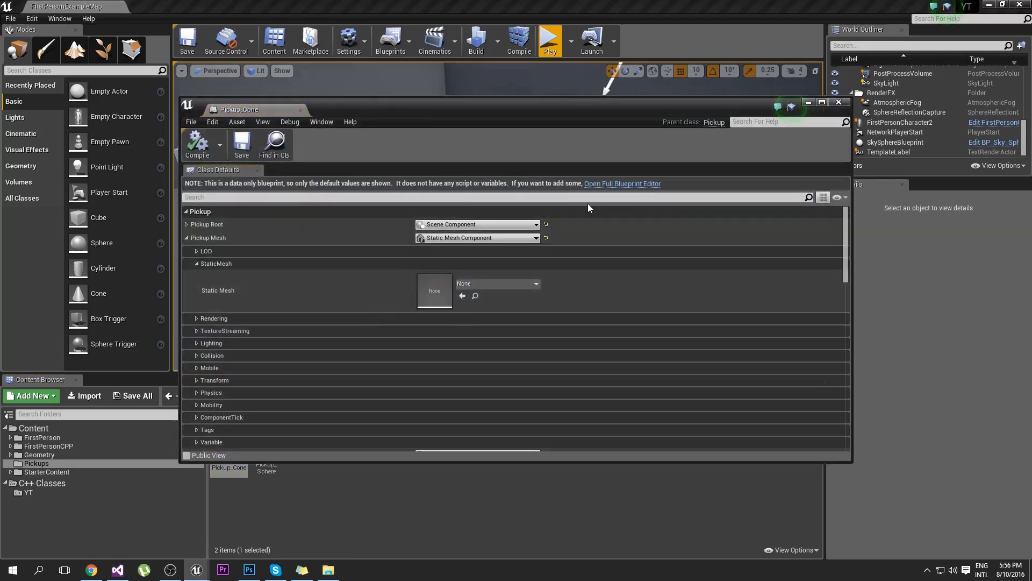
pyautogui.moveTo(620, 184)
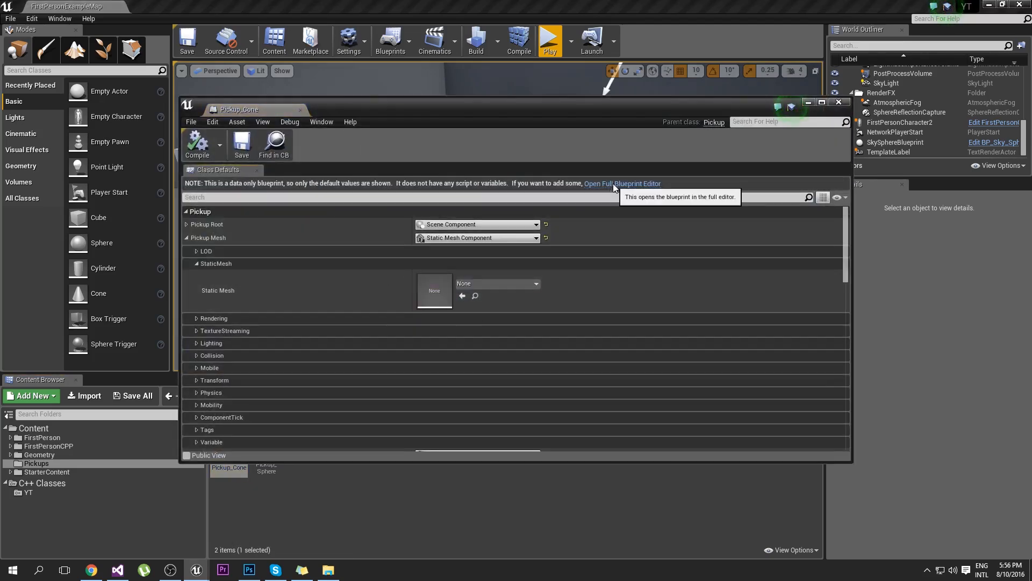
pyautogui.click(621, 183)
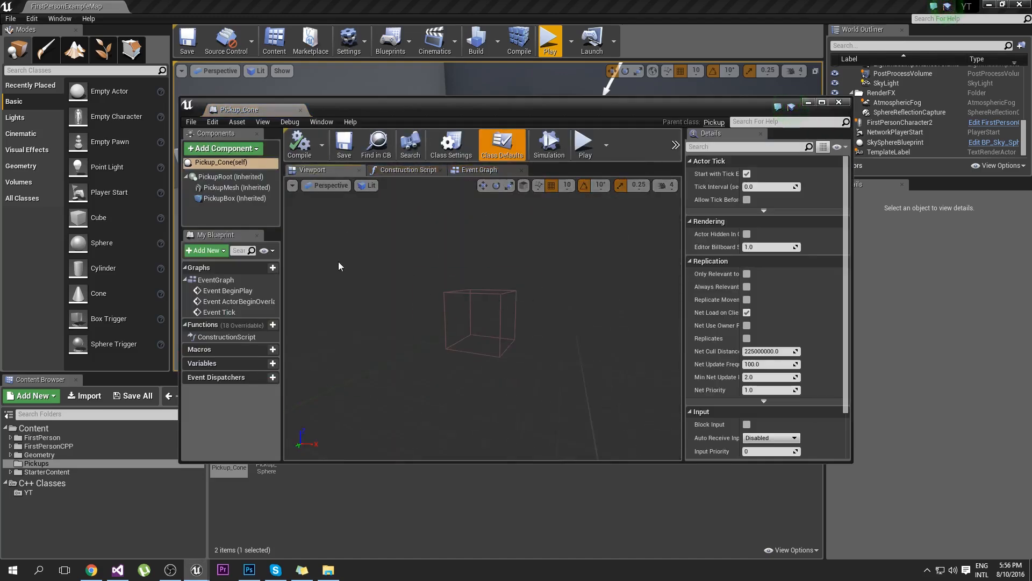
# Set Pickup_Cone's PickupMesh static mesh to Shape_Cone and expand its transform for rescaling.
pyautogui.click(236, 187)
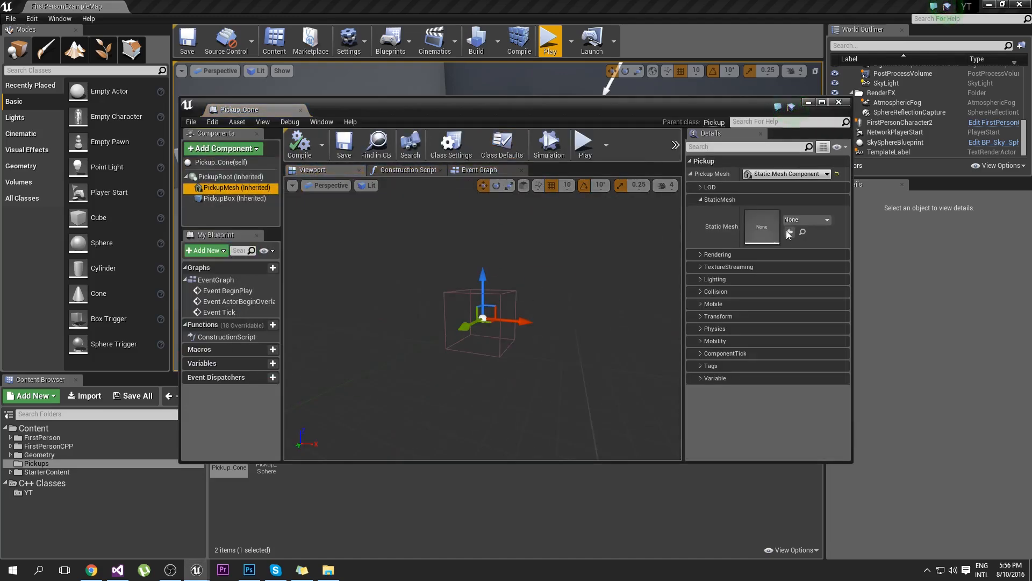
pyautogui.click(826, 219)
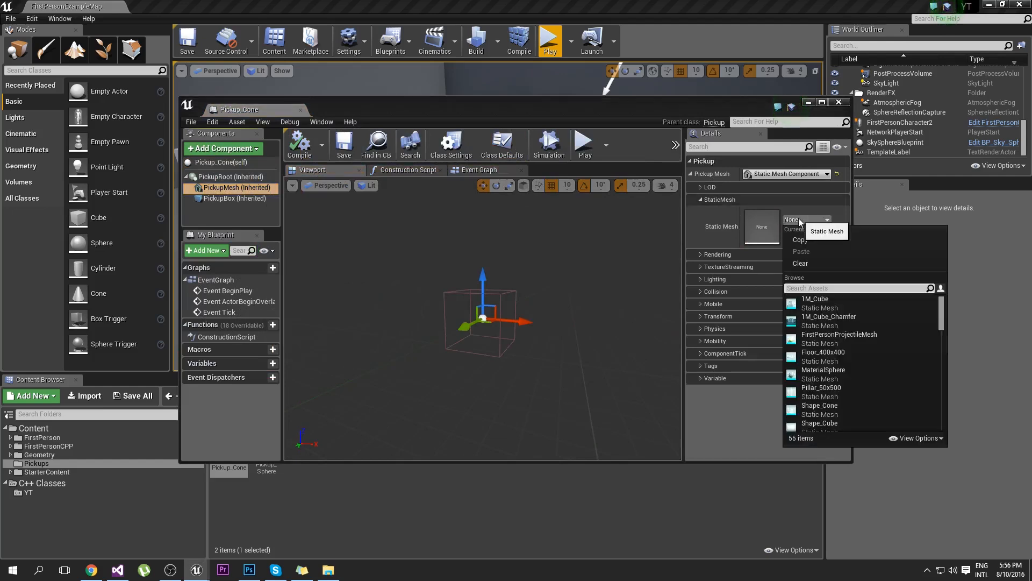
pyautogui.moveTo(839, 393)
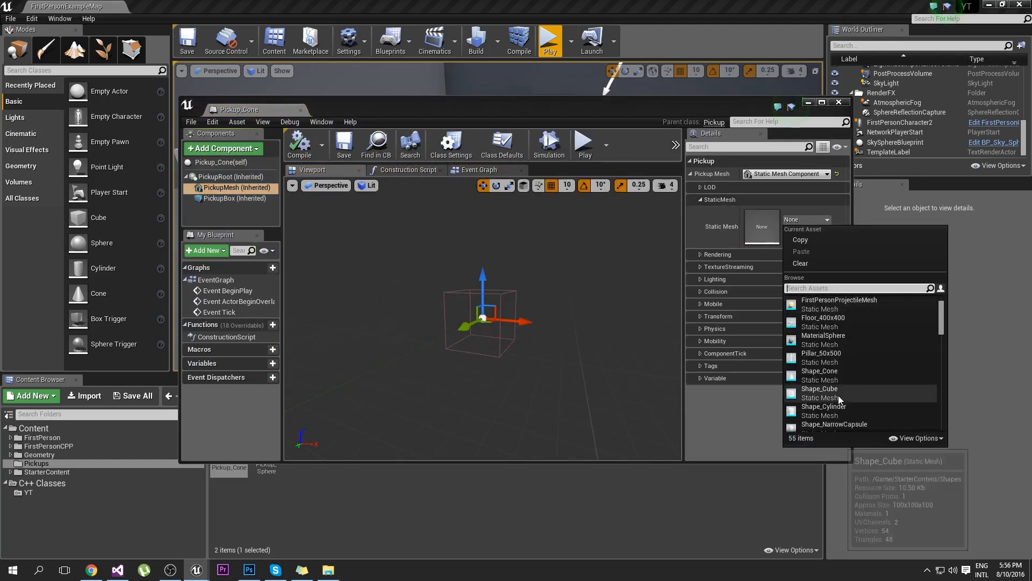
pyautogui.click(819, 371)
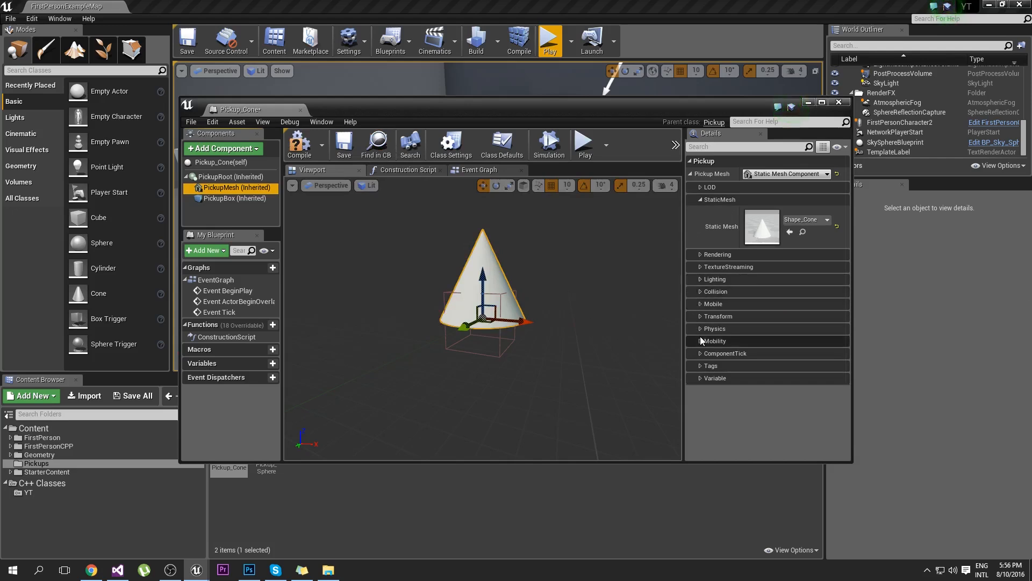
pyautogui.click(719, 316)
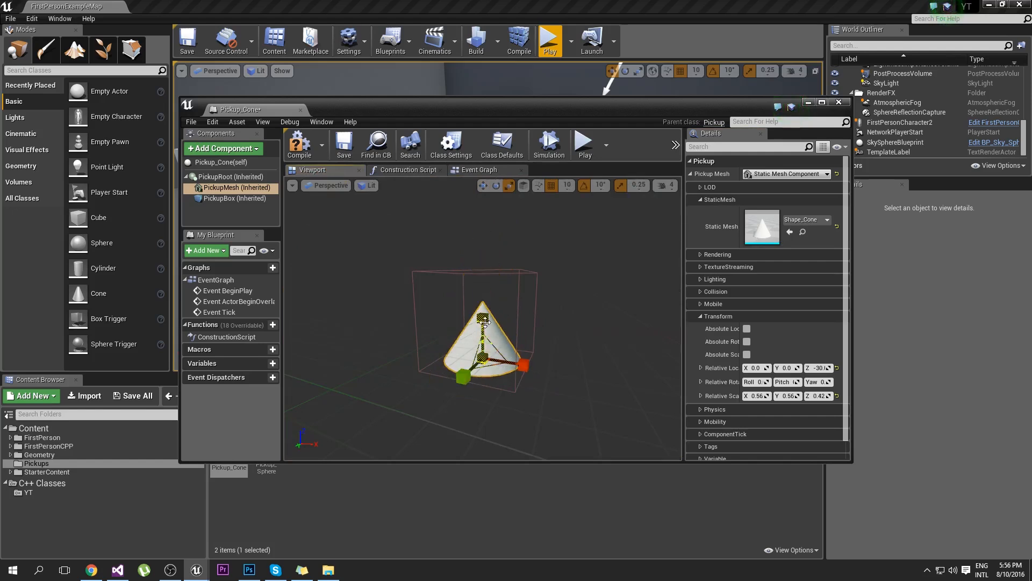
pyautogui.moveTo(299, 144)
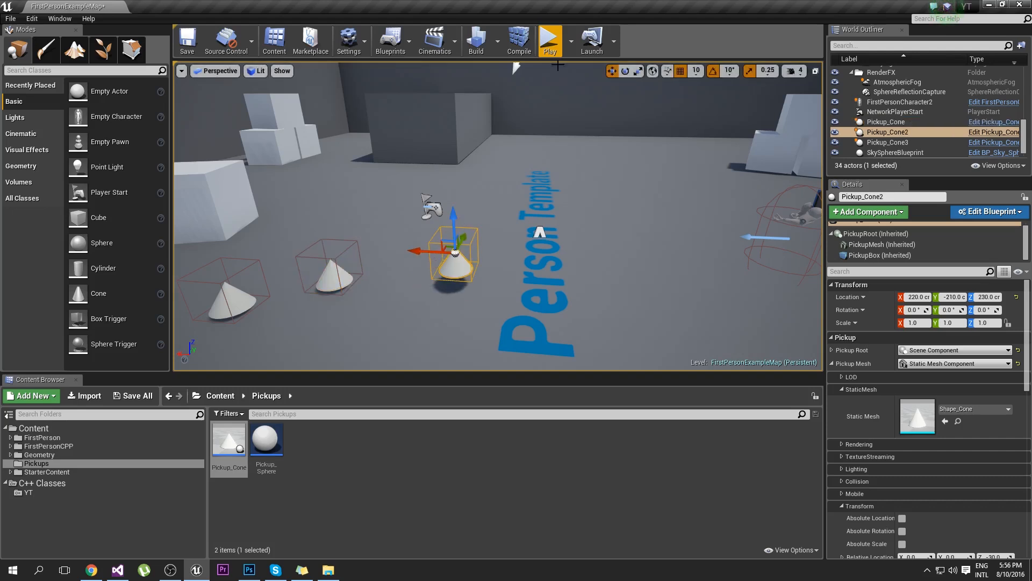
# Play-test the cones, then set Pickup_Sphere's PickupMesh static mesh to Shape_Sphere.
pyautogui.click(549, 40)
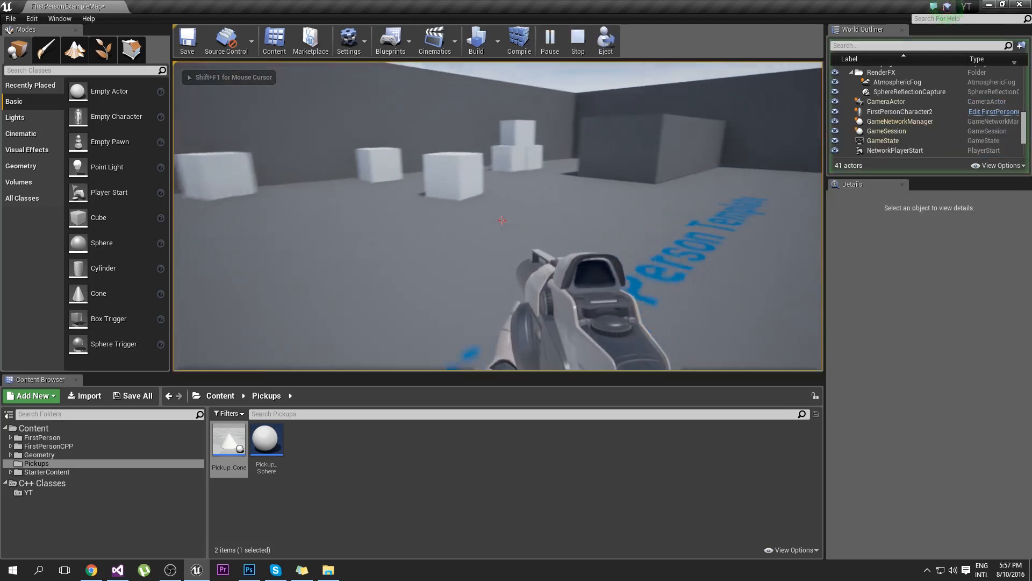
pyautogui.click(576, 40)
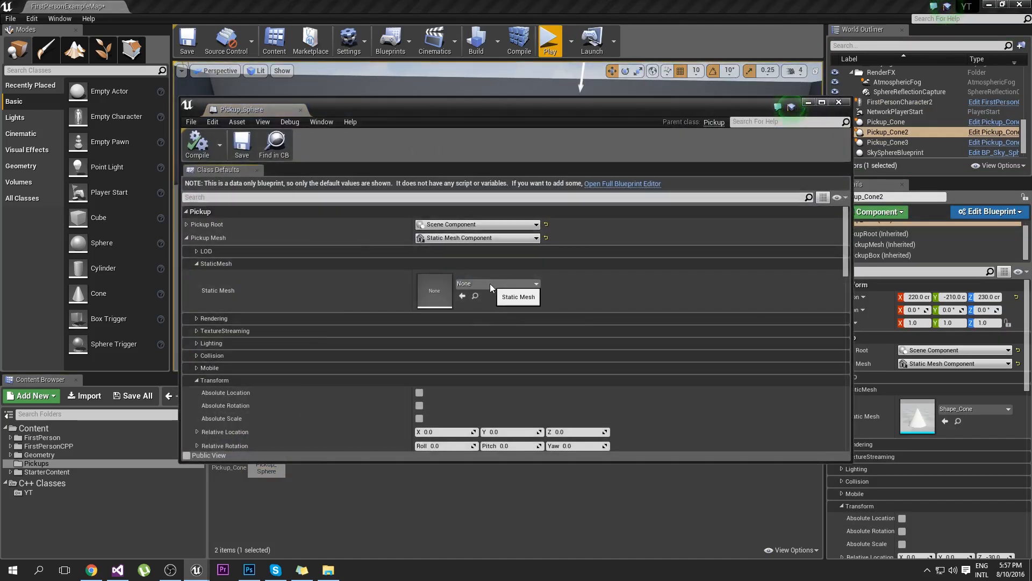
pyautogui.click(621, 183)
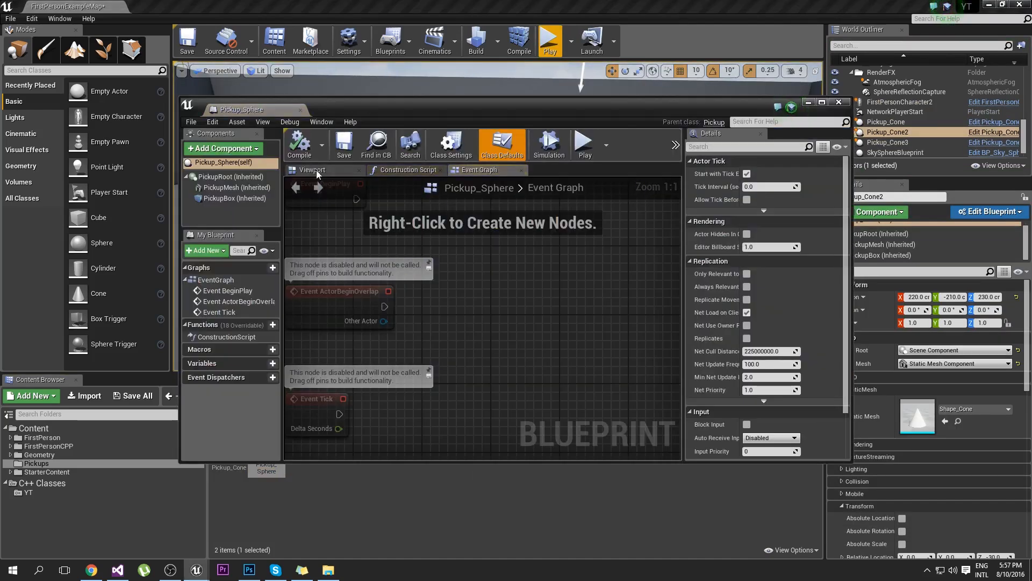
pyautogui.click(312, 169)
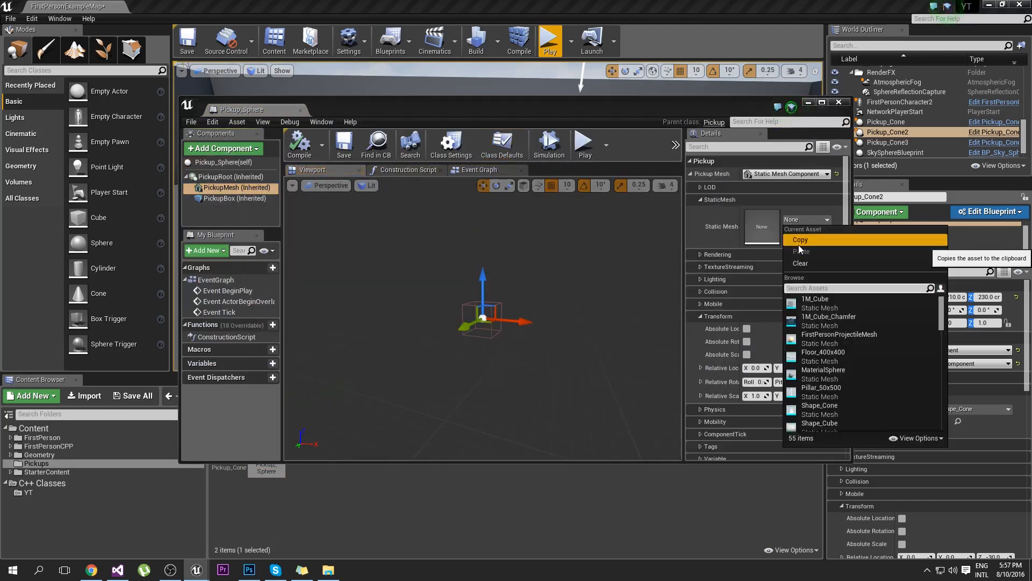
pyautogui.write('sphere')
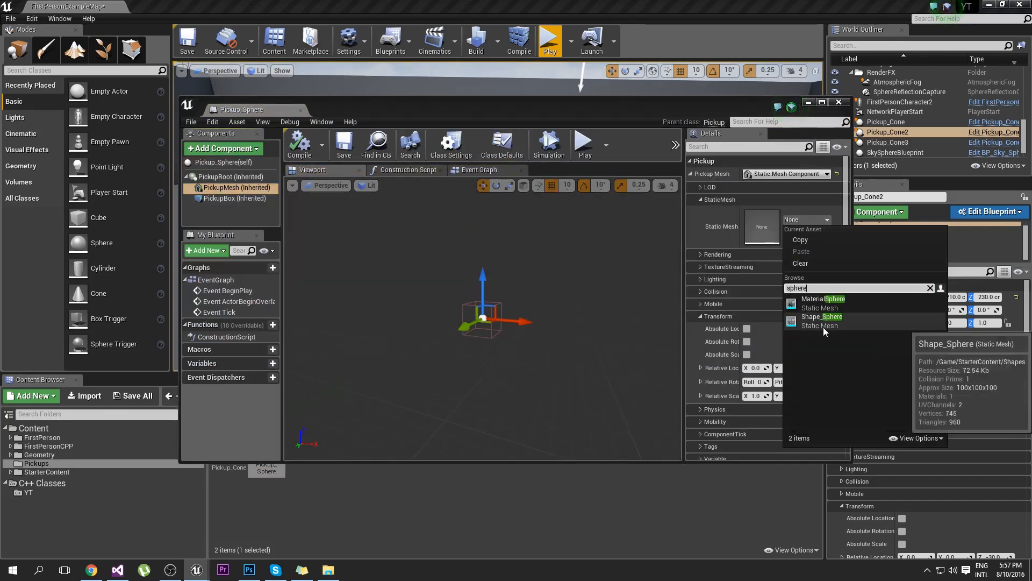
pyautogui.click(821, 316)
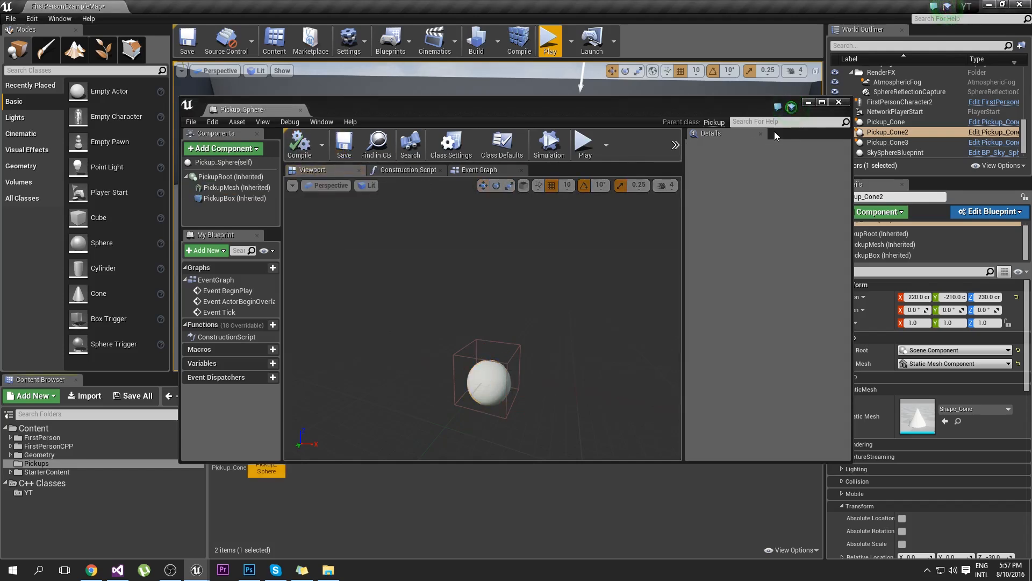
# Close the Pickup_Sphere editor and start play mode to test collecting the pickups.
pyautogui.click(837, 103)
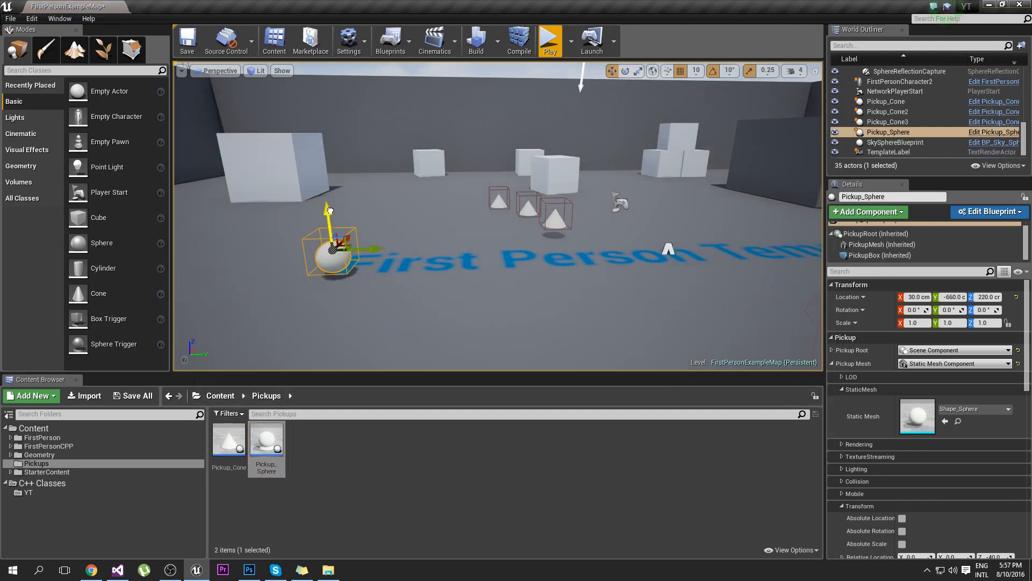
pyautogui.click(549, 40)
pyautogui.write('2')
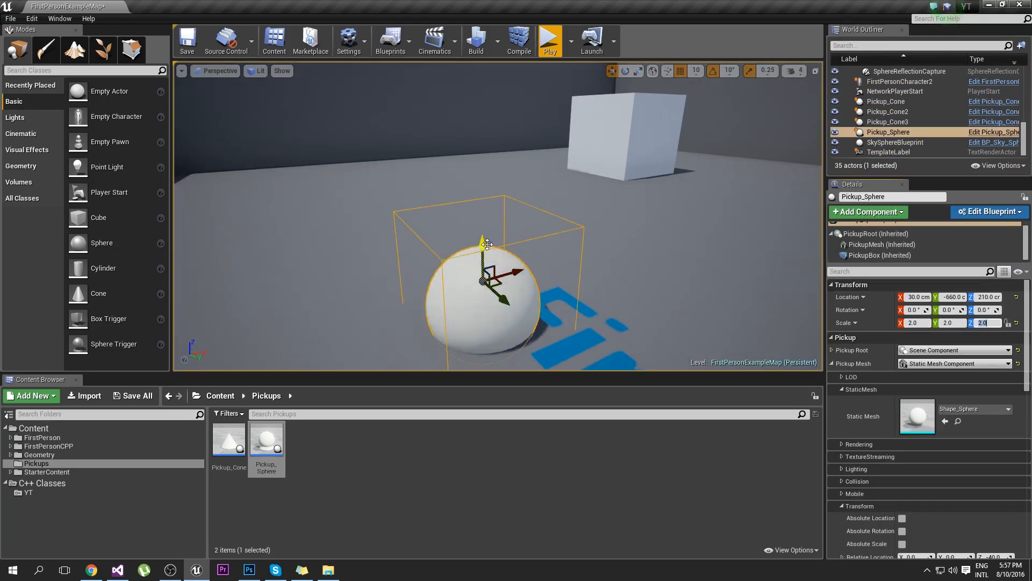
pyautogui.click(550, 40)
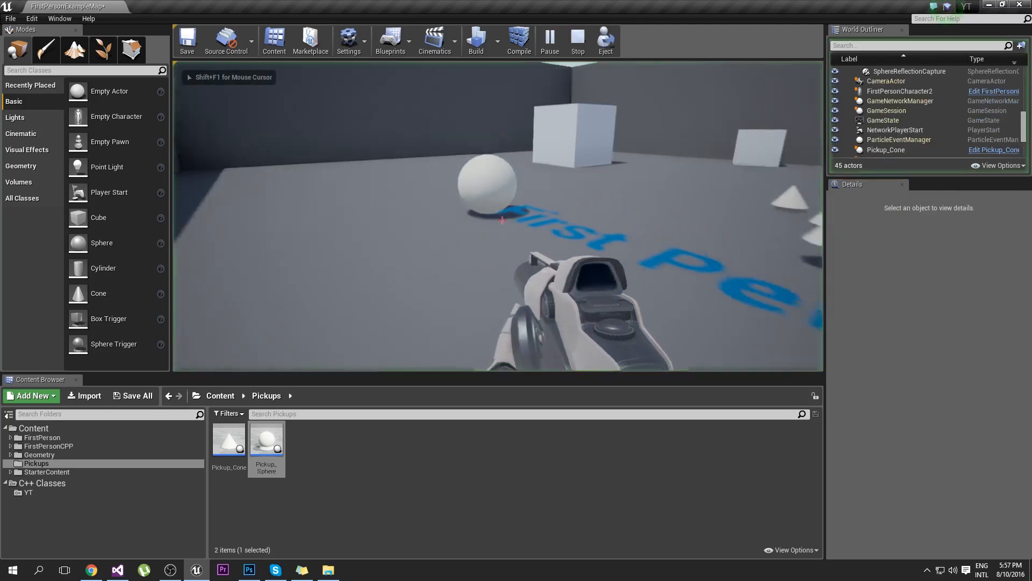